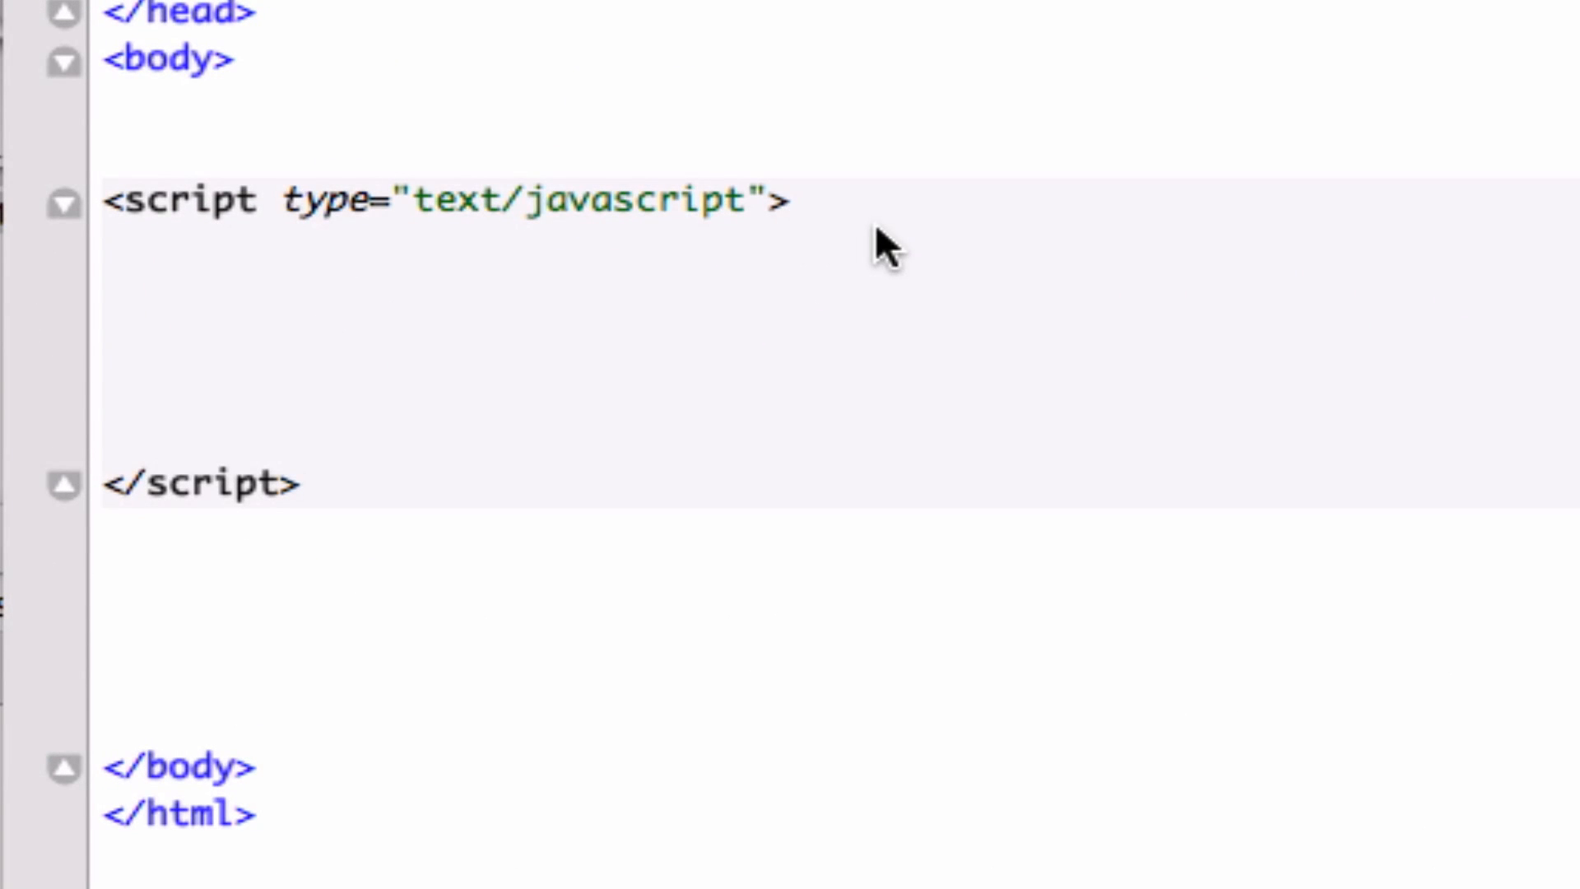
{"action": "mouse_move", "coordinate": [1488, 173]}
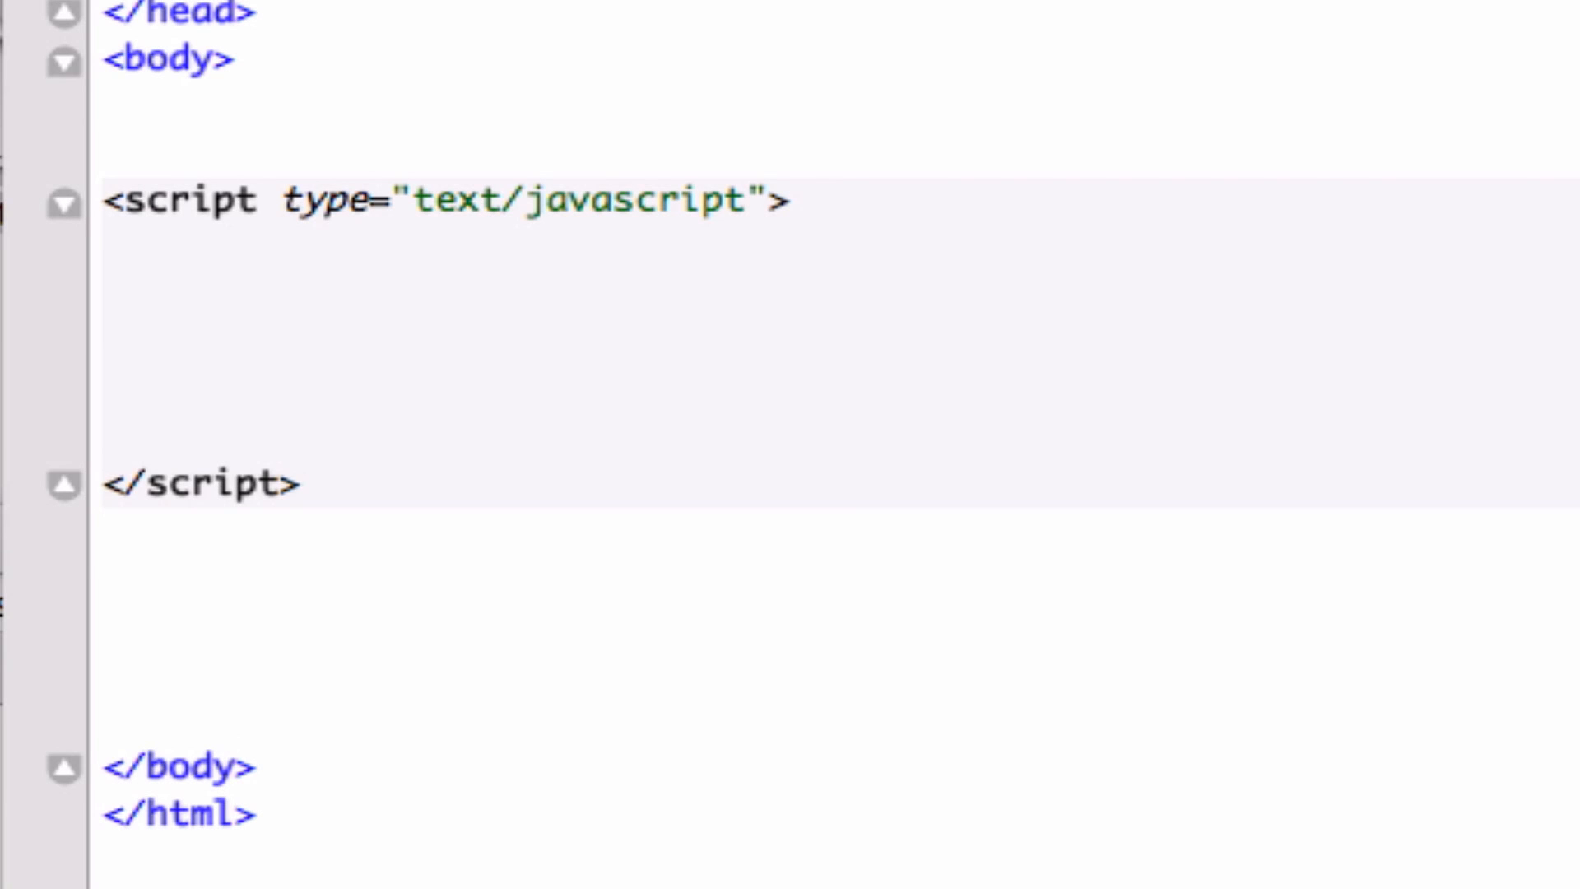
{"action": "mouse_move", "coordinate": [212, 298]}
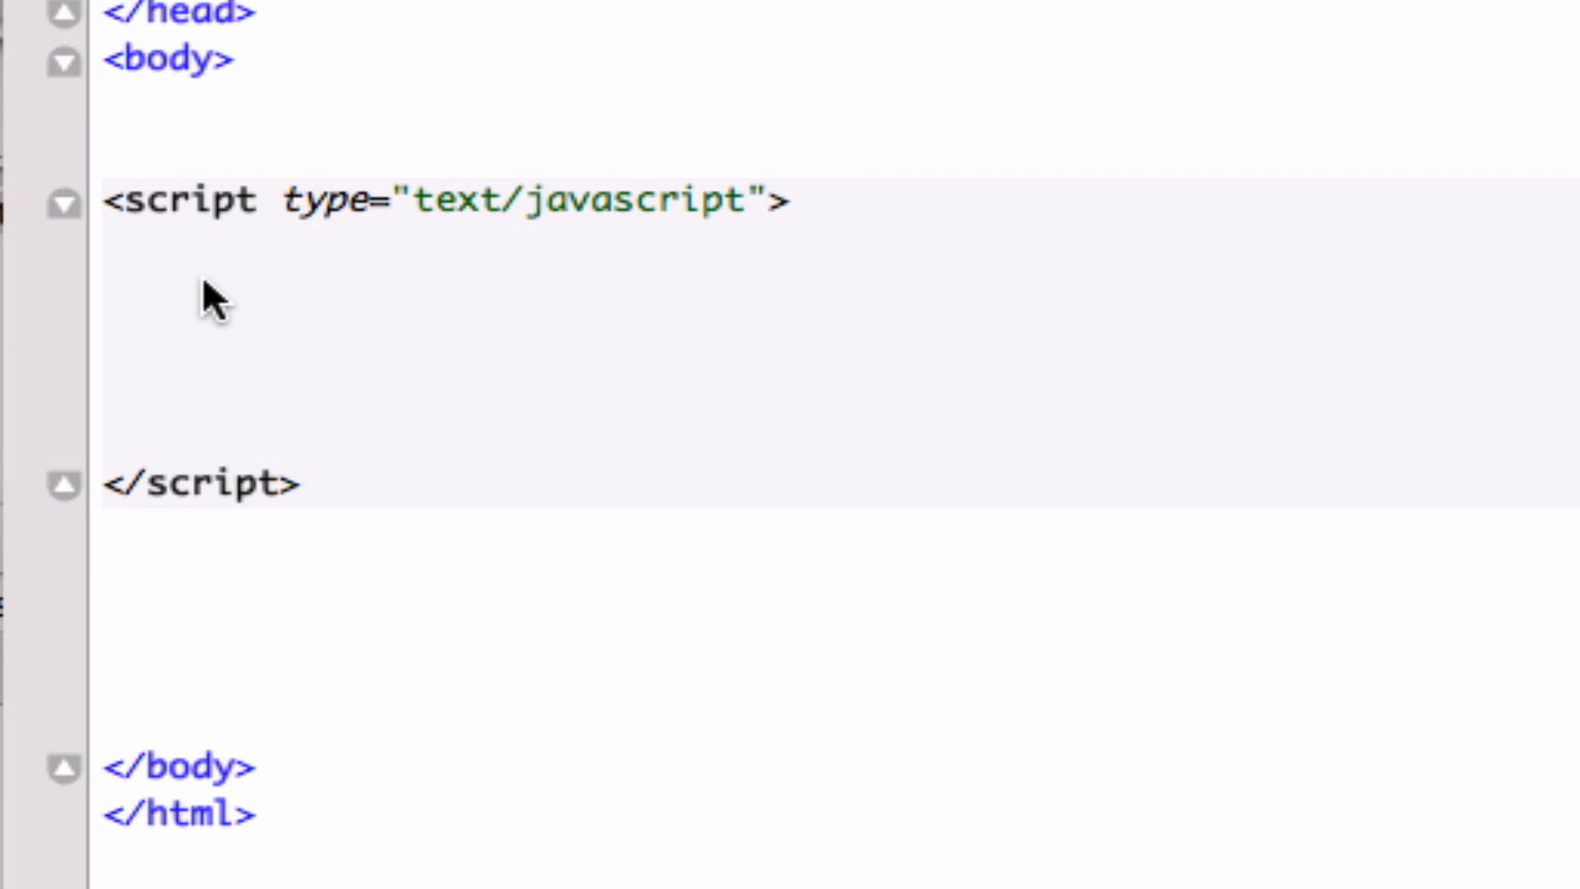
{"action": "mouse_move", "coordinate": [312, 308]}
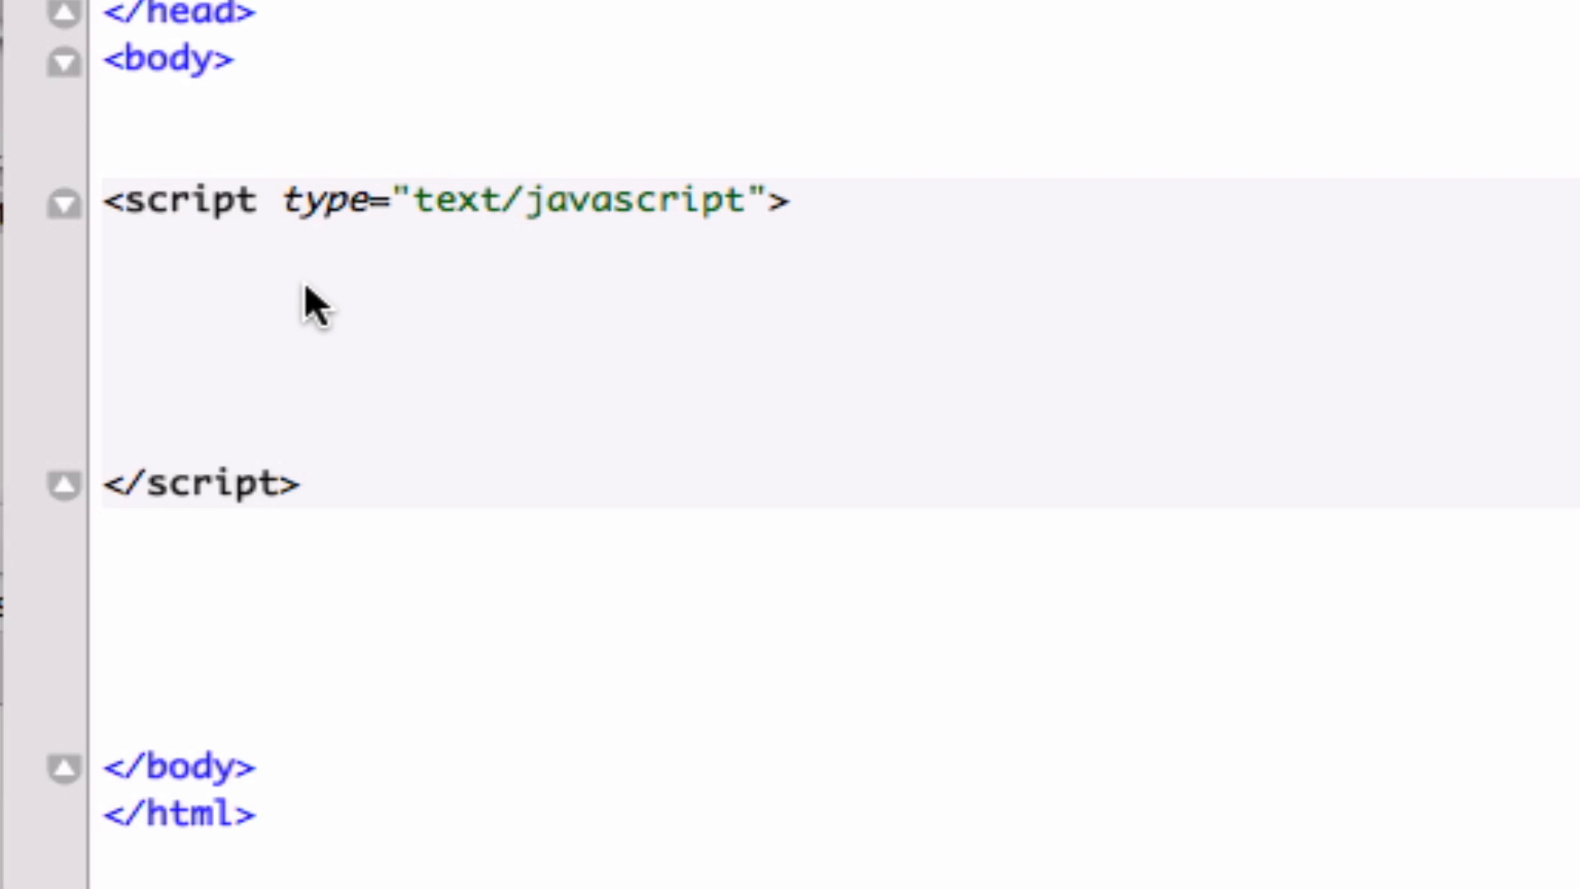
{"action": "mouse_move", "coordinate": [347, 307]}
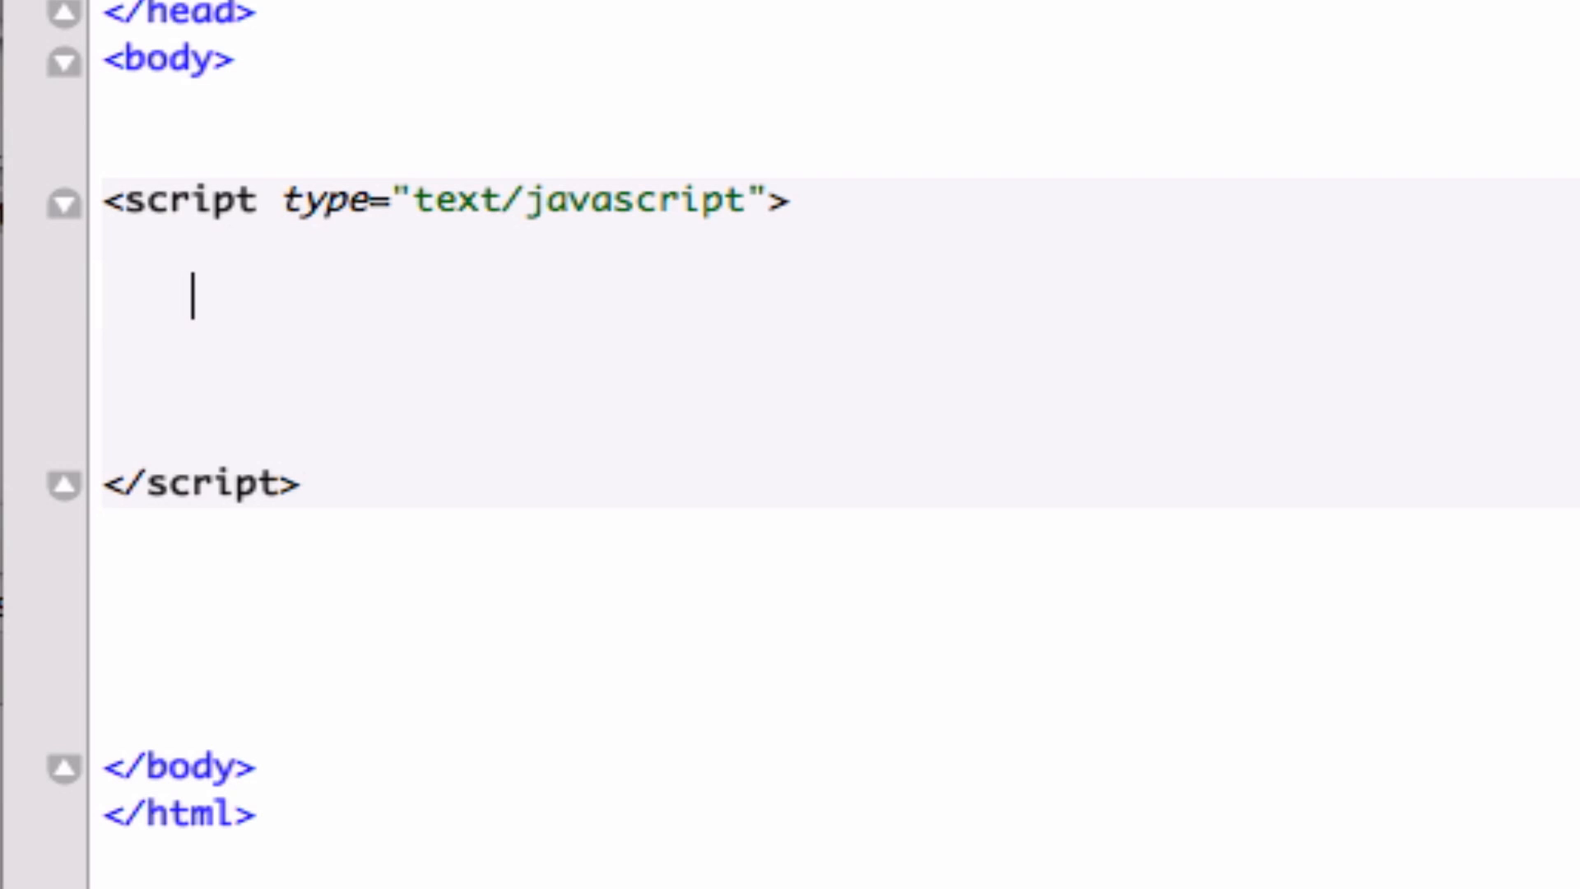
- Write var firstVar = "Village Park"; inside the script tags
{"action": "type", "text": "var"}
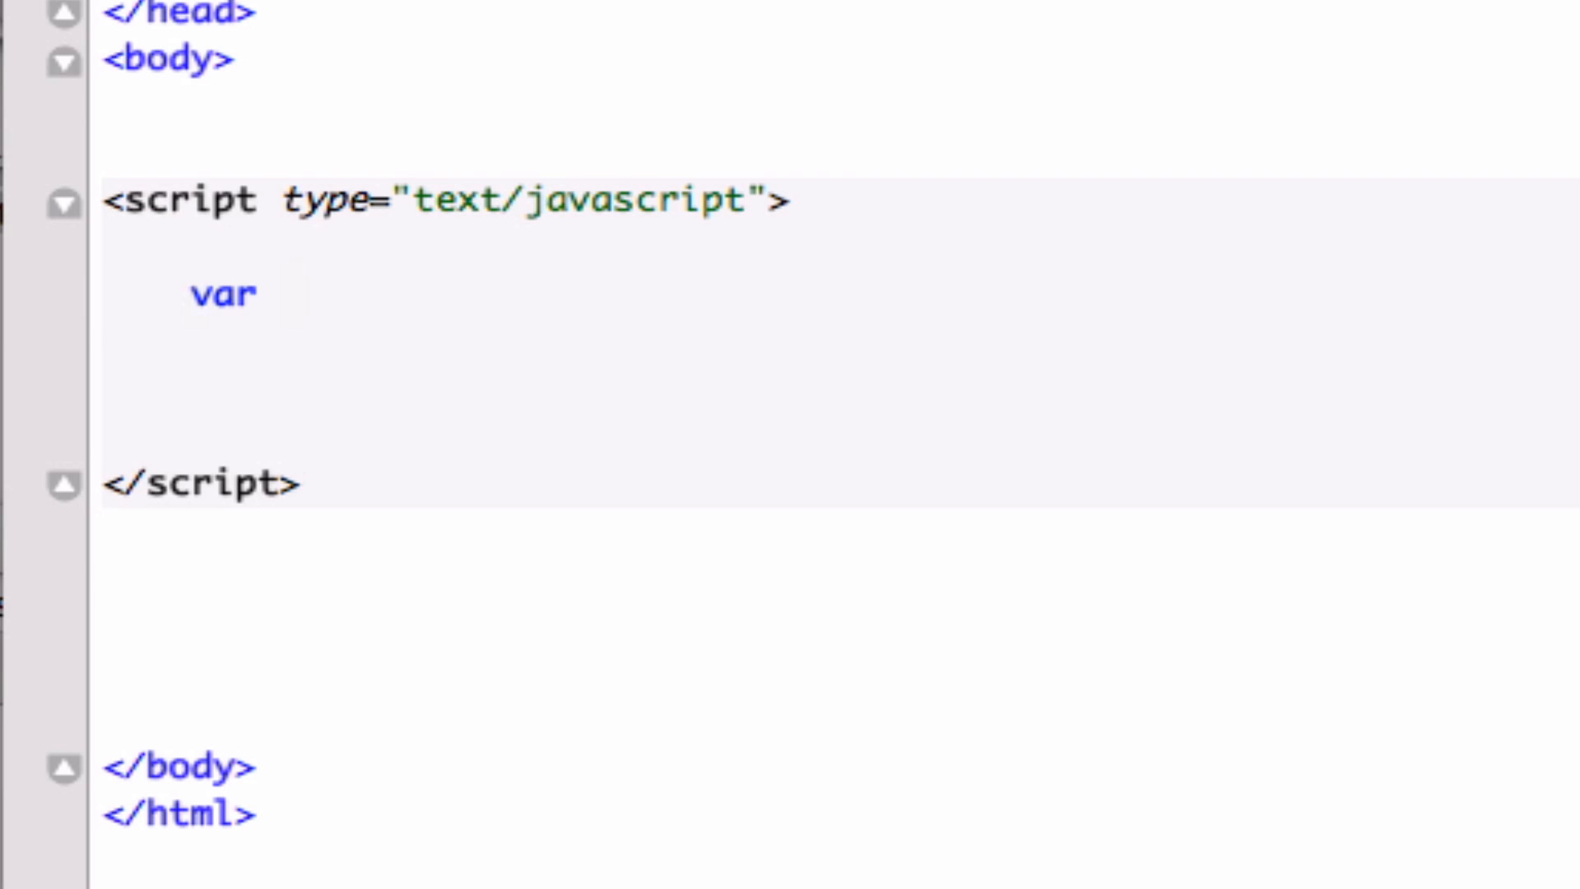
{"action": "type", "text": "first"}
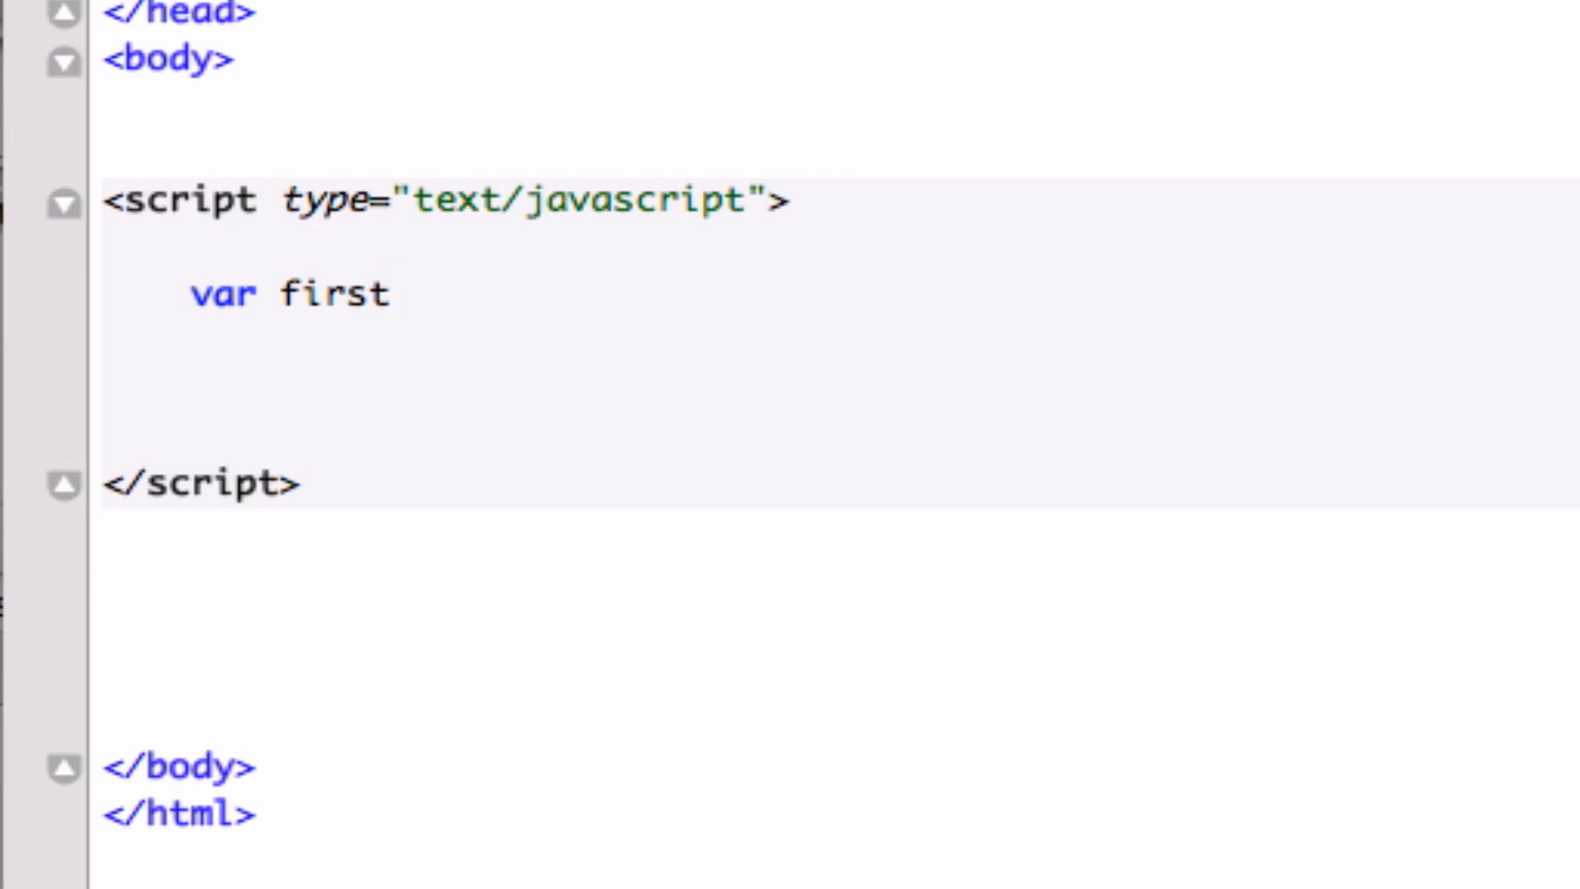
{"action": "type", "text": "Var = \"\""}
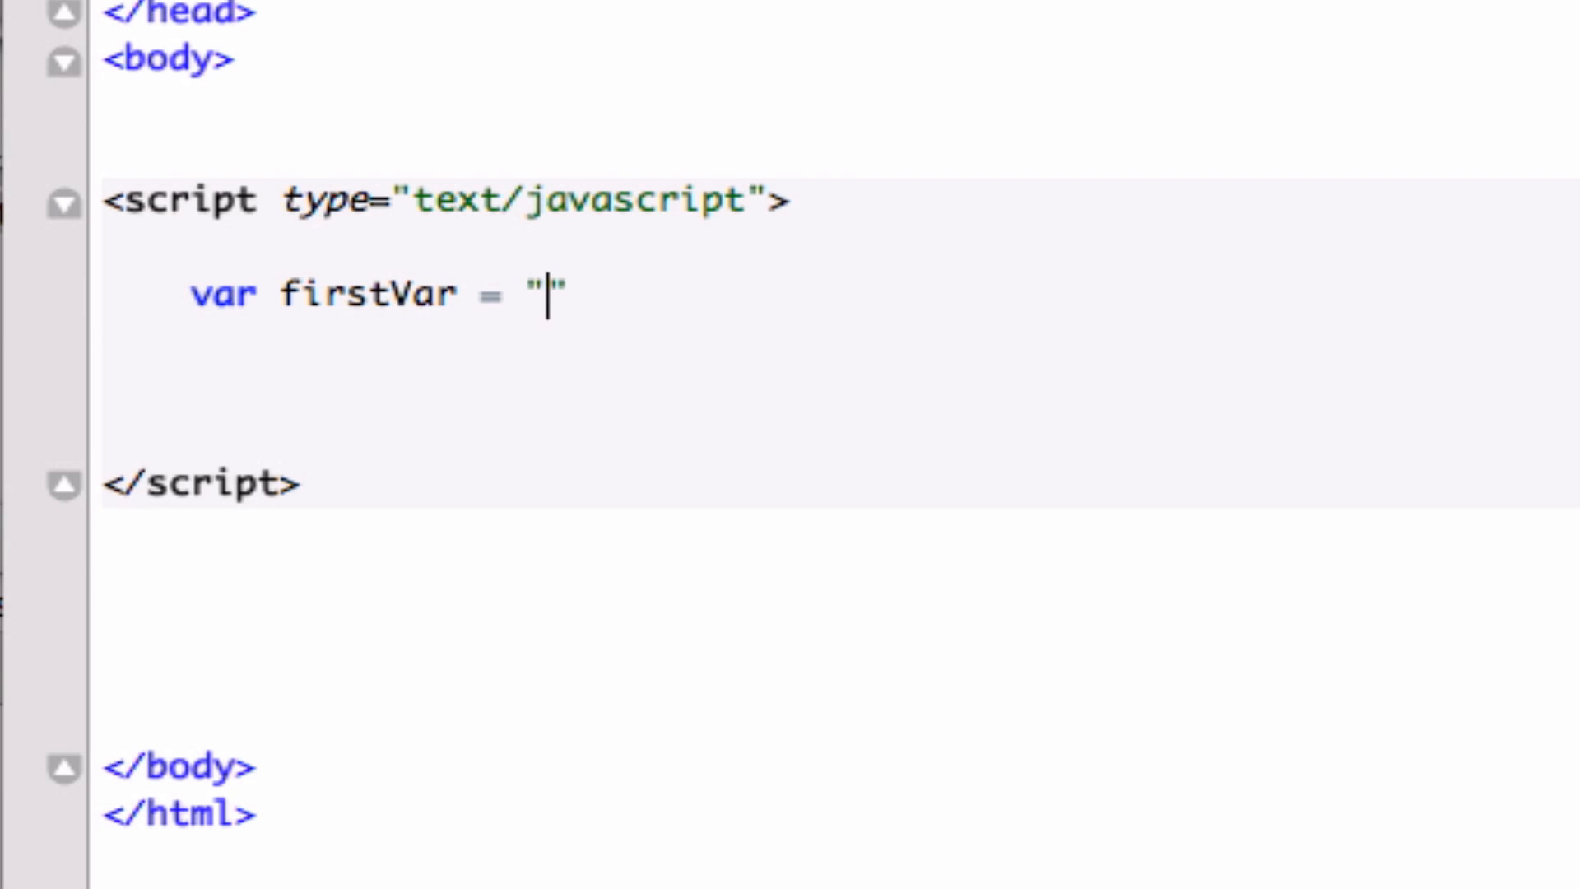
{"action": "type", "text": "Village"}
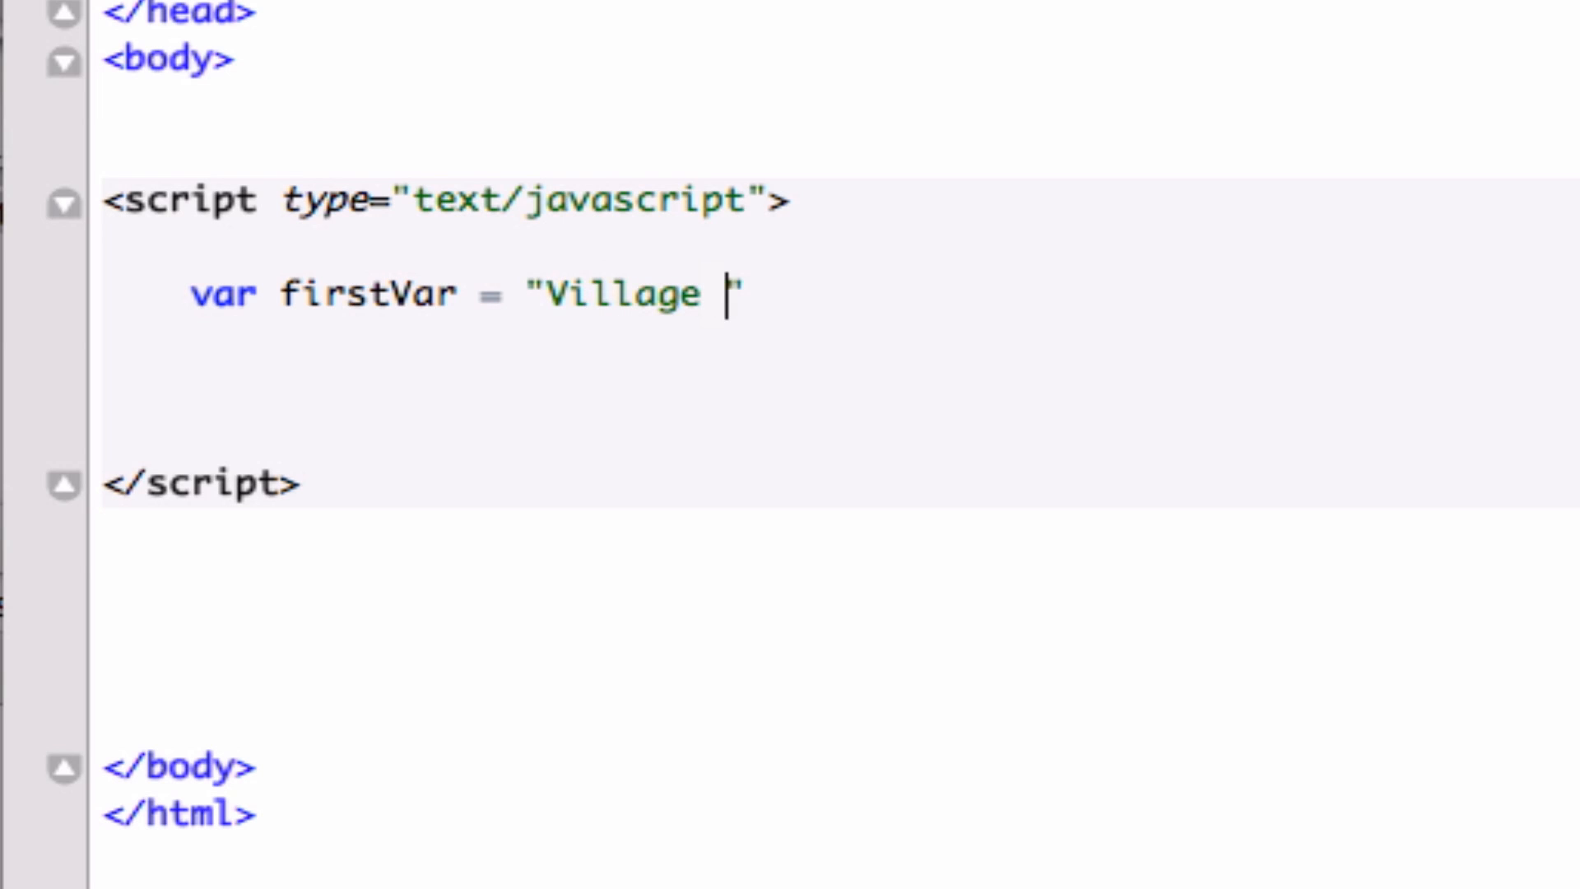
{"action": "type", "text": "Park"}
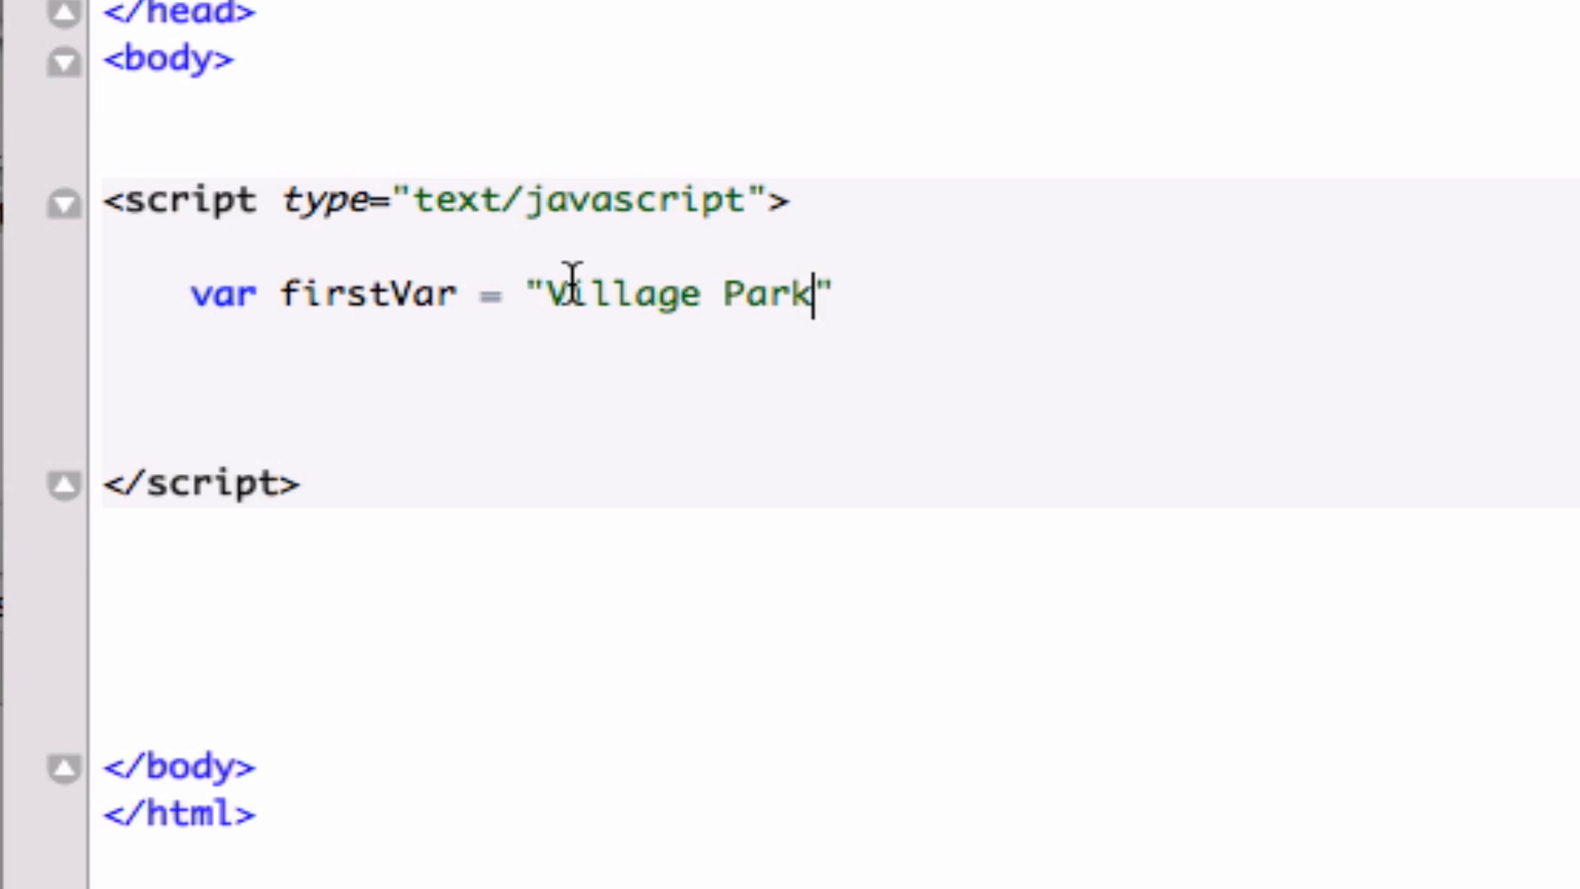
{"action": "mouse_move", "coordinate": [736, 303]}
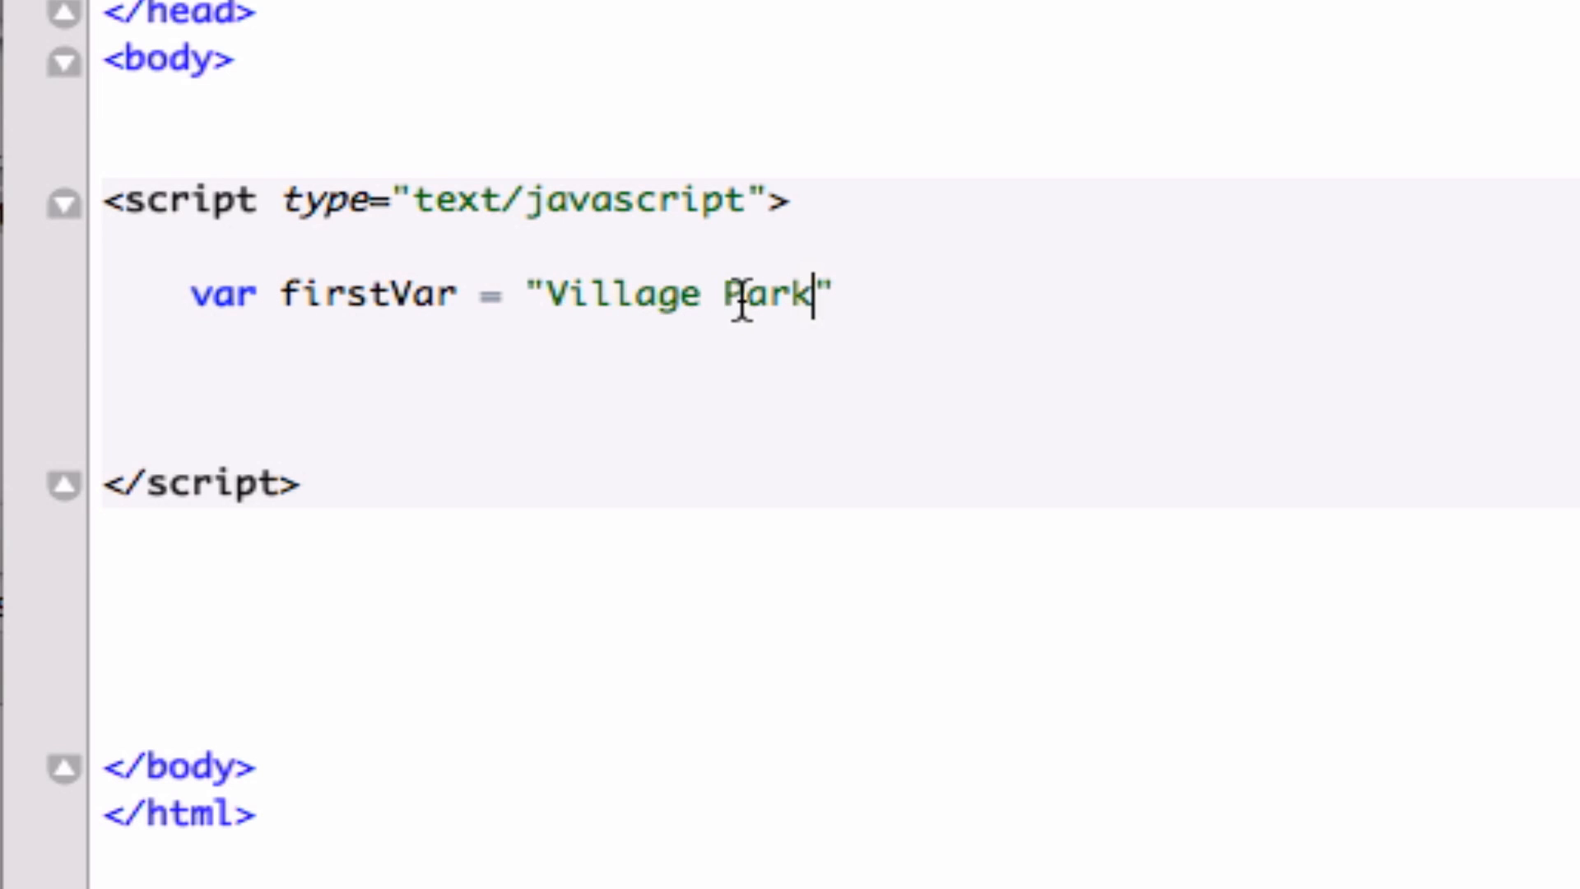
{"action": "mouse_move", "coordinate": [706, 317]}
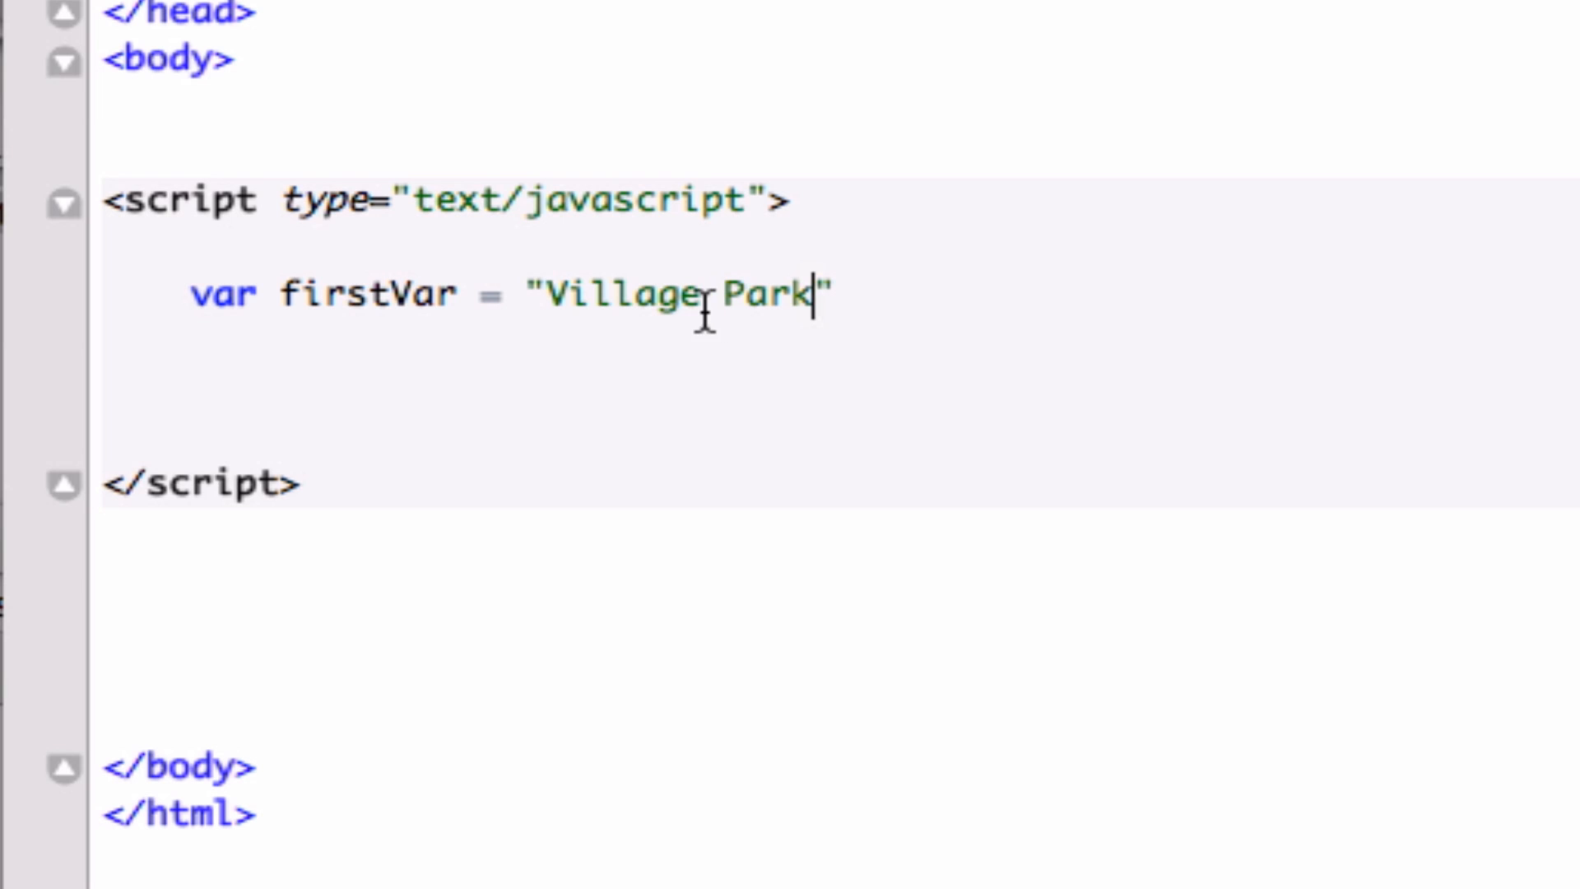
{"action": "mouse_move", "coordinate": [576, 295]}
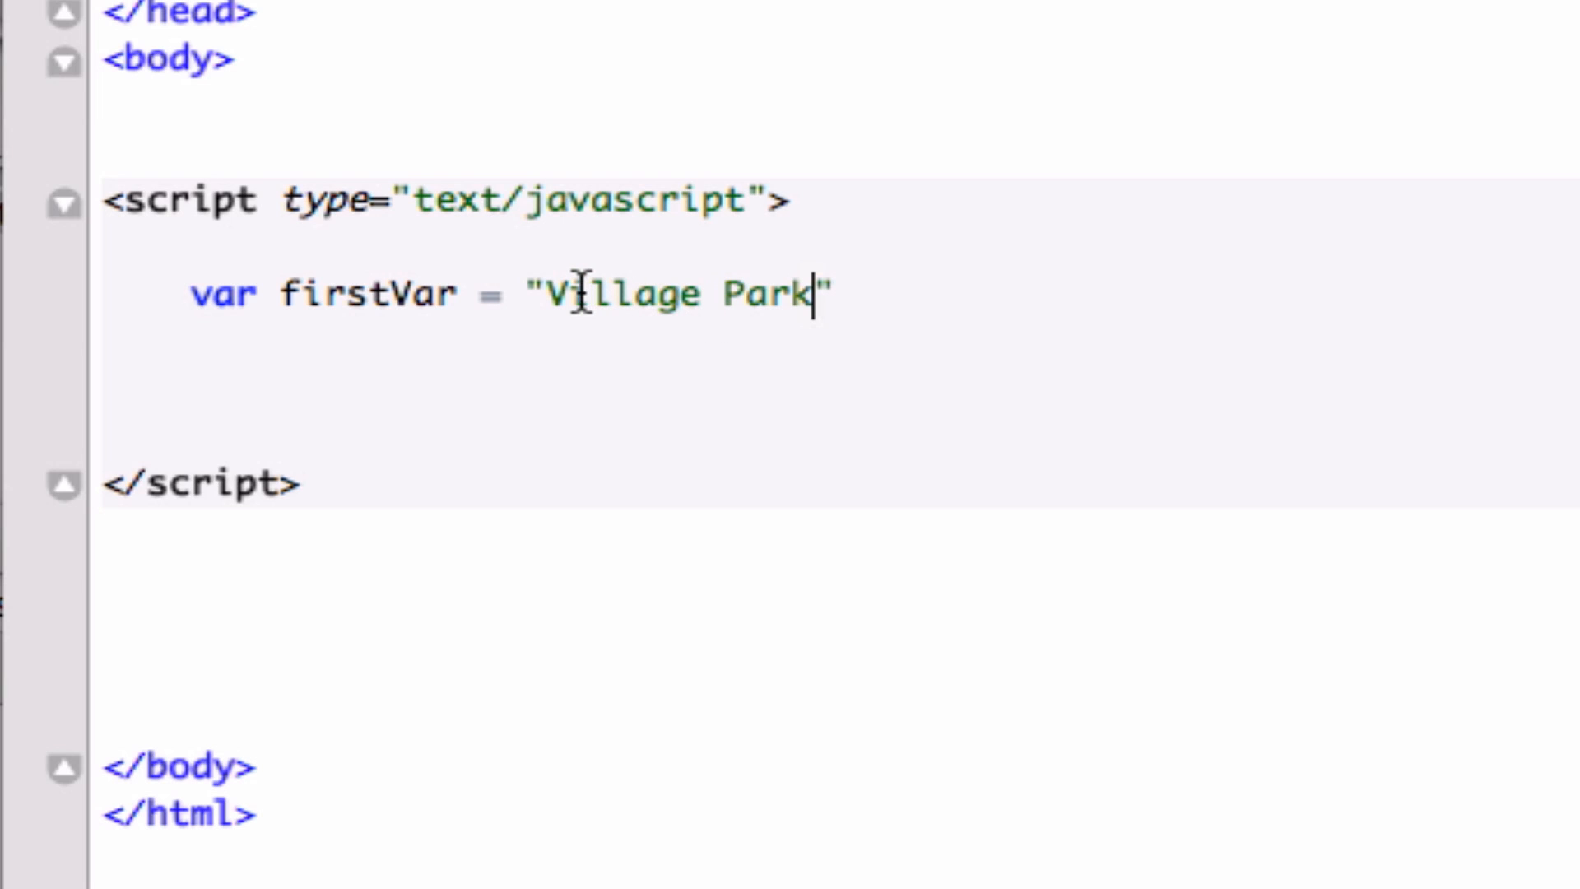
{"action": "mouse_move", "coordinate": [860, 293]}
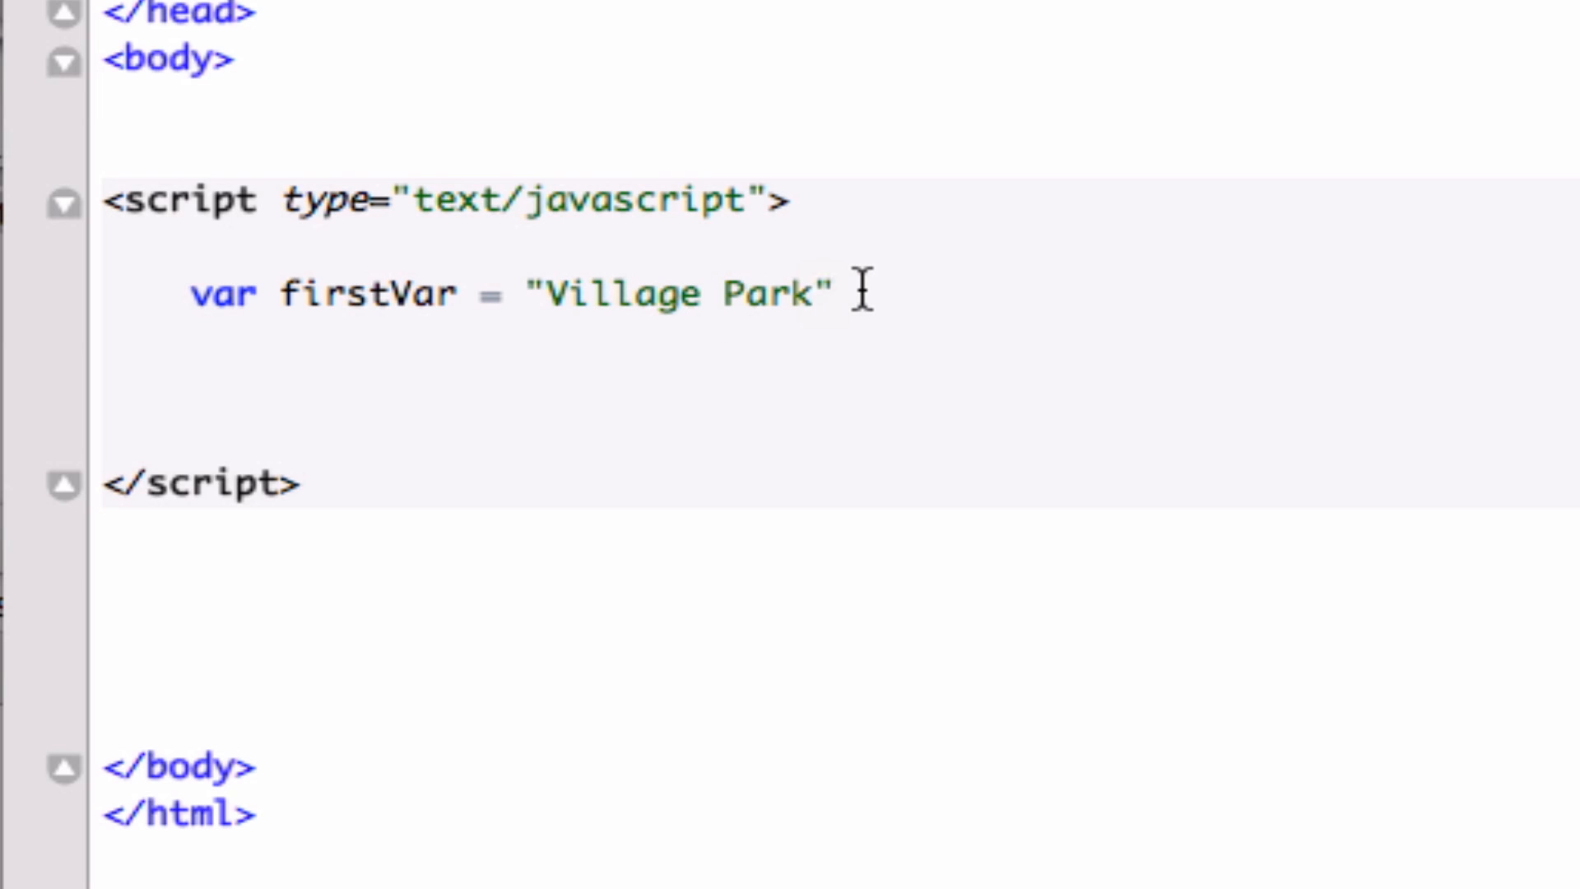
{"action": "type", "text": ";"}
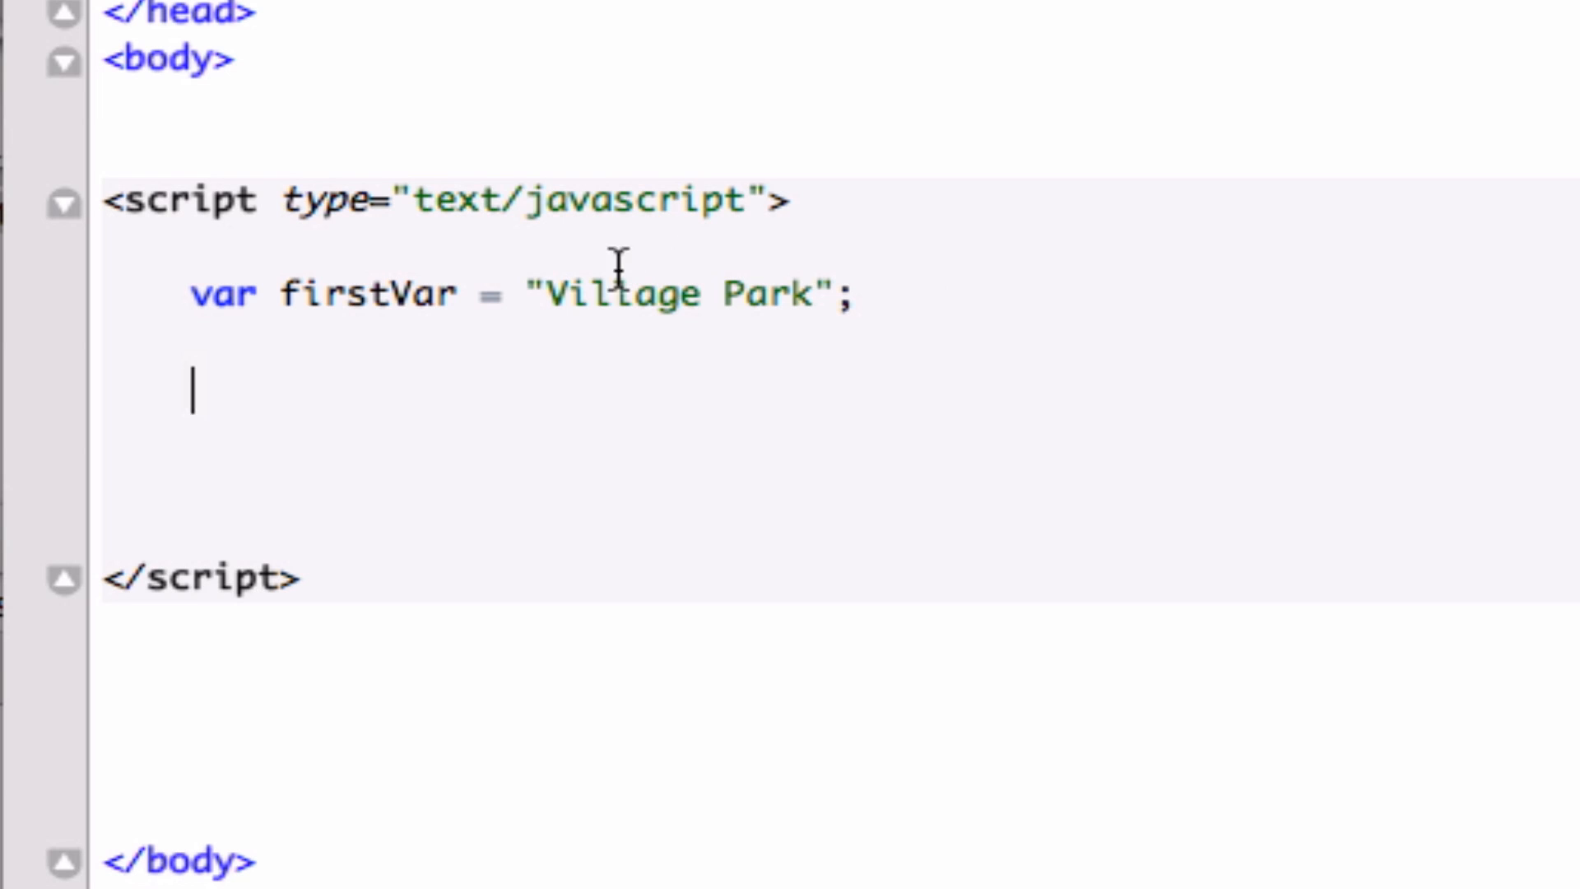
{"action": "mouse_move", "coordinate": [559, 293]}
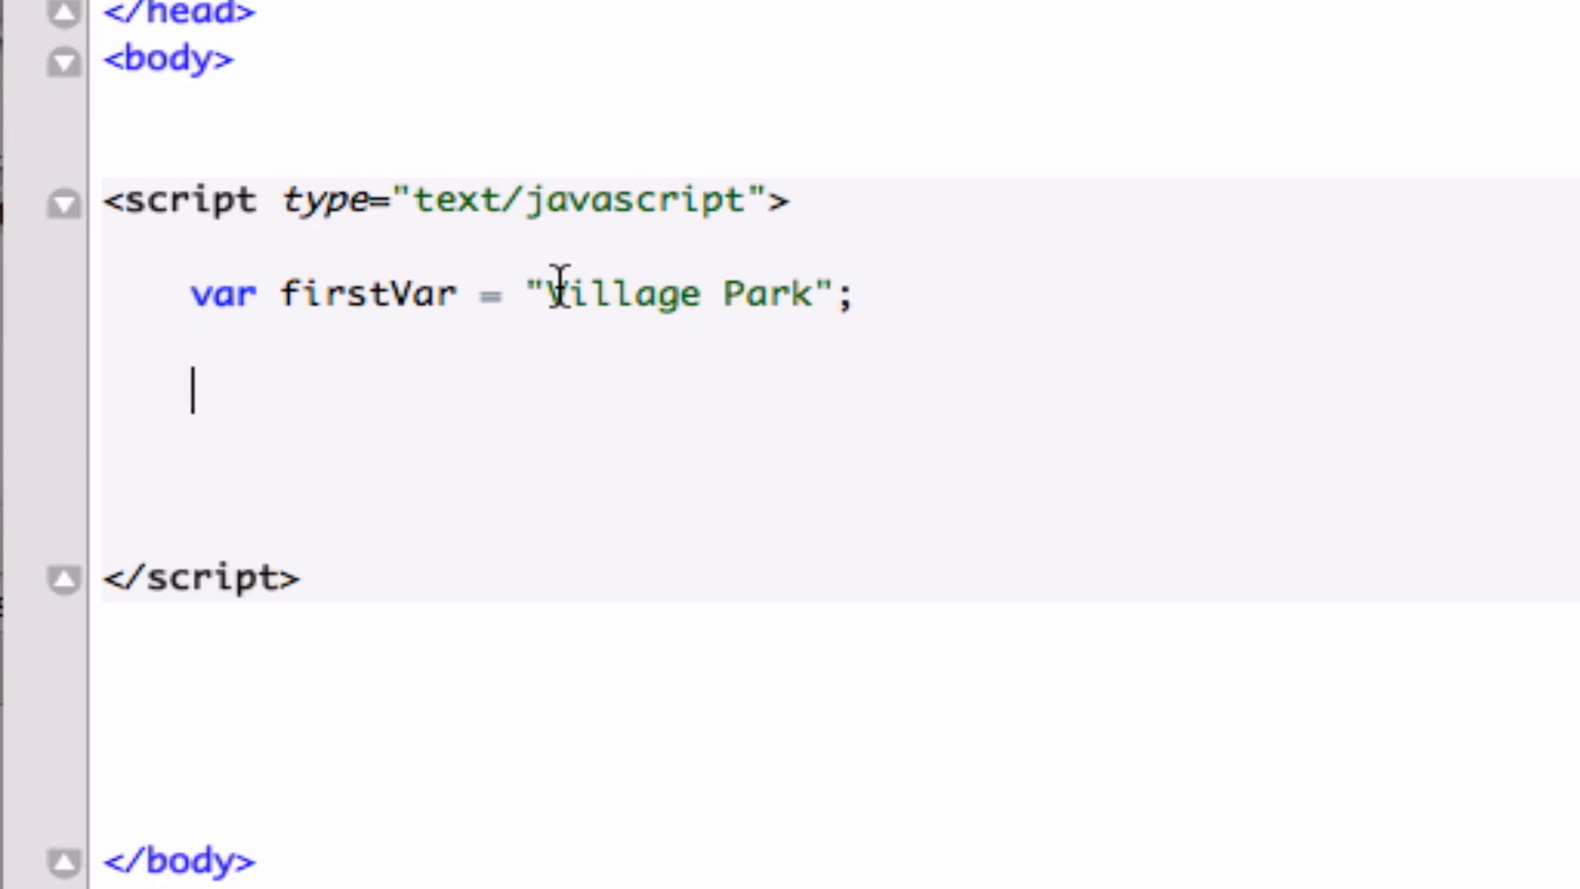
{"action": "mouse_move", "coordinate": [712, 293]}
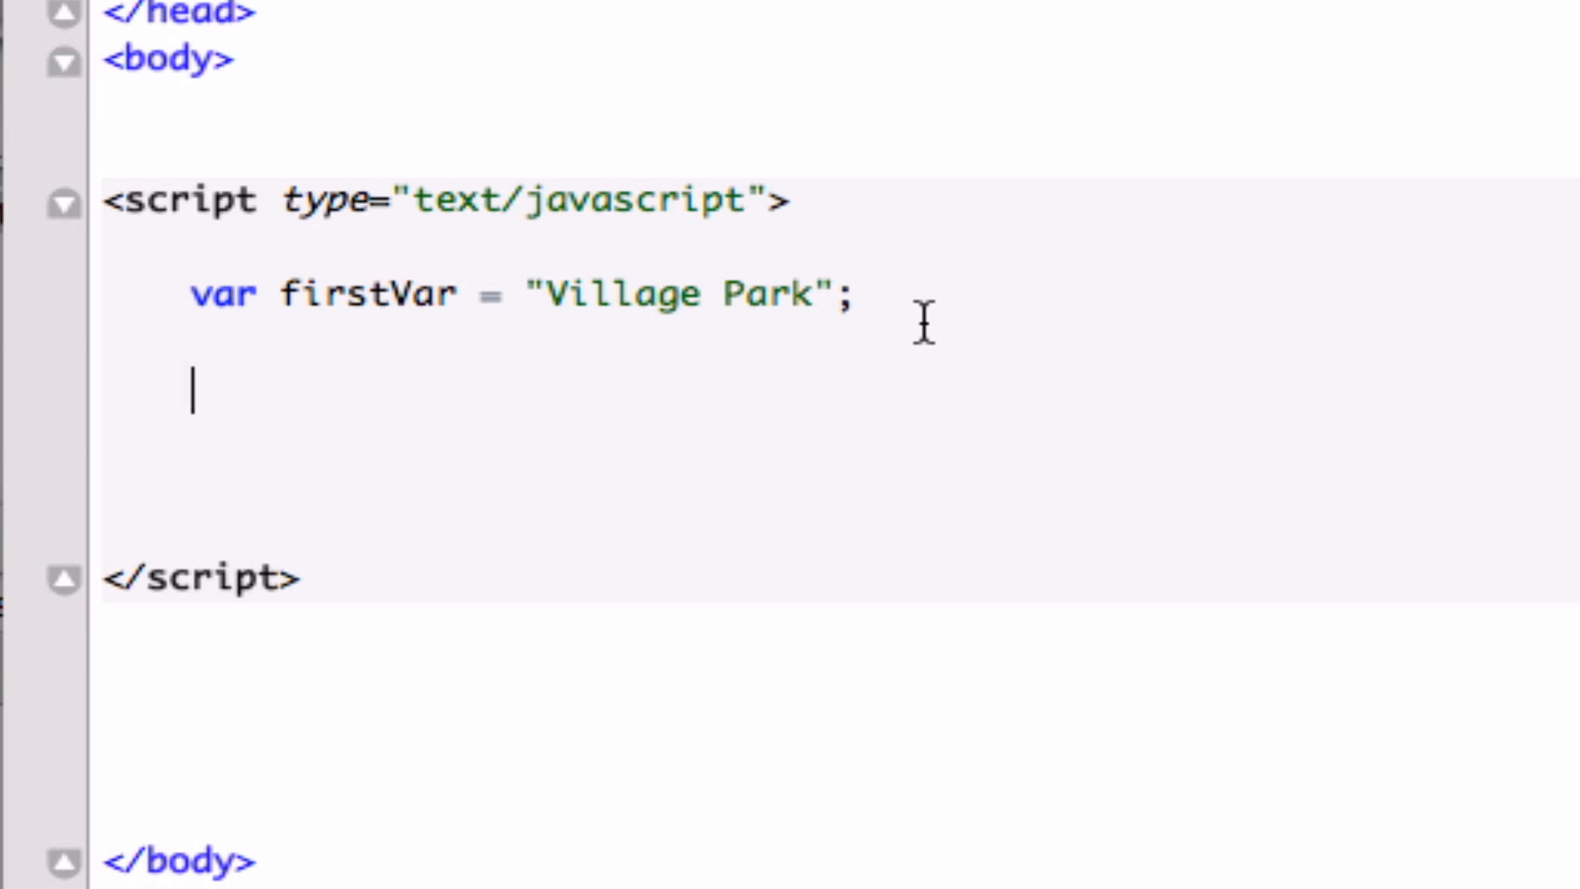
{"action": "type", "text": "documen"}
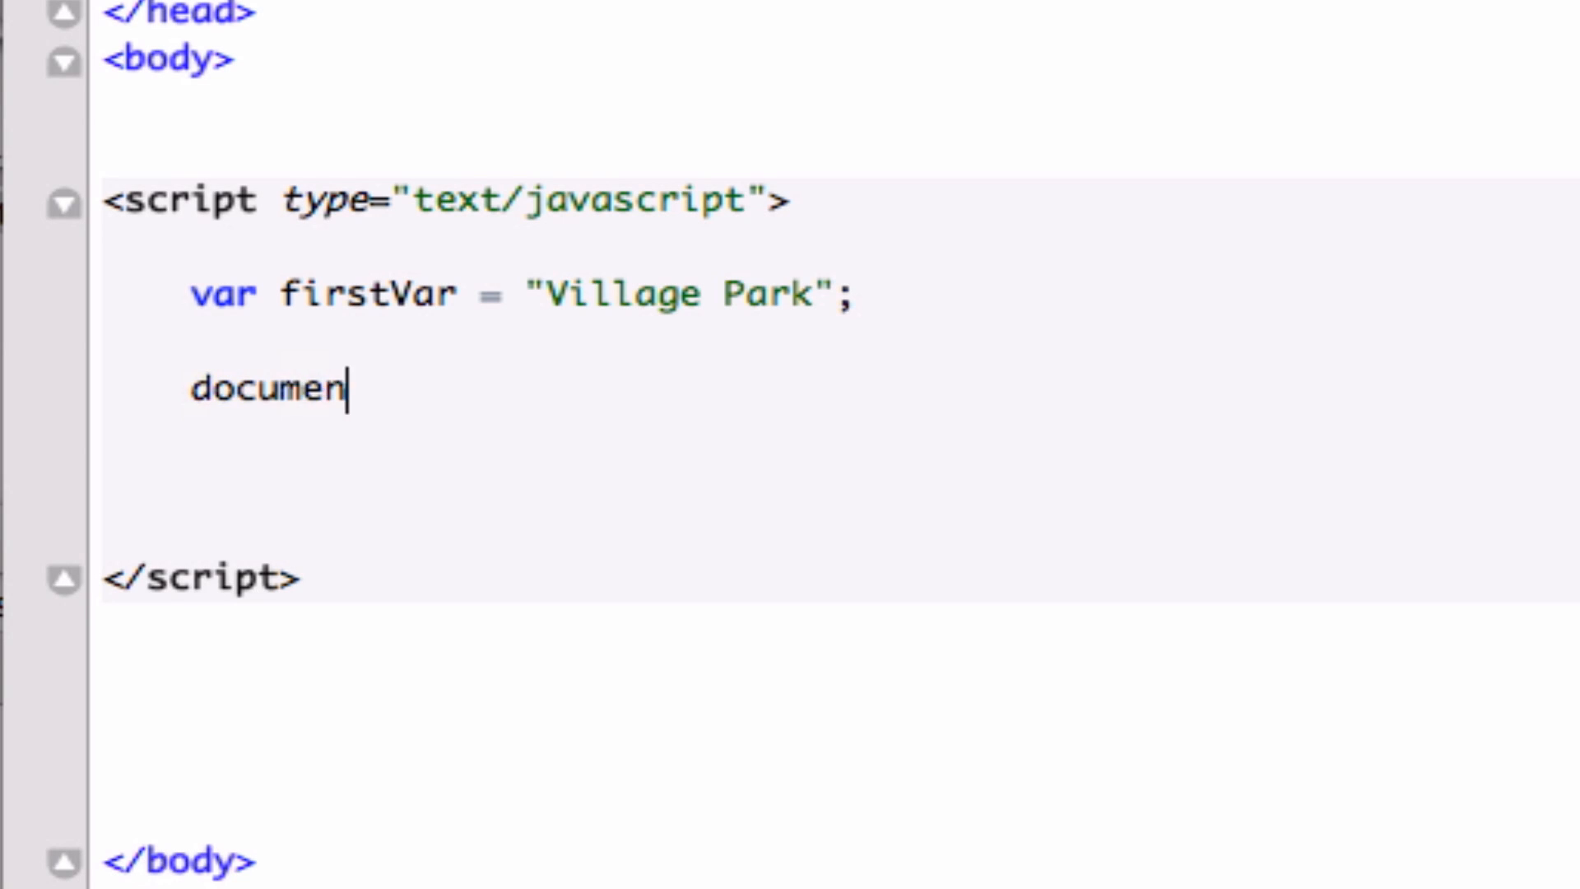
{"action": "type", "text": "t.write"}
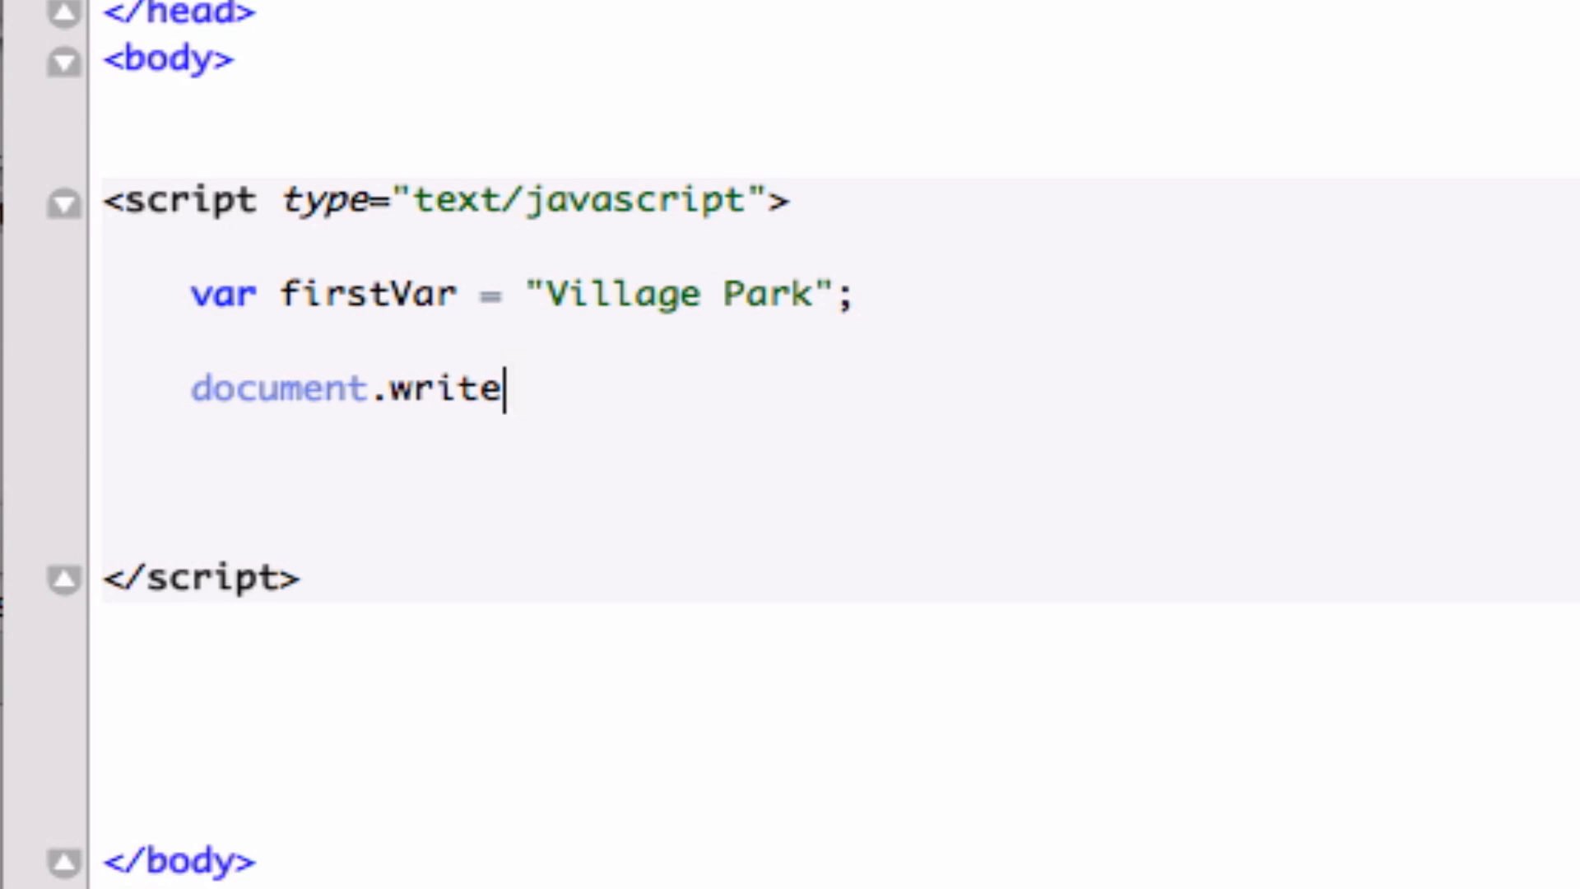
{"action": "type", "text": "(fi"}
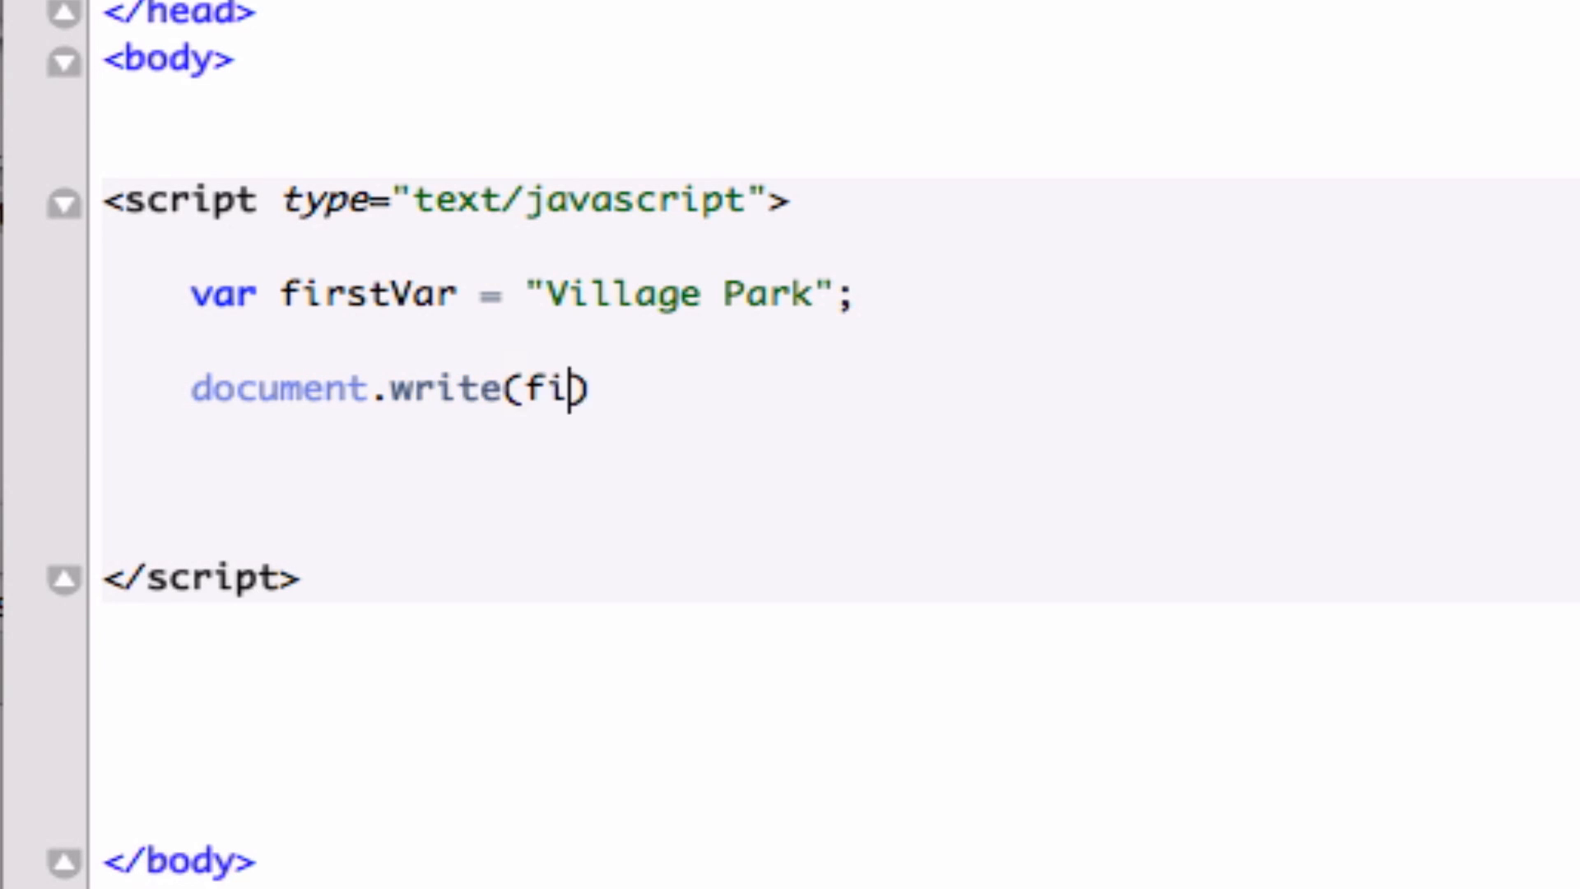
{"action": "type", "text": "rstV"}
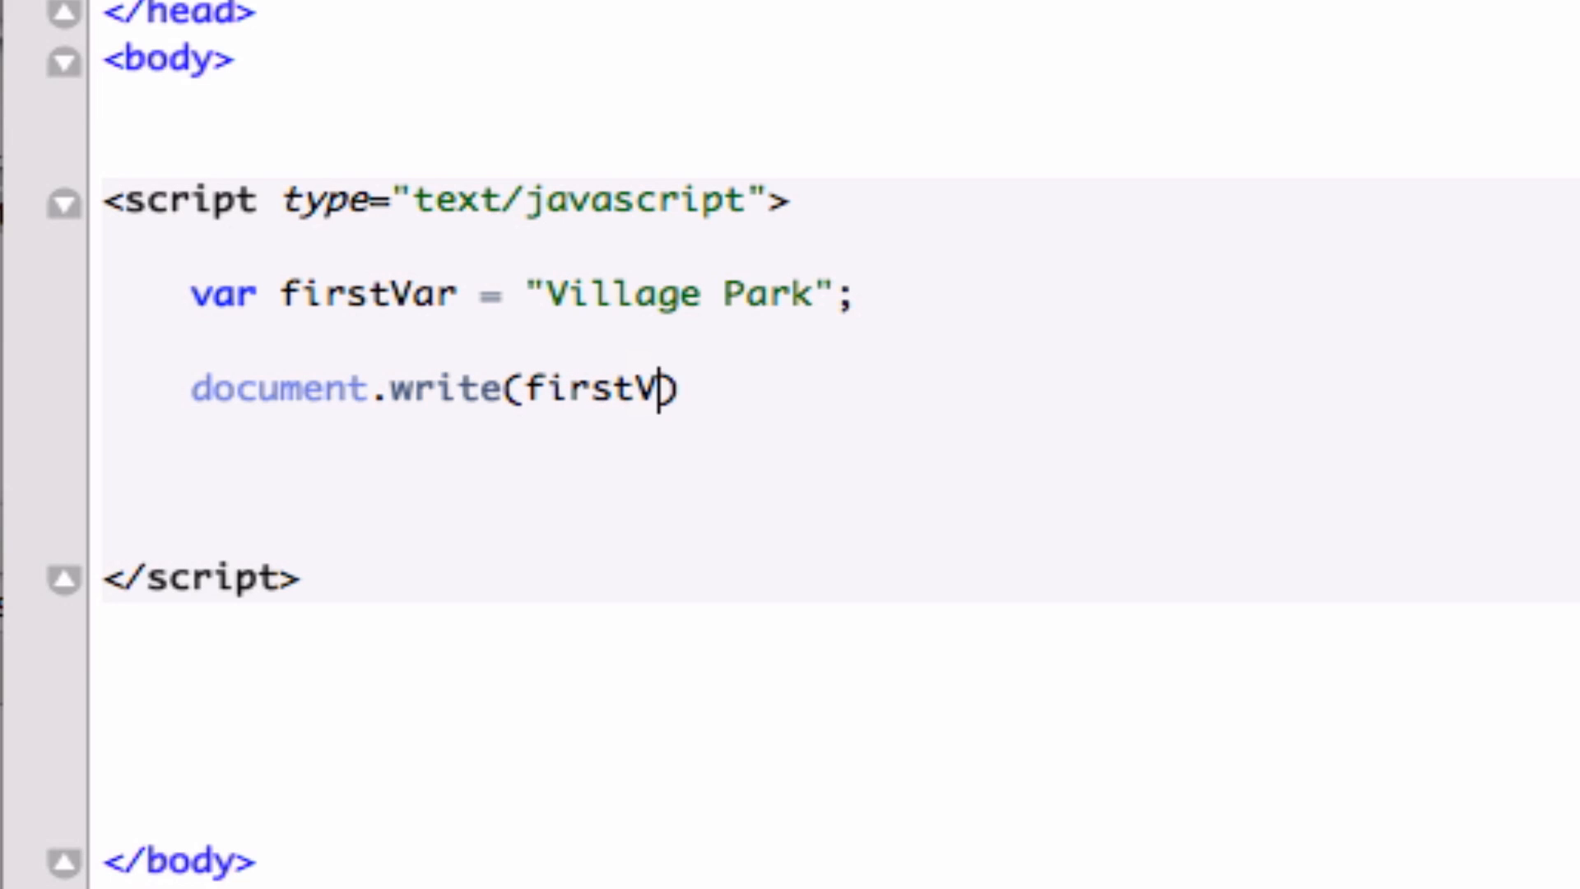
{"action": "type", "text": "ar"}
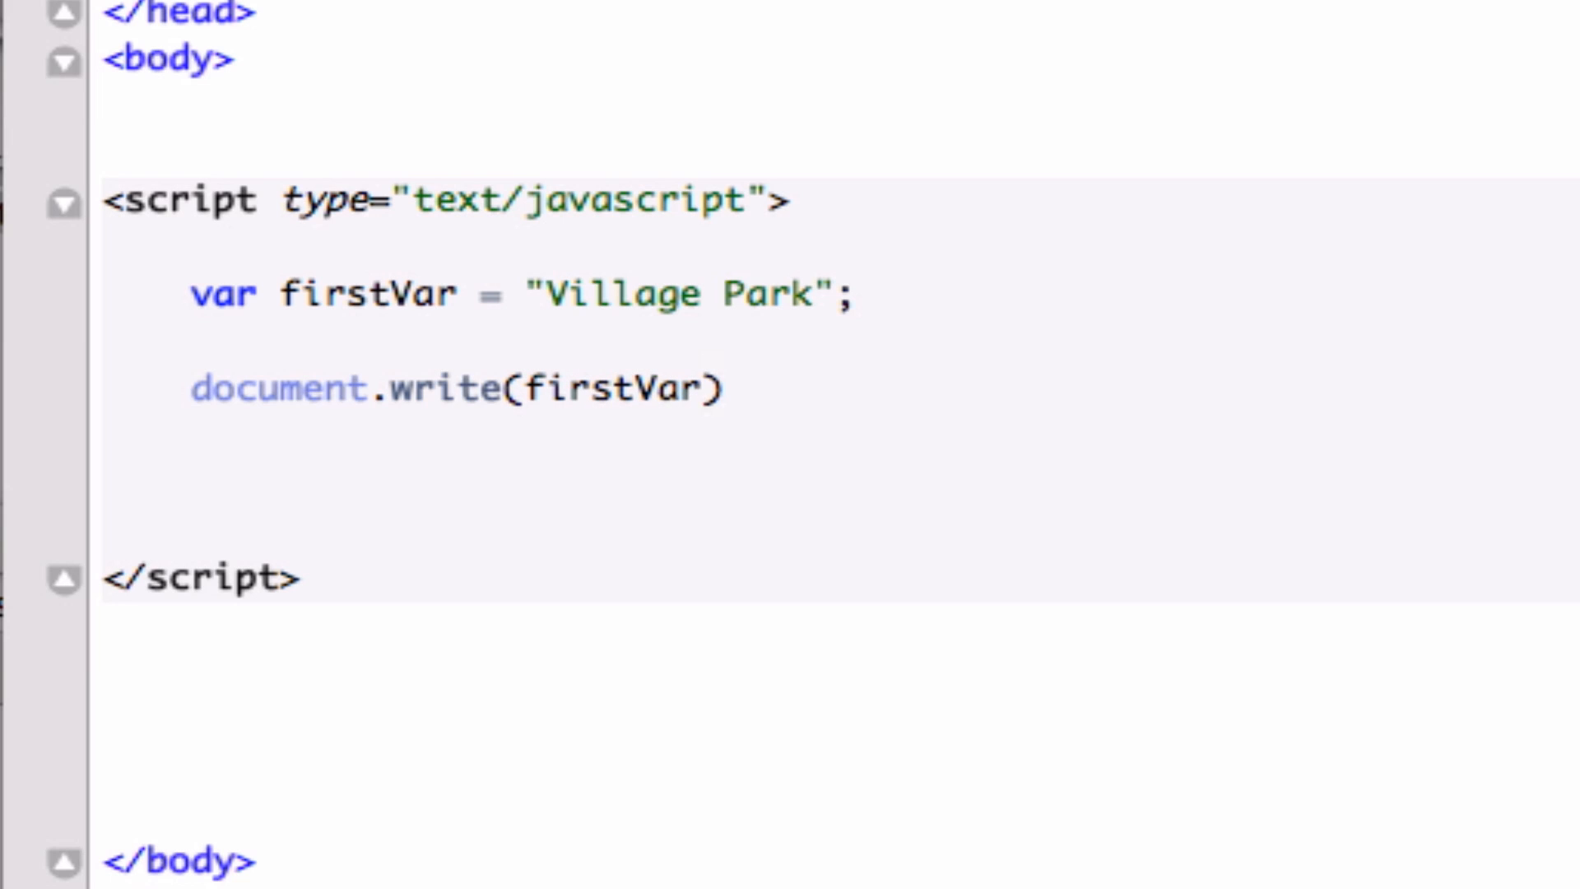
{"action": "mouse_move", "coordinate": [791, 352]}
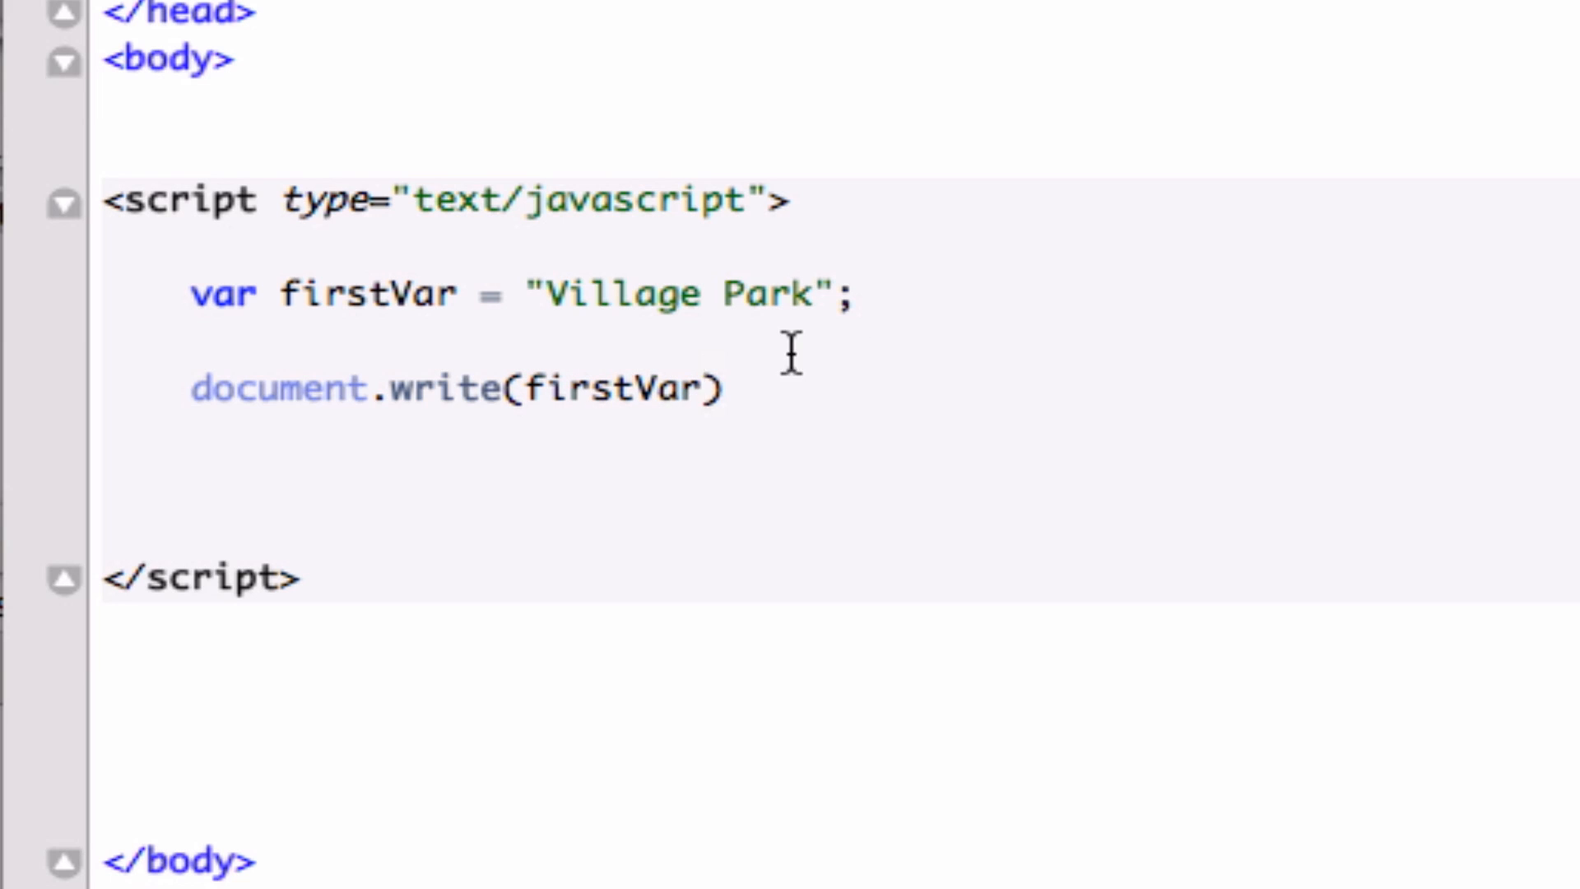
{"action": "mouse_move", "coordinate": [333, 242]}
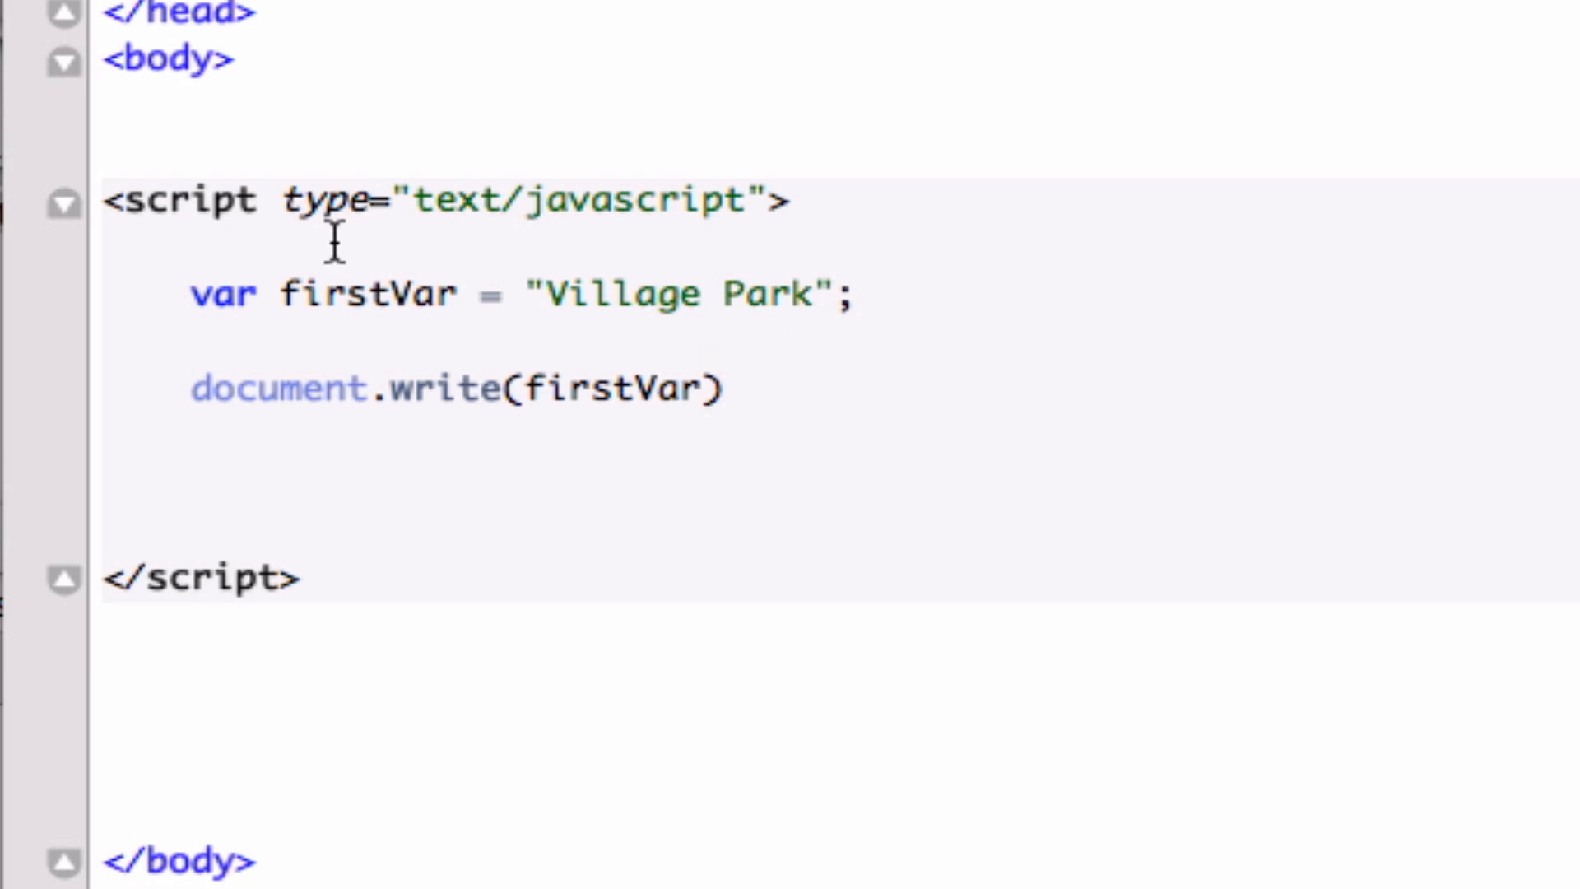
{"action": "mouse_move", "coordinate": [490, 355]}
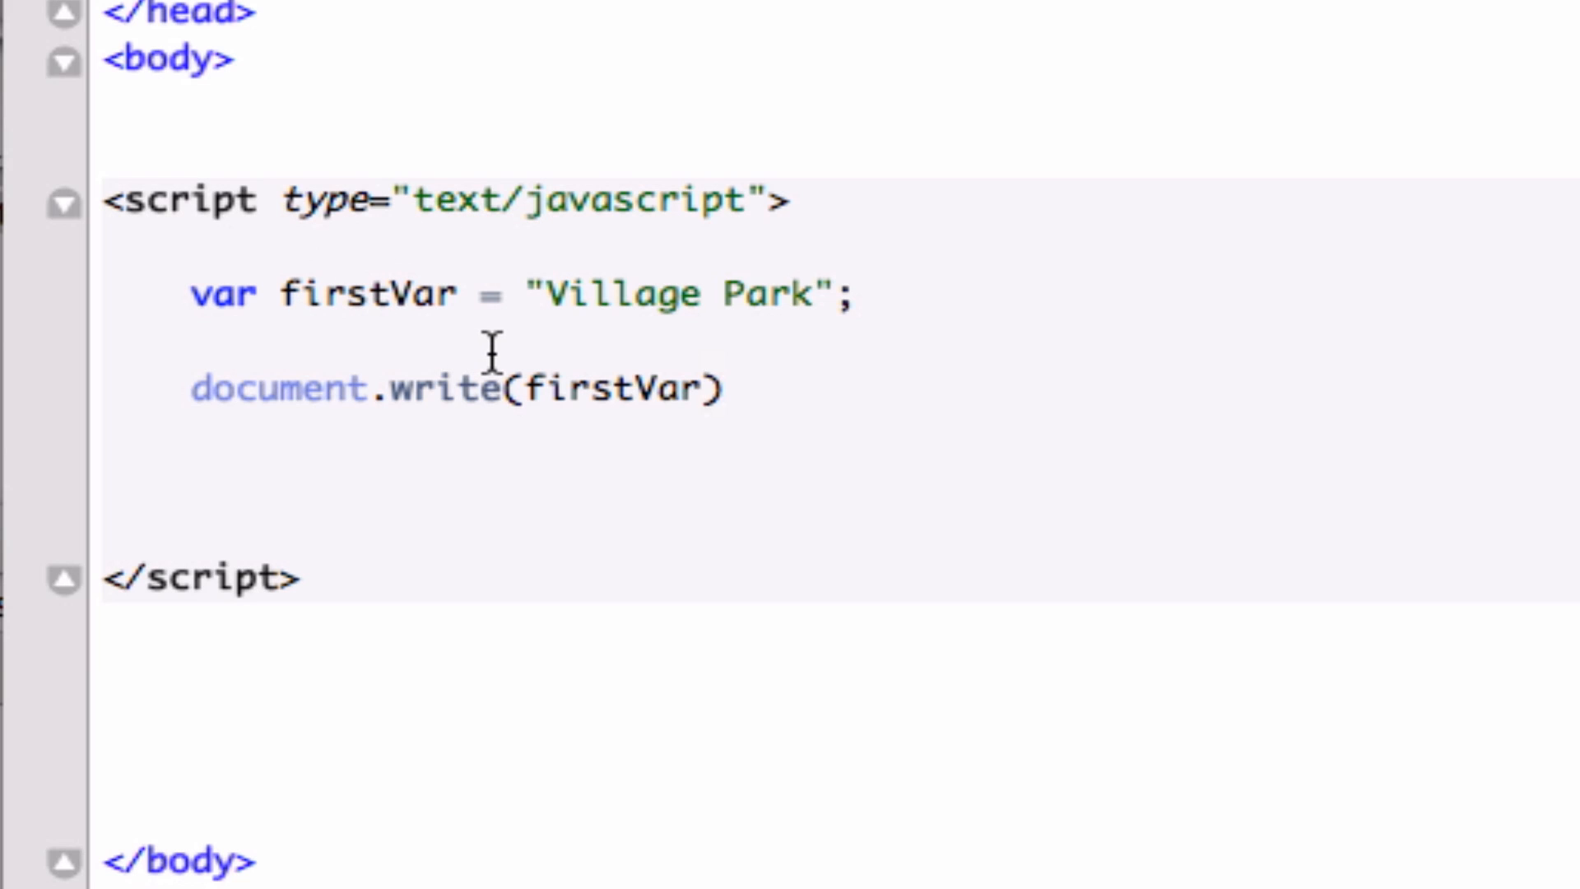
{"action": "mouse_move", "coordinate": [660, 362]}
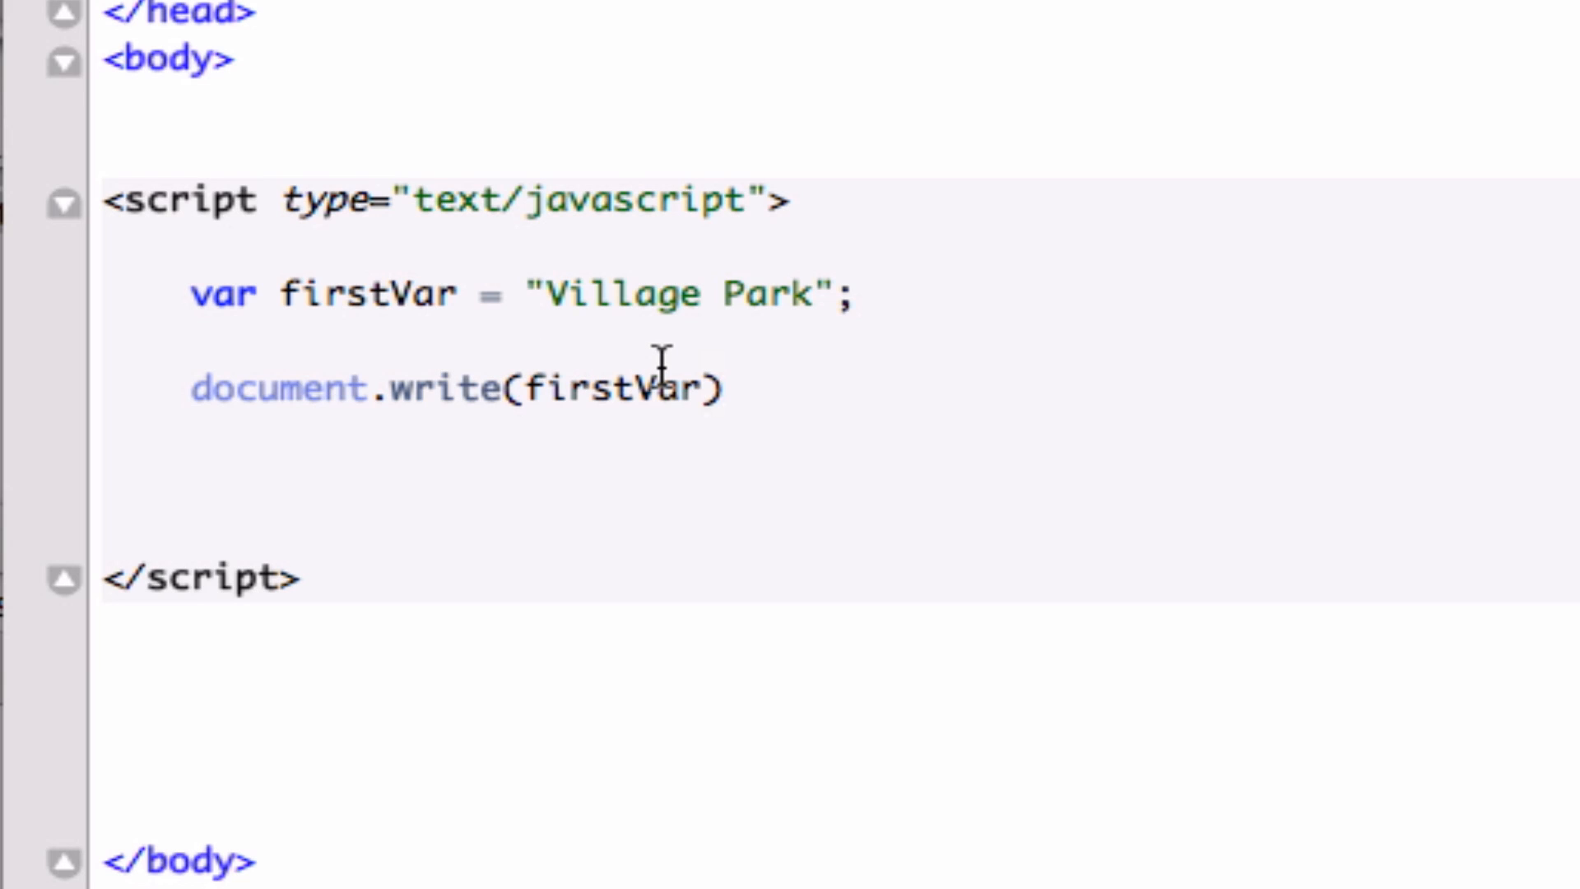
- Append .toLowerCase() to firstVar inside the document.write call
{"action": "type", "text": "."}
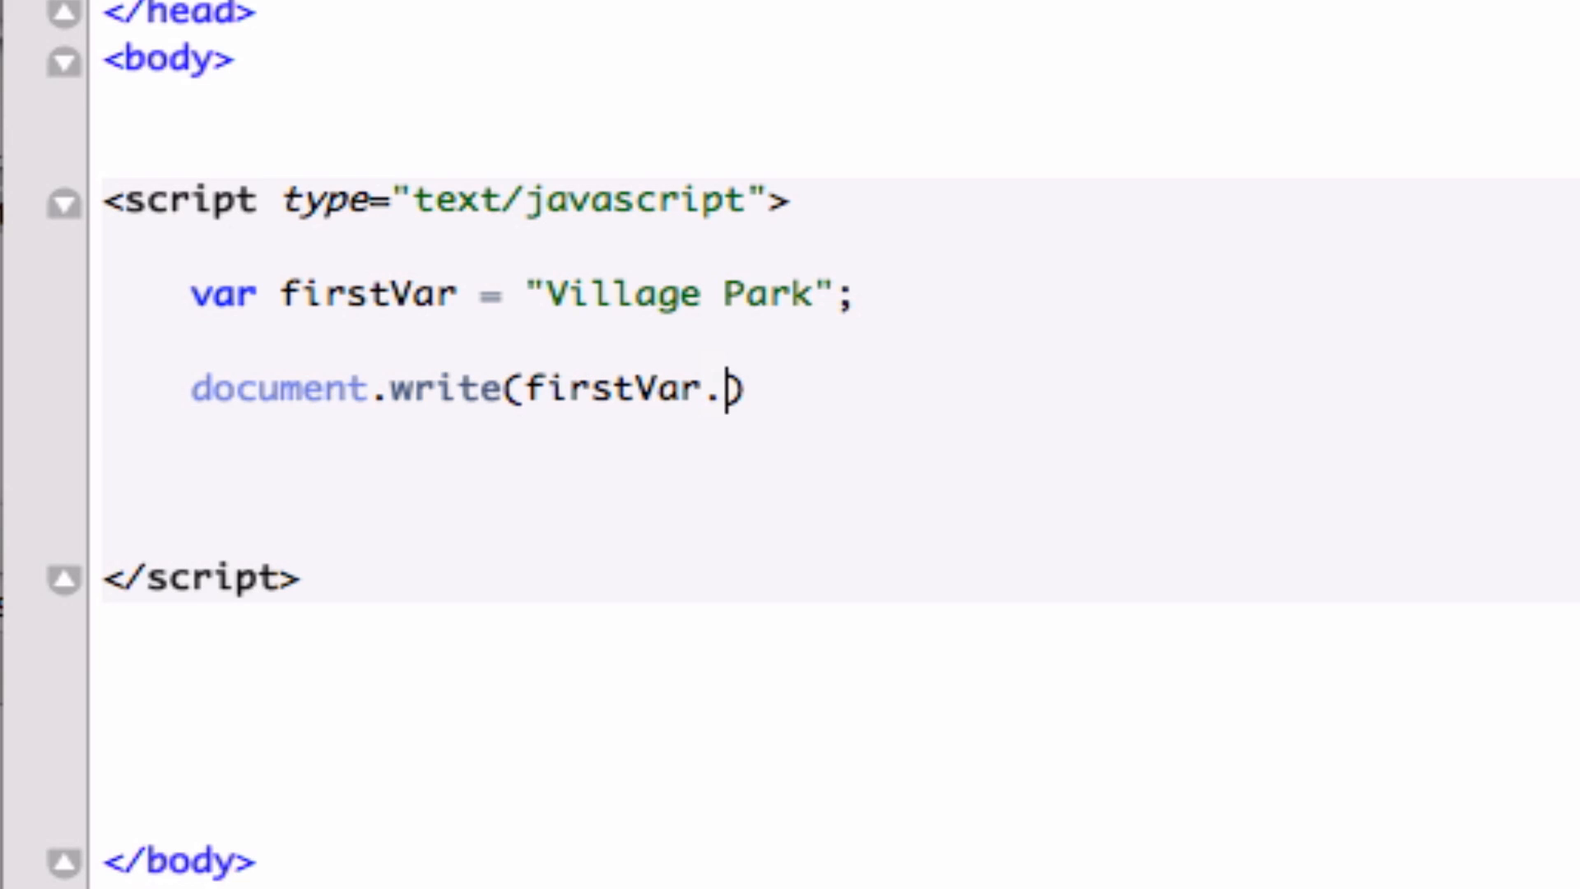
{"action": "mouse_move", "coordinate": [748, 409]}
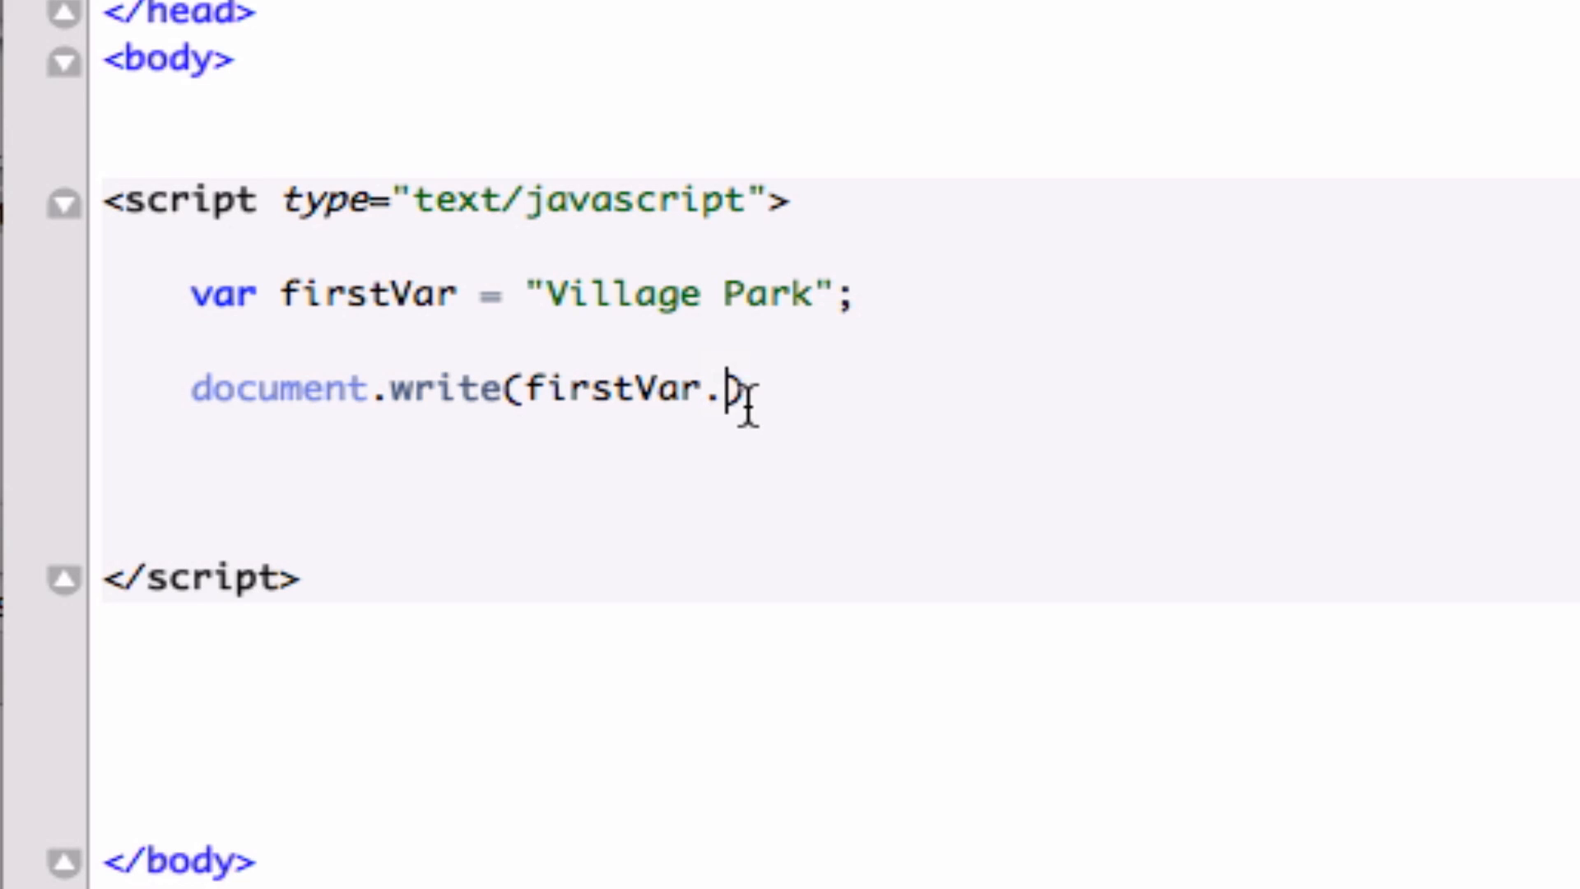
{"action": "type", "text": "to)"}
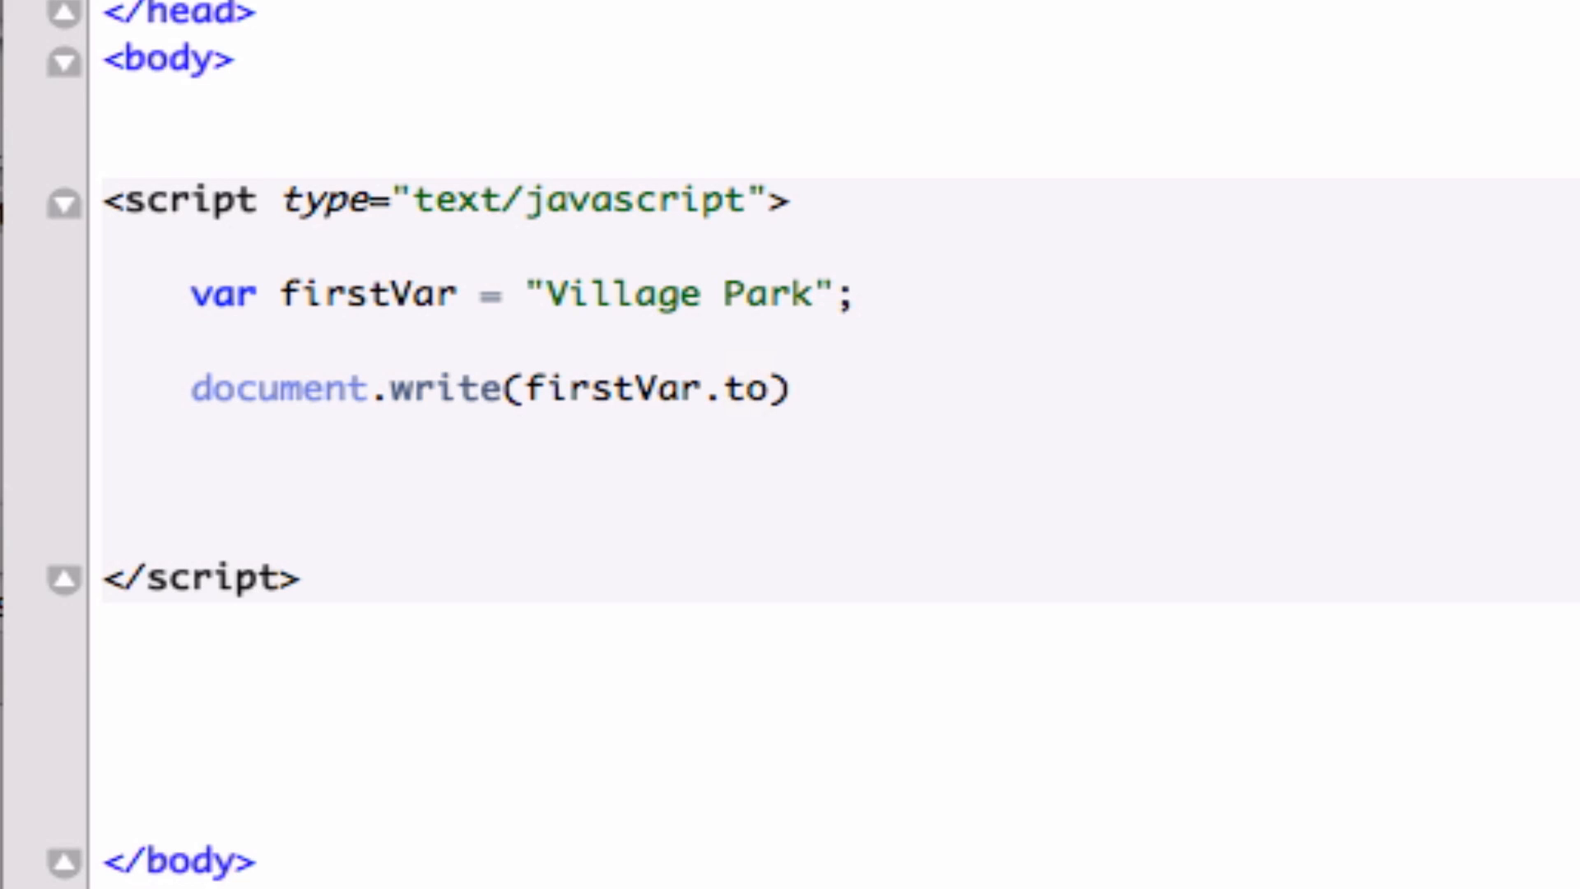
{"action": "type", "text": "Lower"}
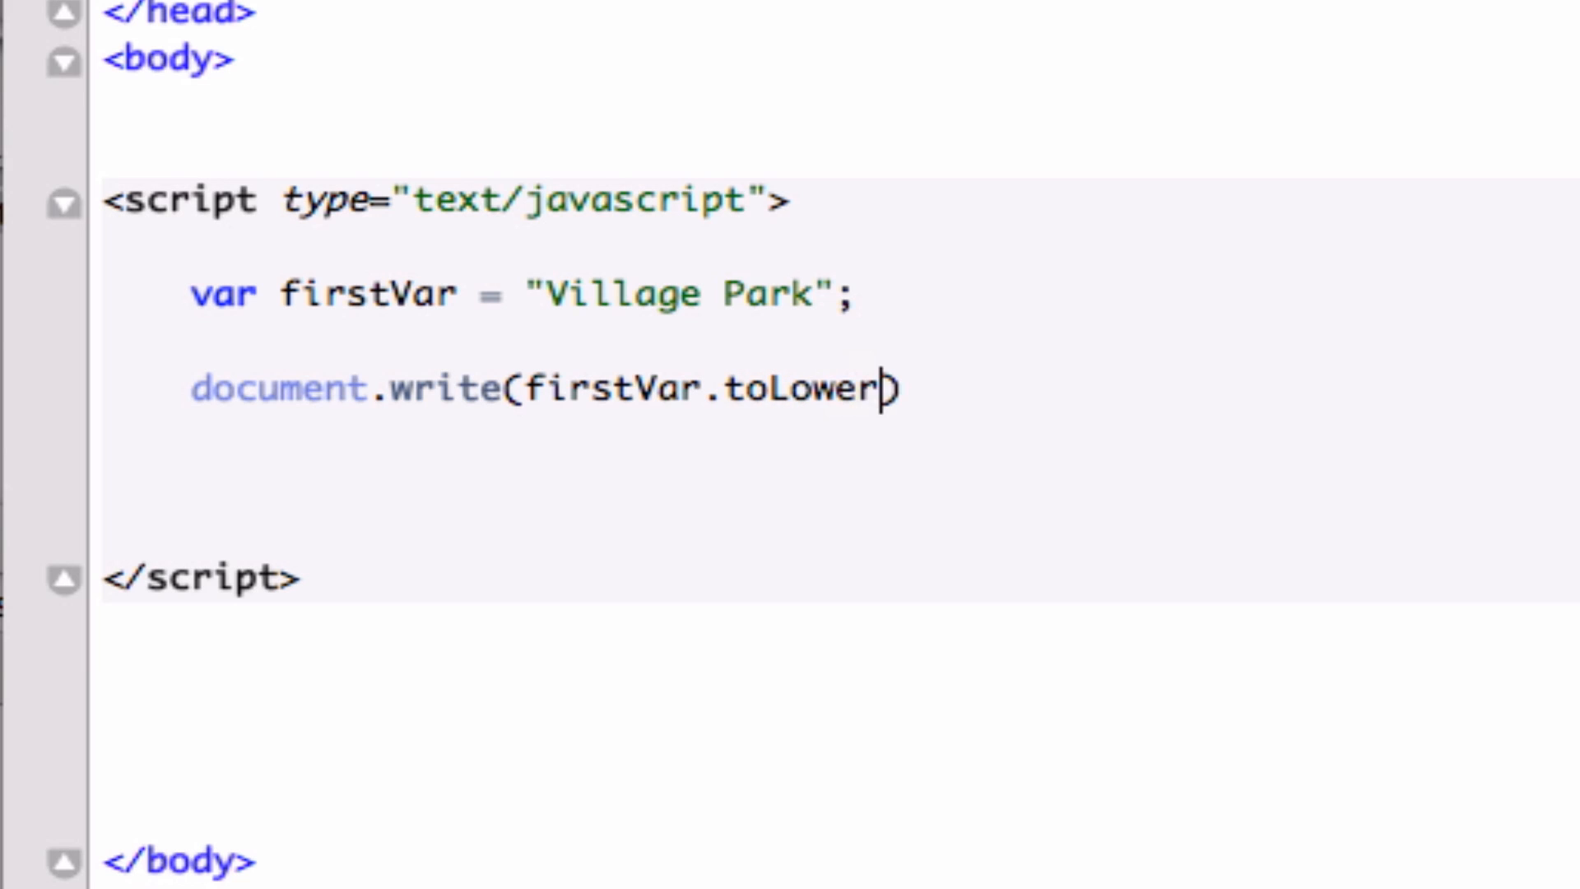
{"action": "type", "text": "Case"}
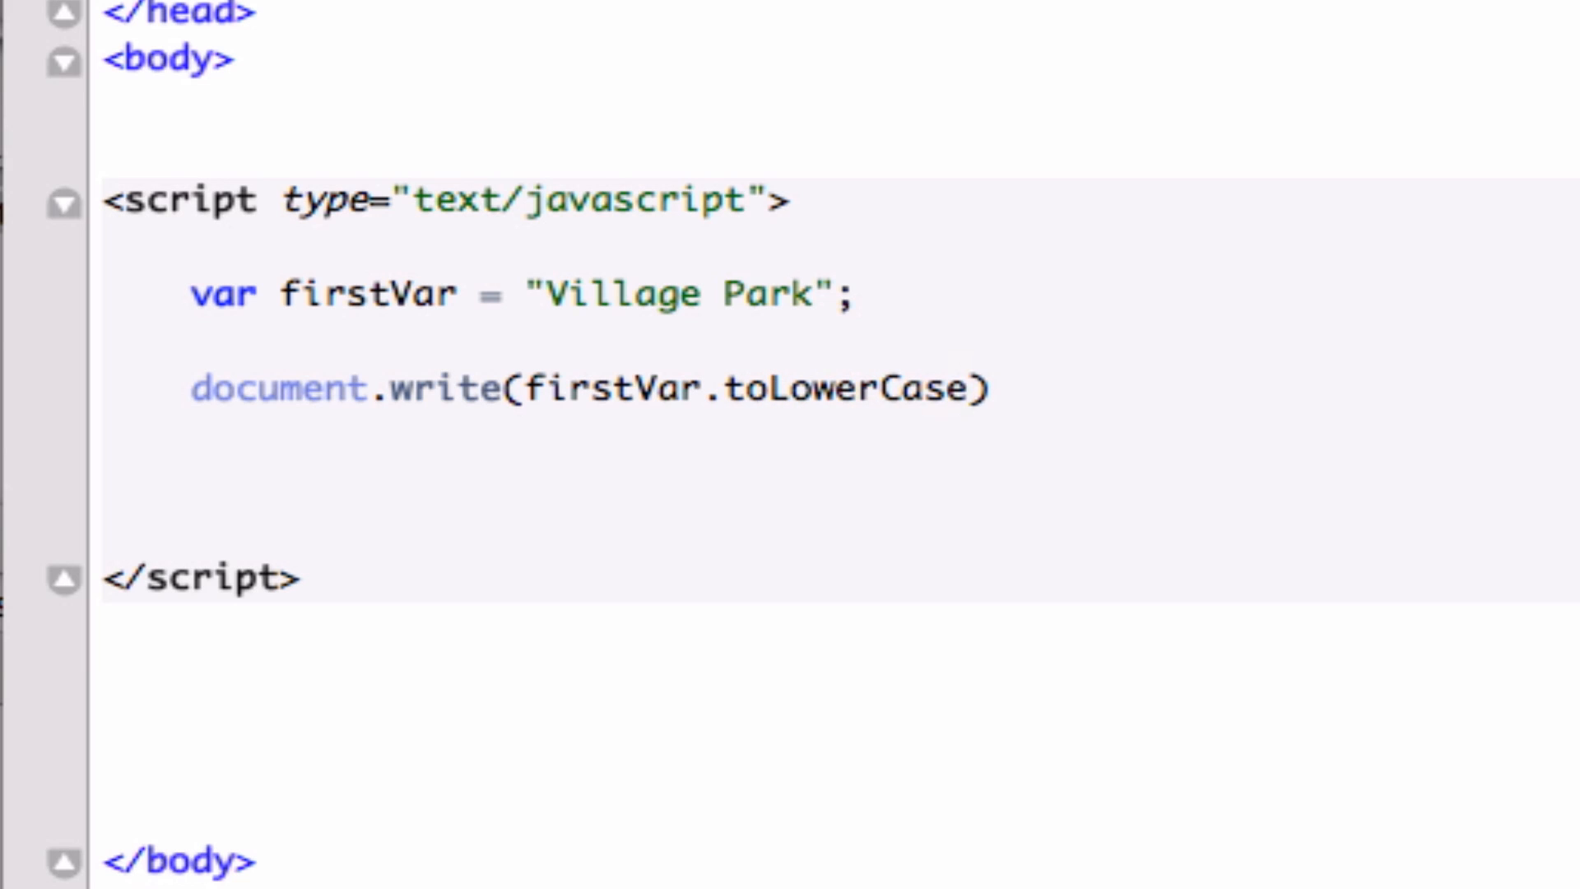
{"action": "type", "text": "()"}
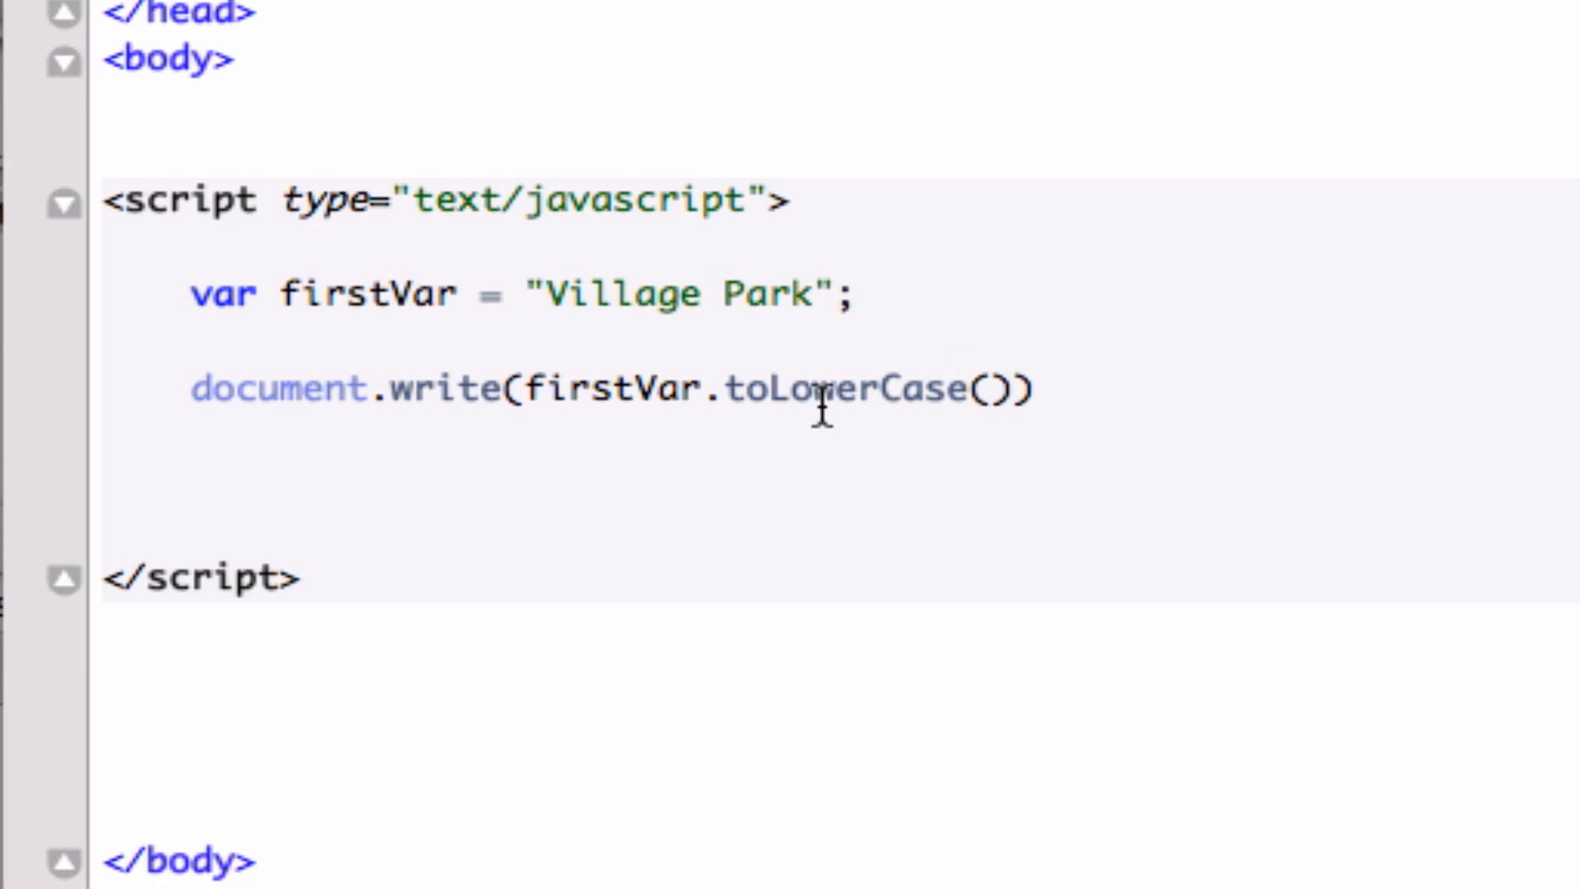
{"action": "mouse_move", "coordinate": [983, 384]}
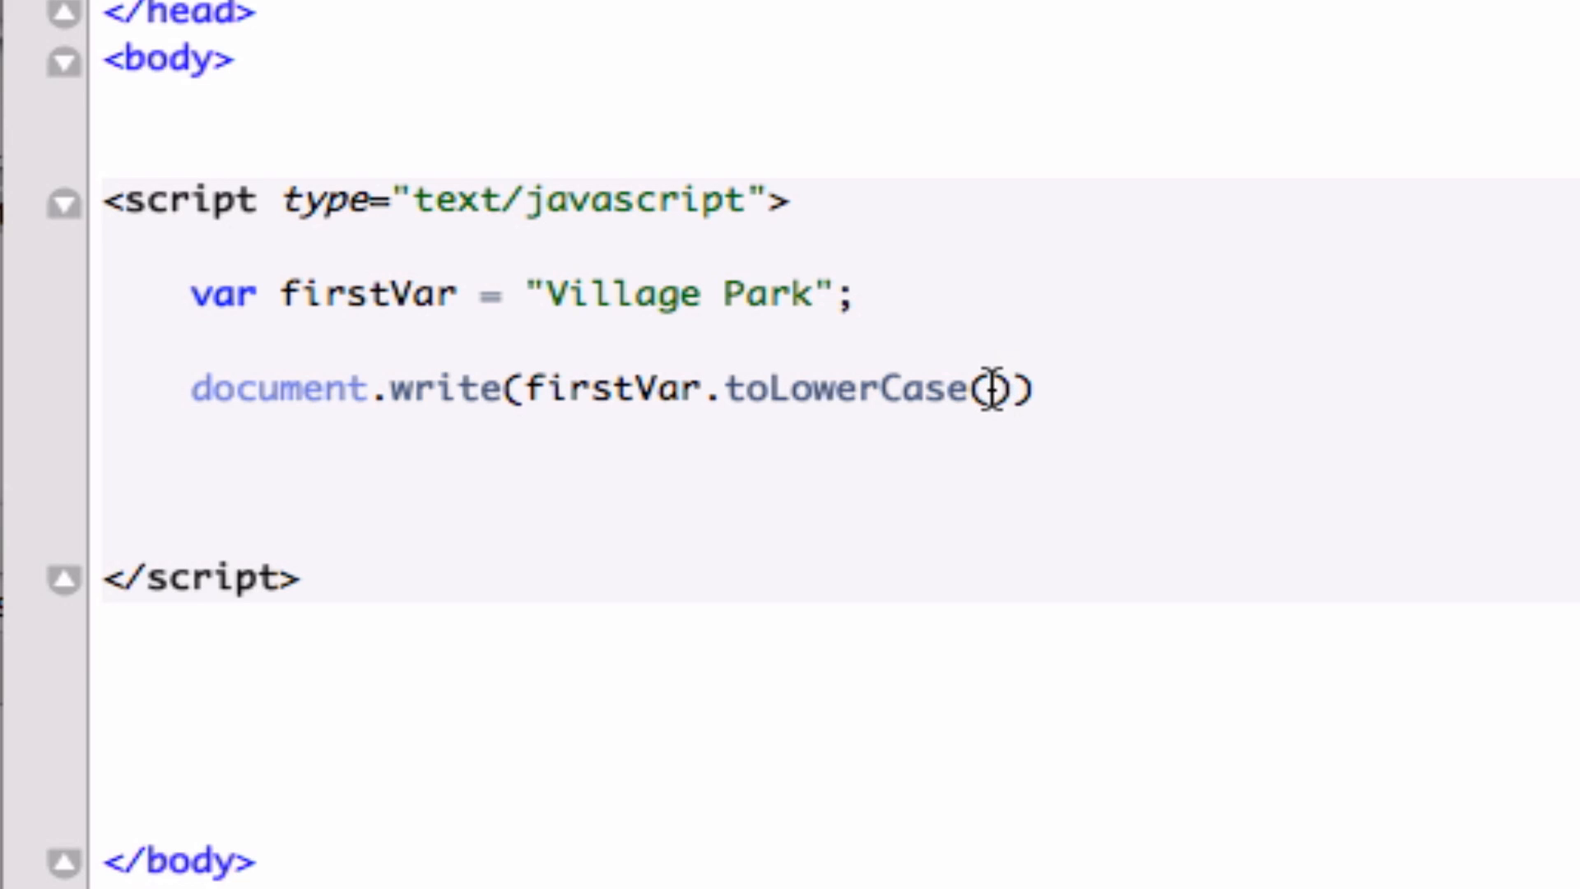
{"action": "mouse_move", "coordinate": [565, 392]}
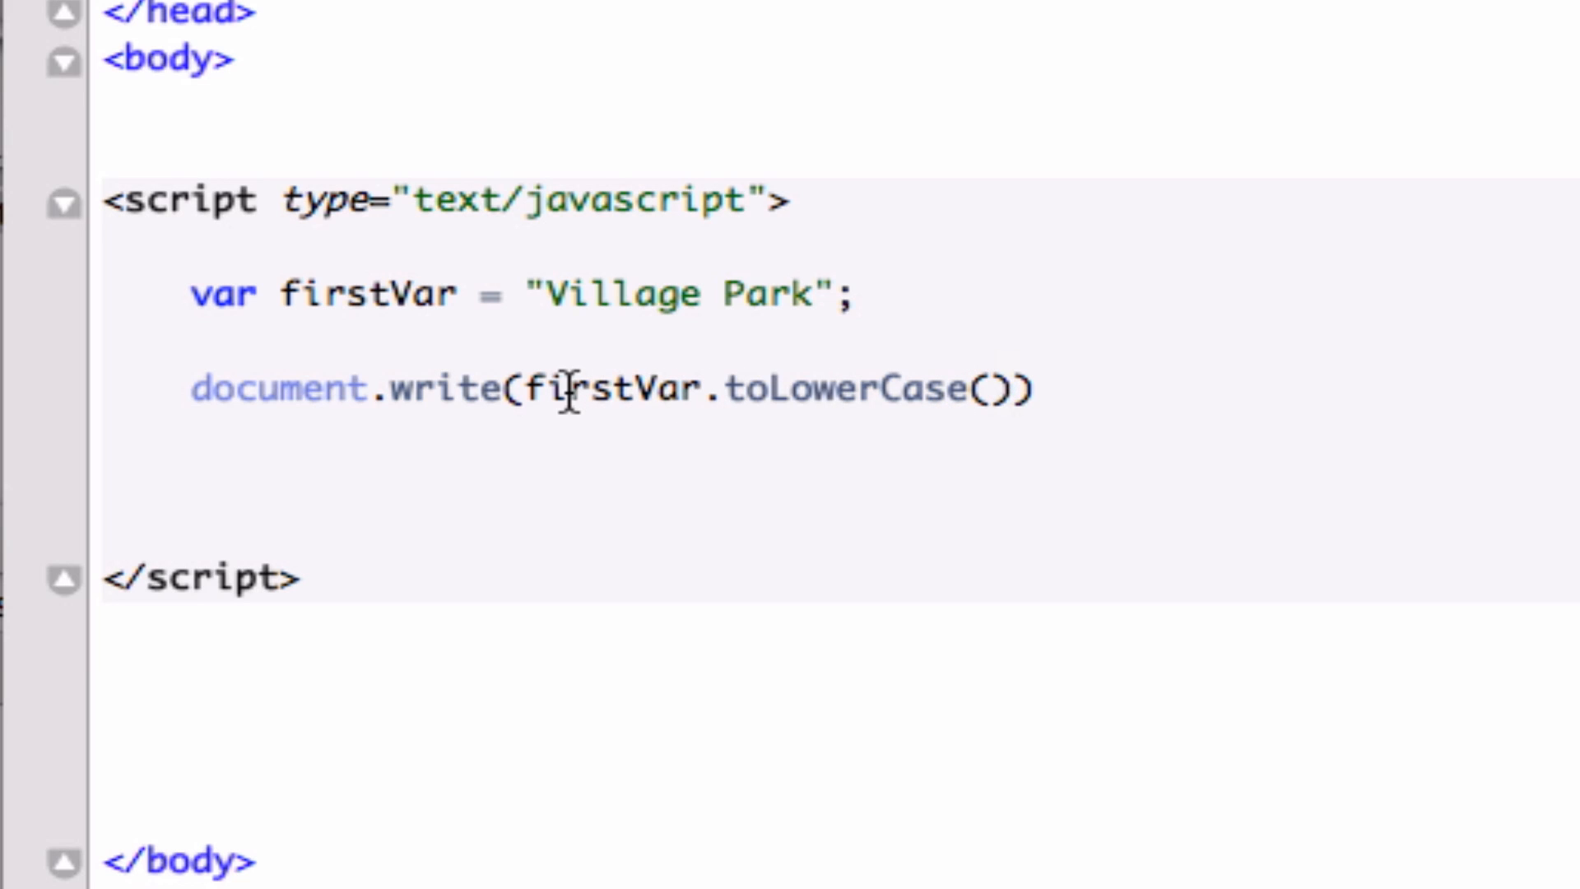
{"action": "mouse_move", "coordinate": [573, 295]}
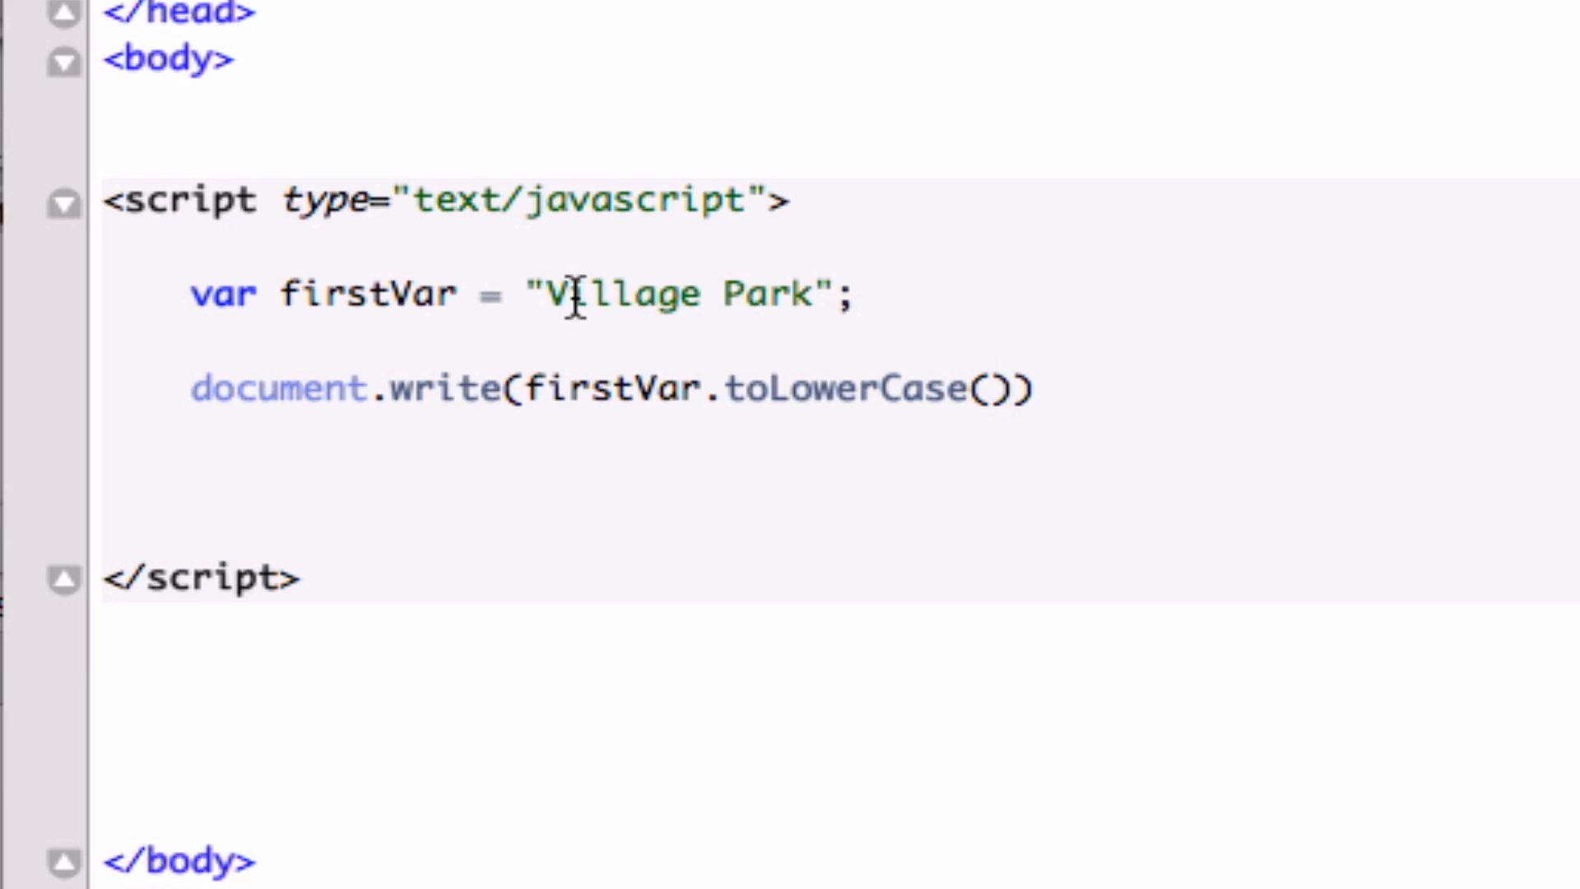
{"action": "mouse_move", "coordinate": [958, 367]}
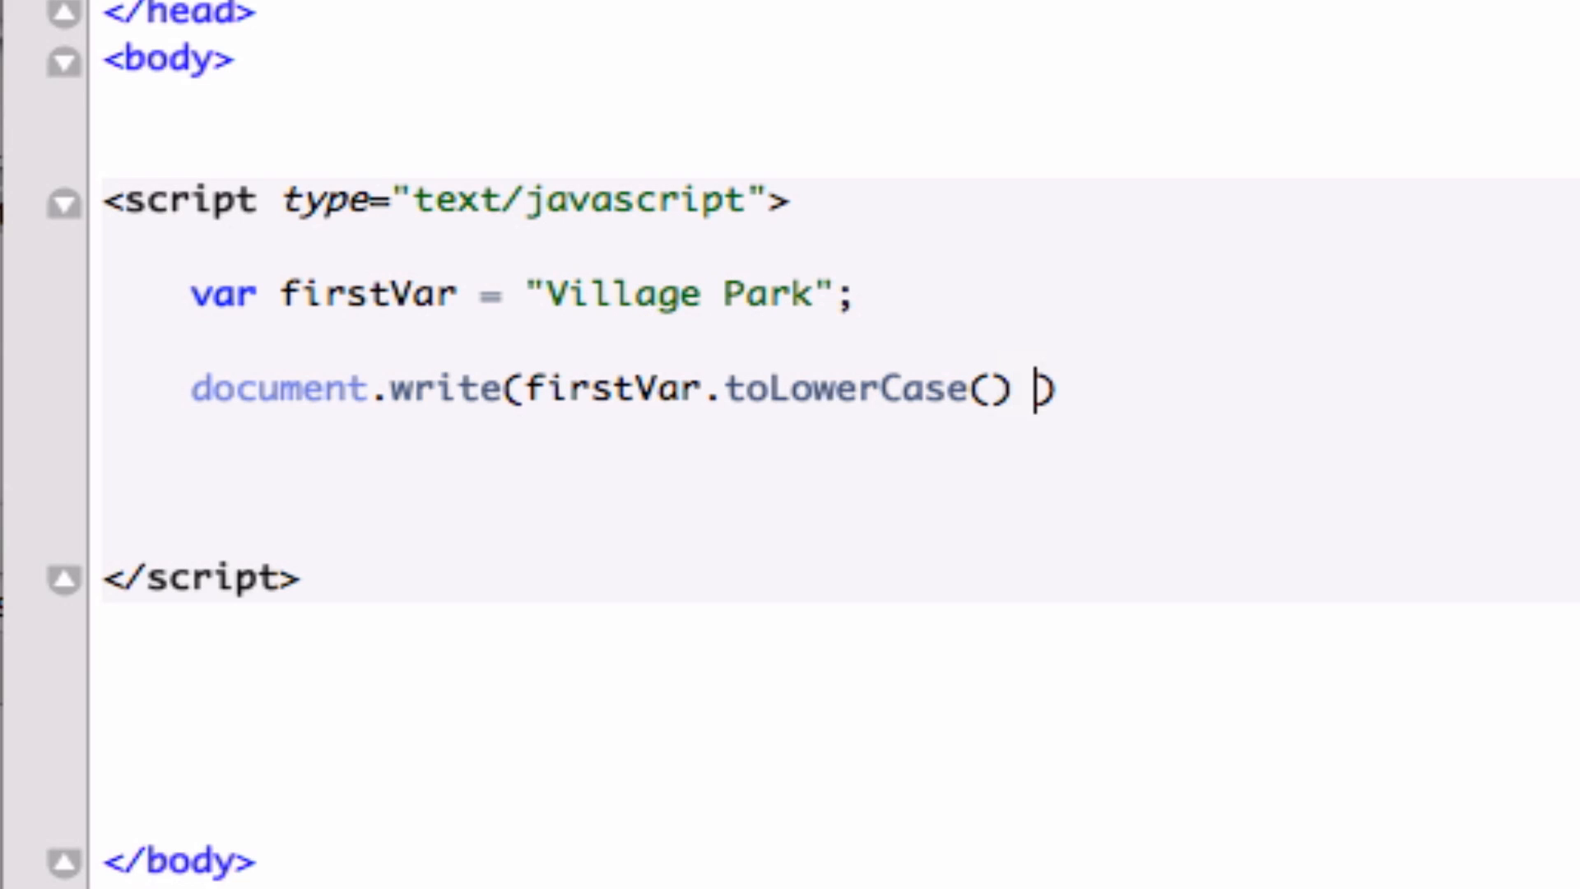
- Add + "<br>" after the lowercase call, dropping the self-closing slash
{"action": "type", "text": "+"}
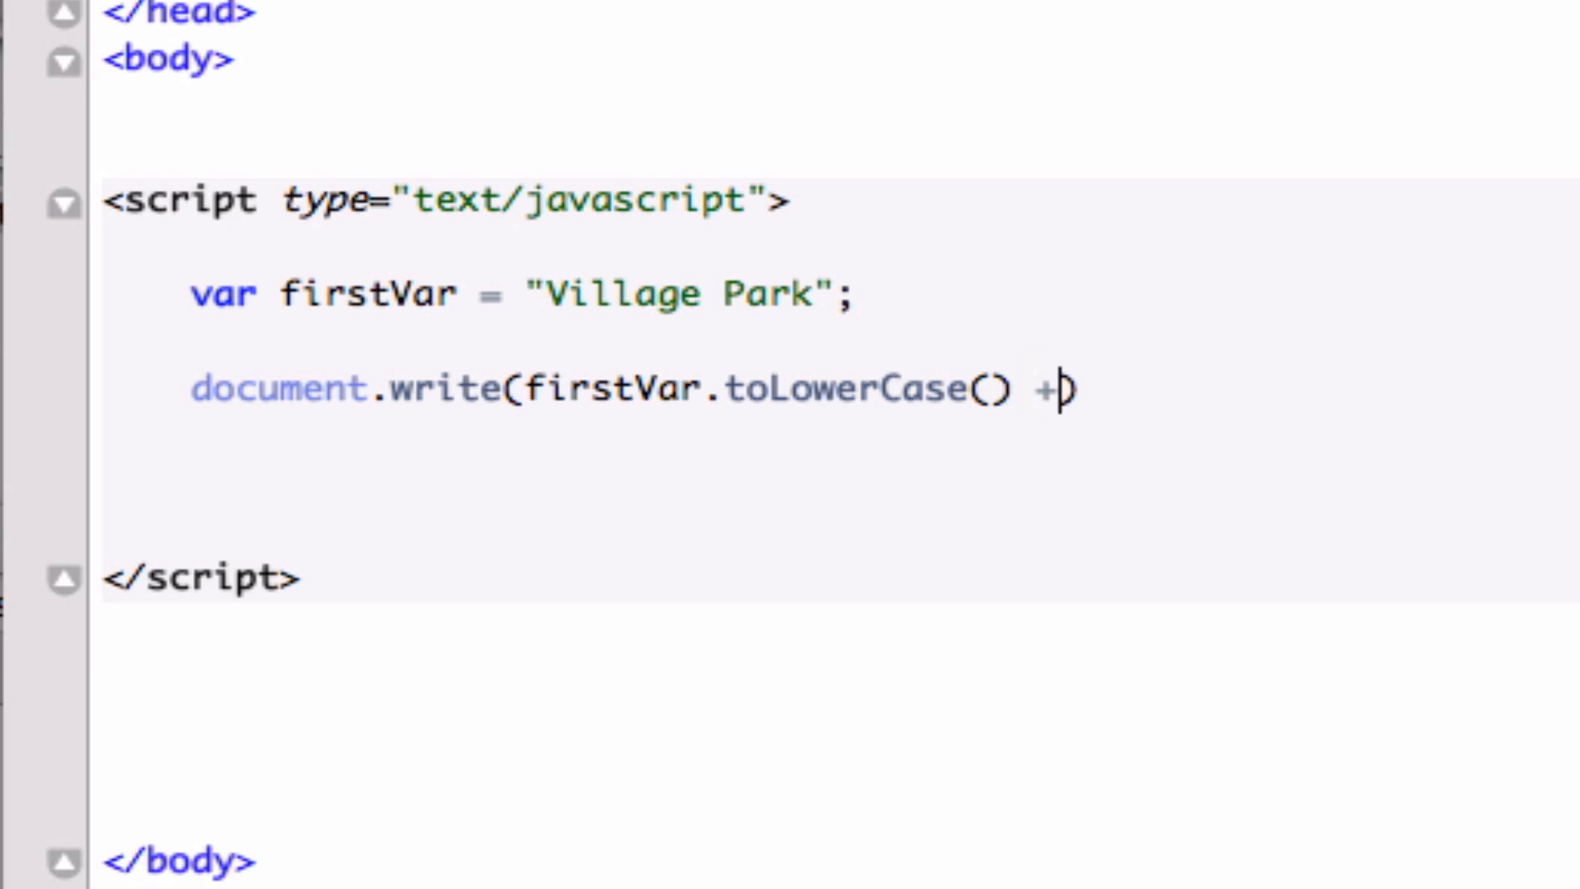
{"action": "type", "text": ")"}
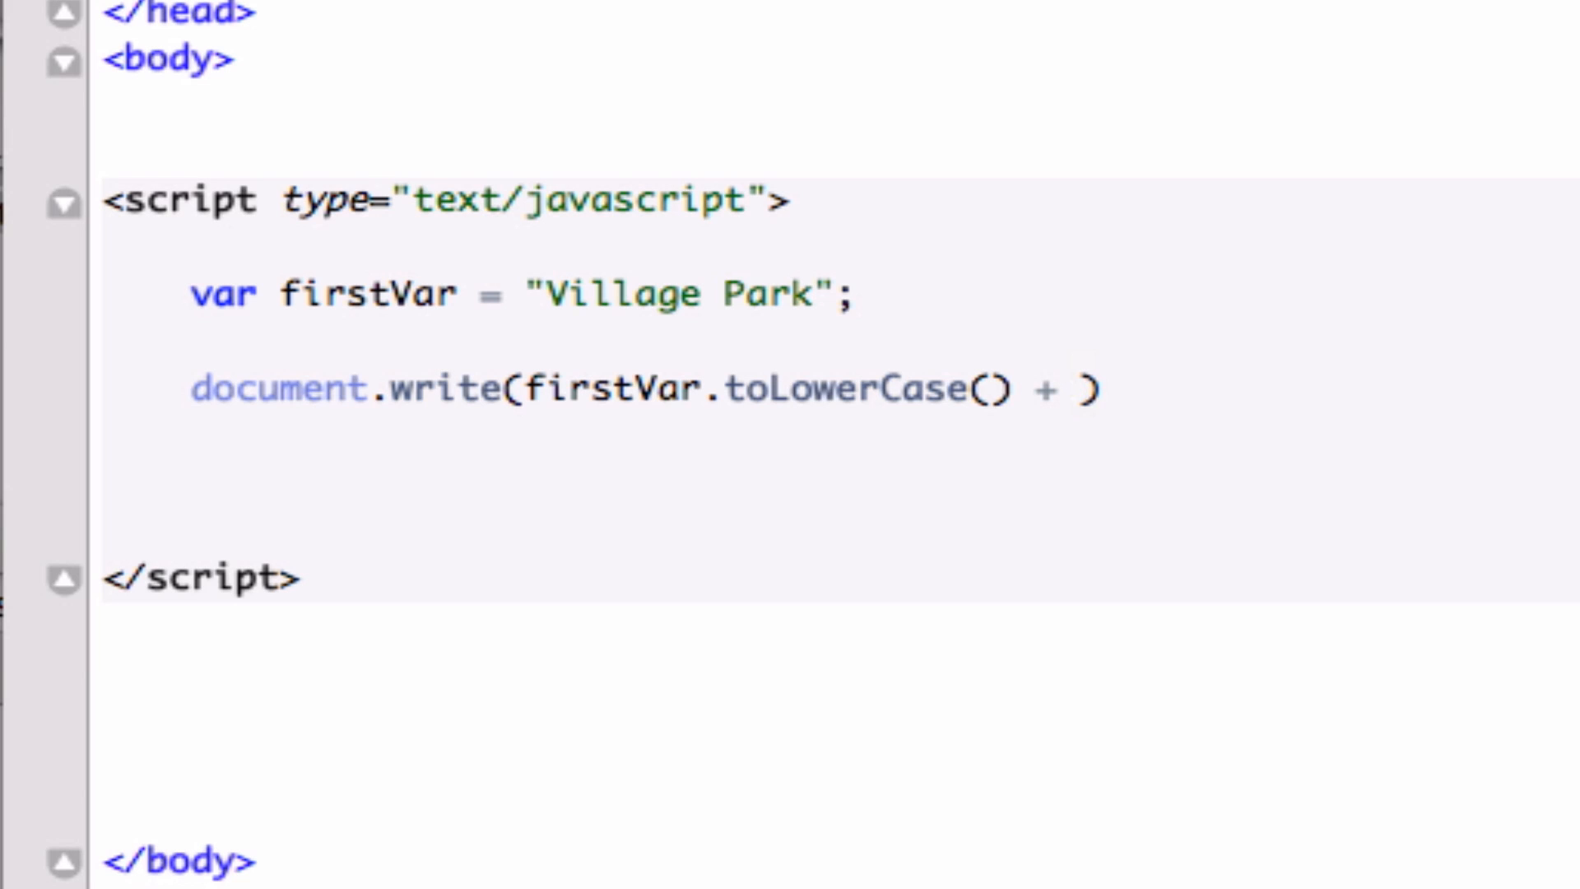
{"action": "type", "text": "\"<\""}
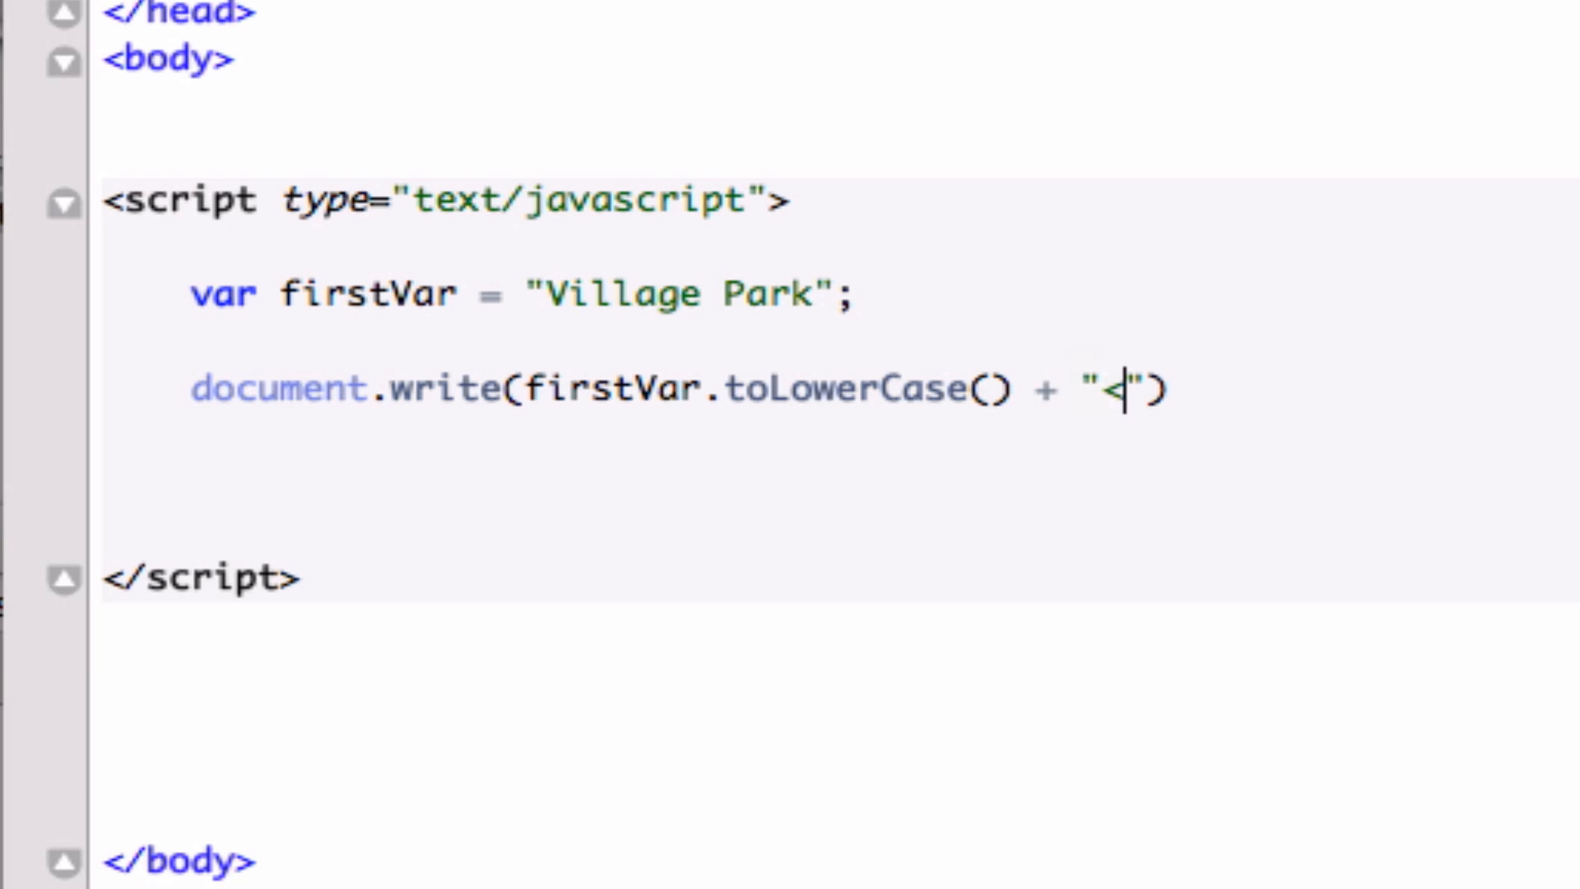
{"action": "type", "text": "br>"}
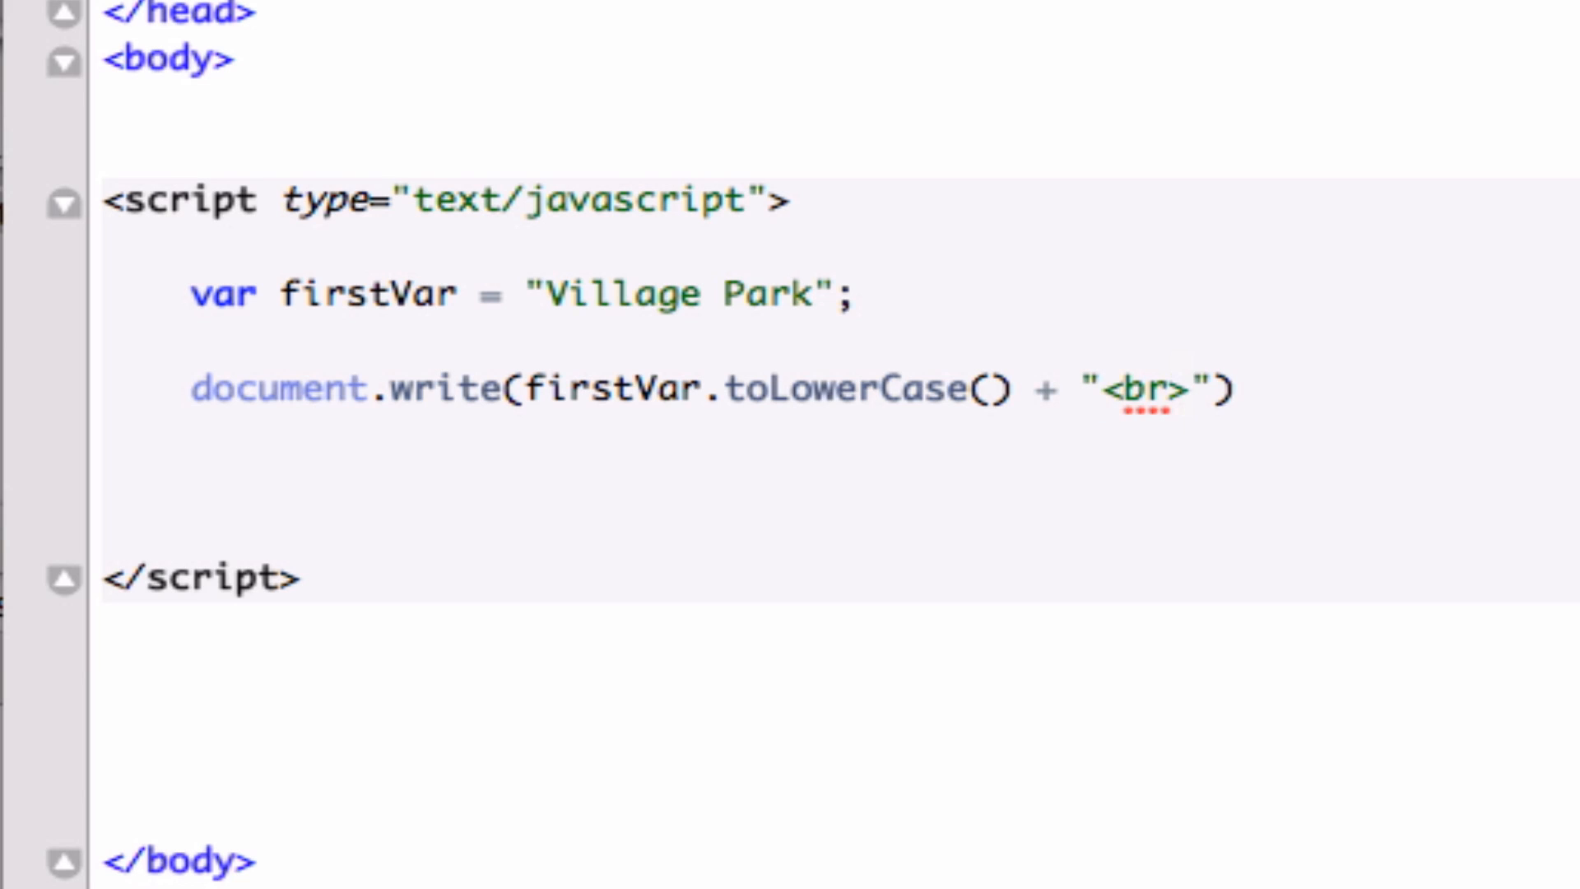
{"action": "type", "text": "/"}
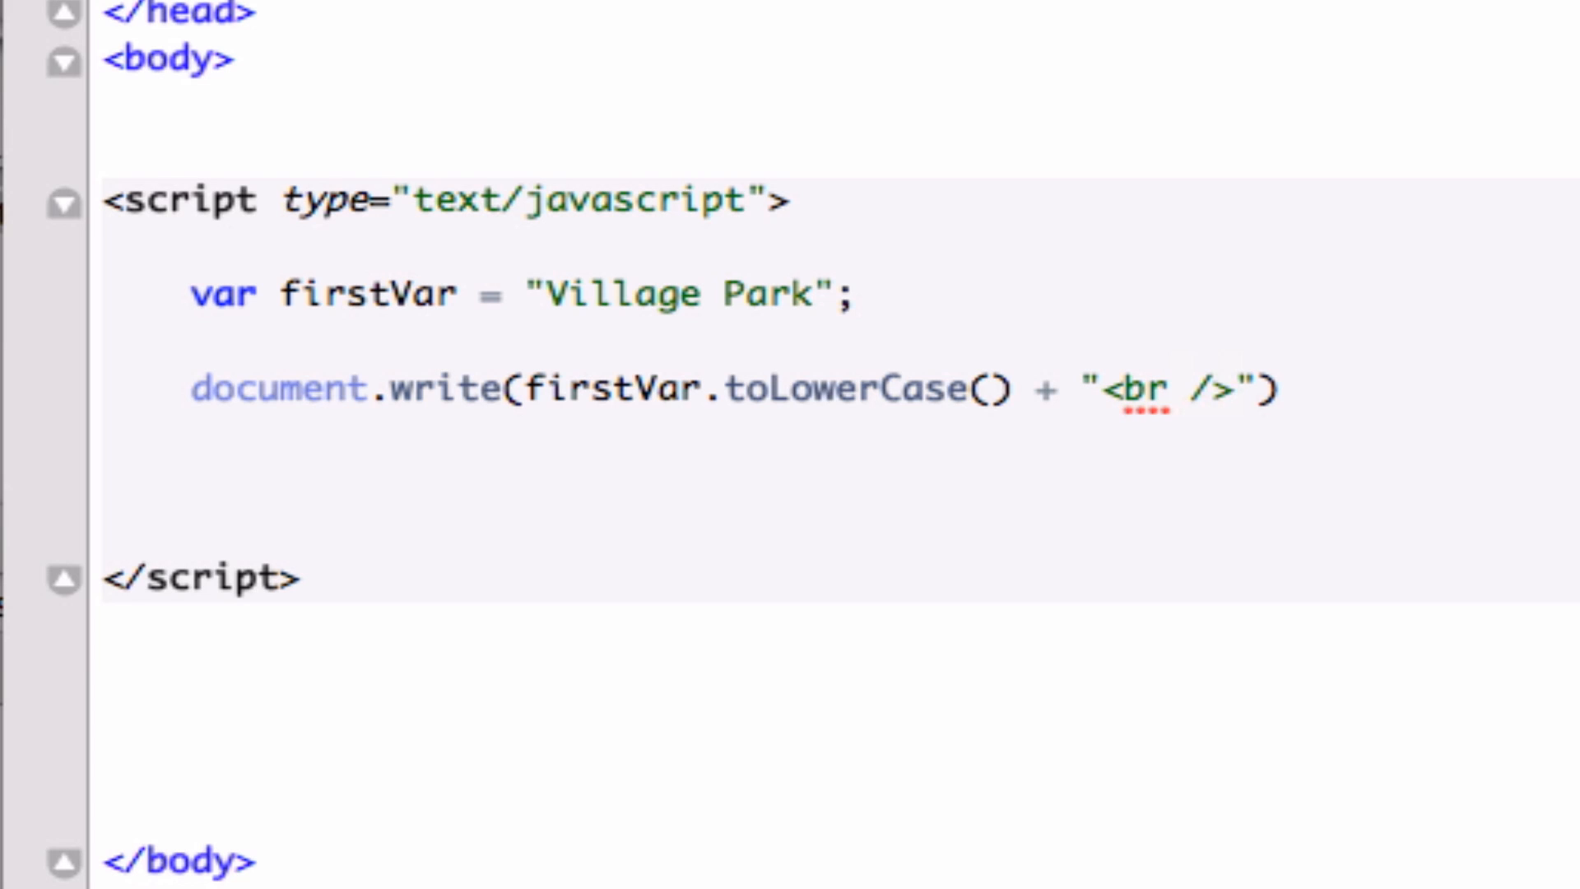
{"action": "key", "text": "Backspace"}
{"action": "type", "text": ";"}
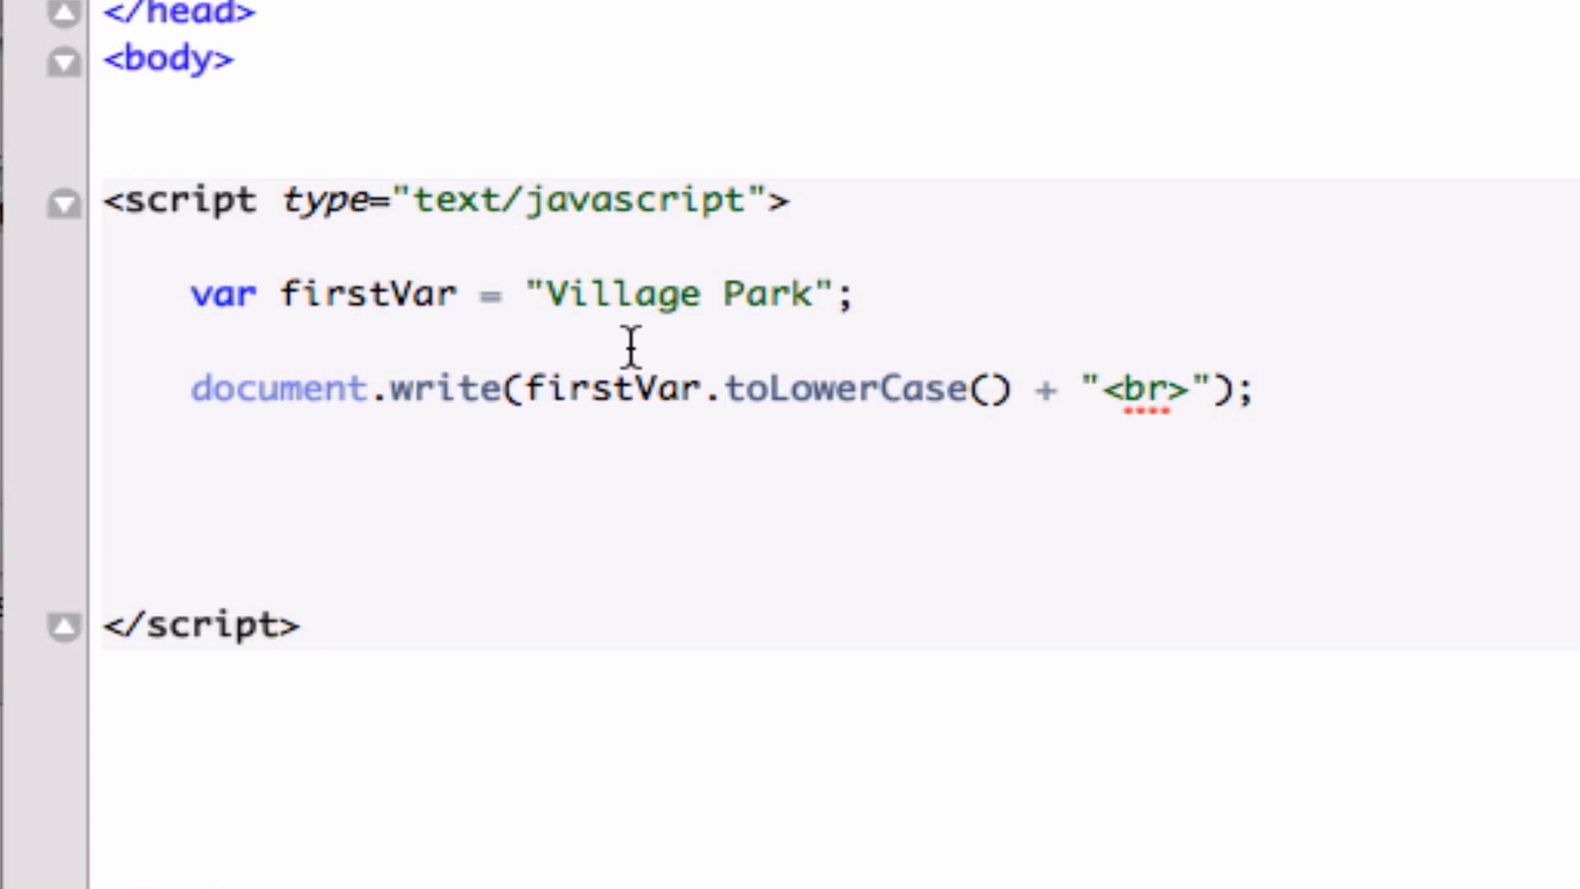
{"action": "mouse_move", "coordinate": [367, 388]}
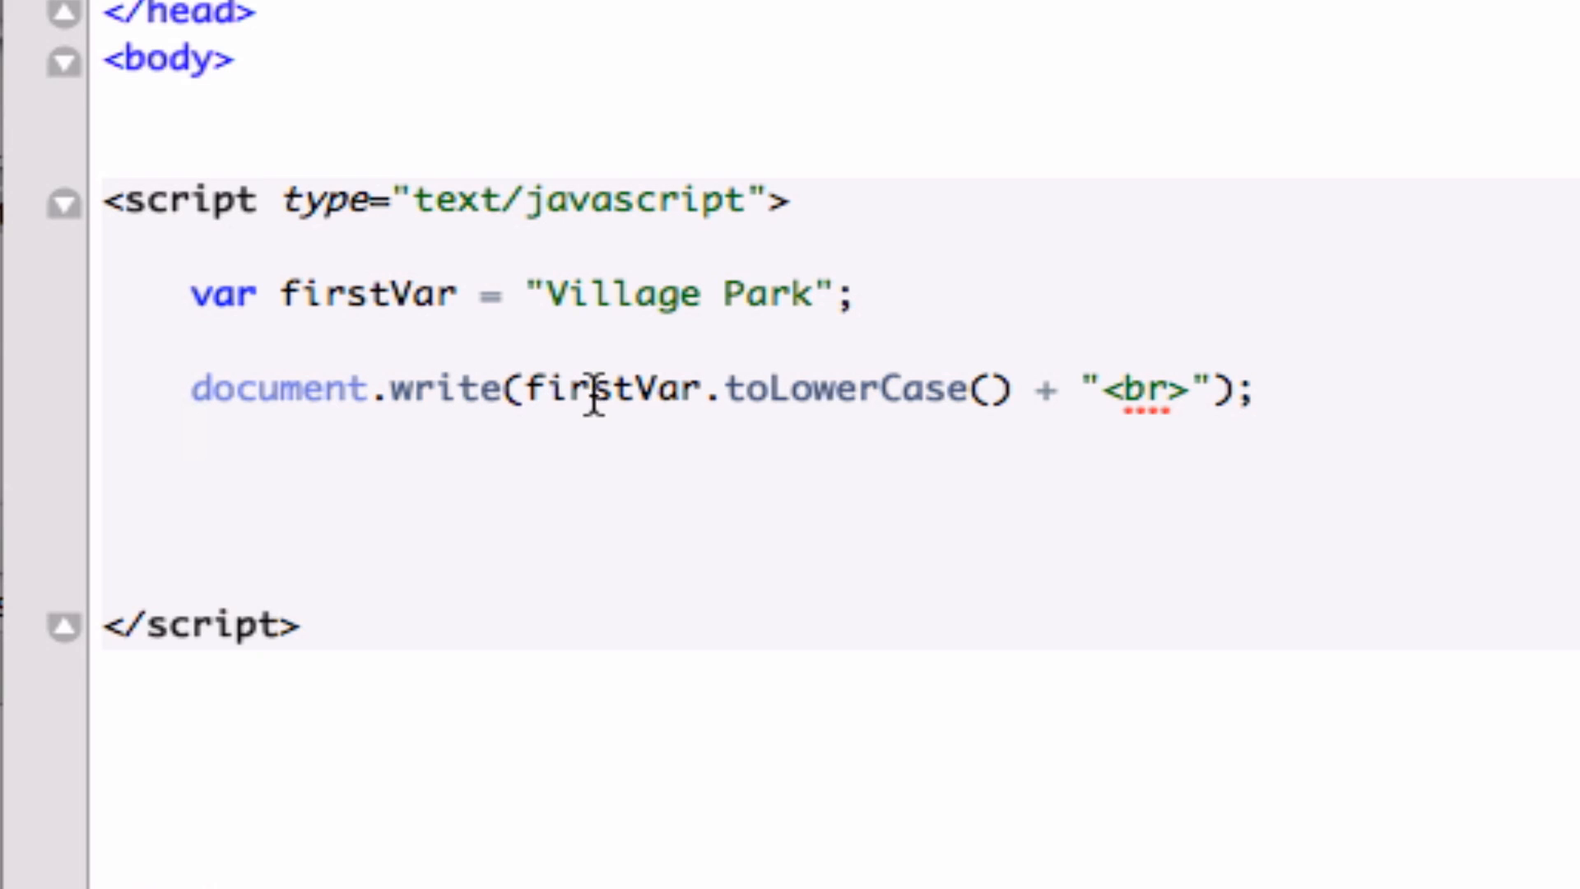
{"action": "mouse_move", "coordinate": [721, 388]}
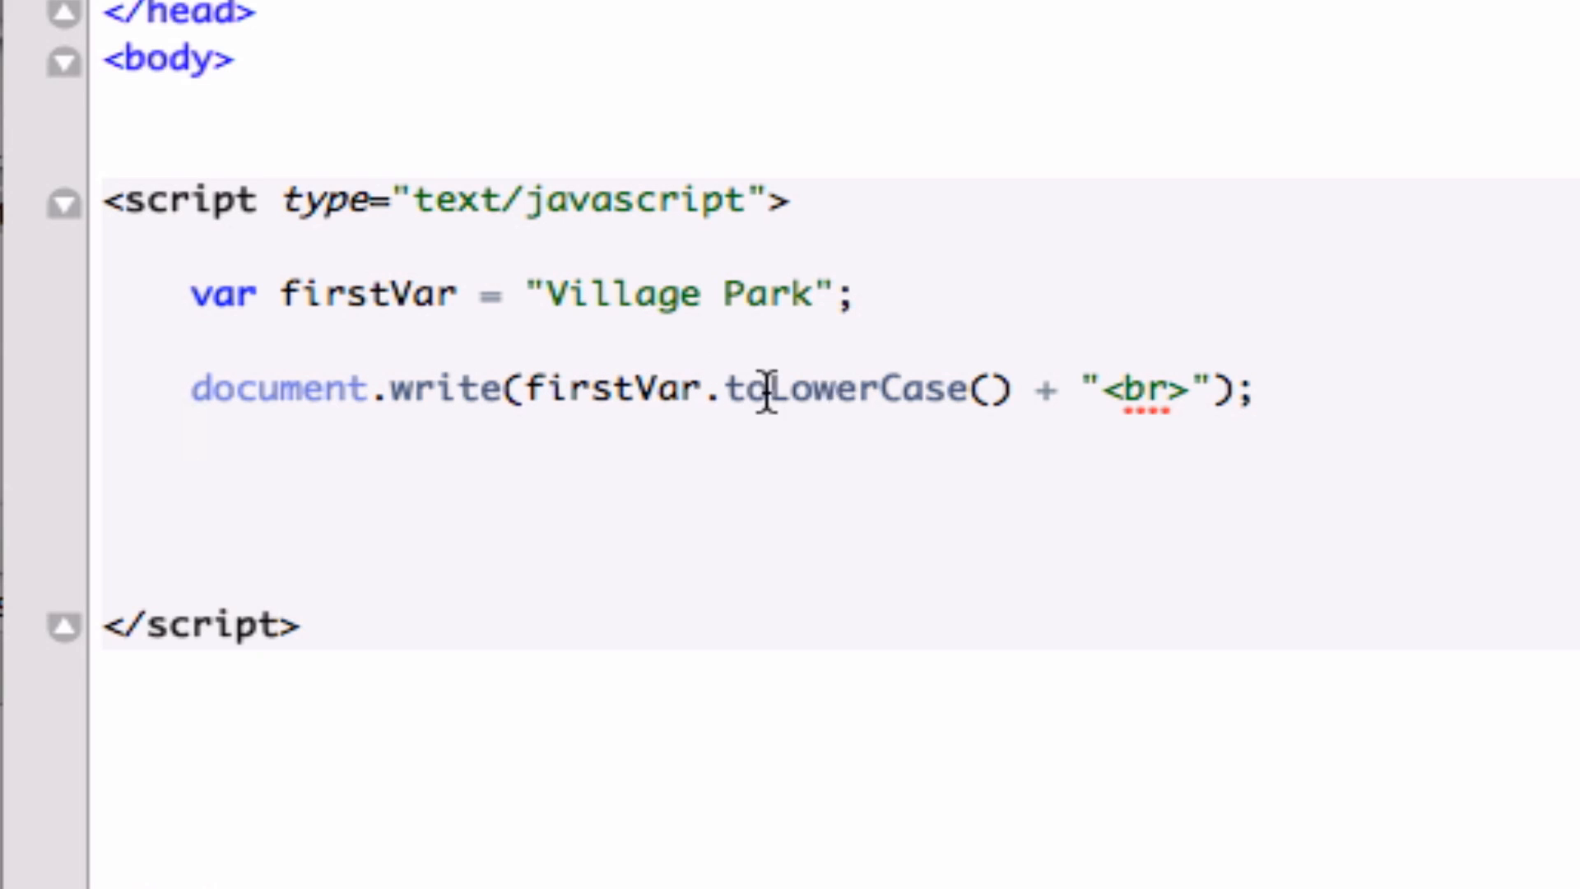
{"action": "mouse_move", "coordinate": [874, 470]}
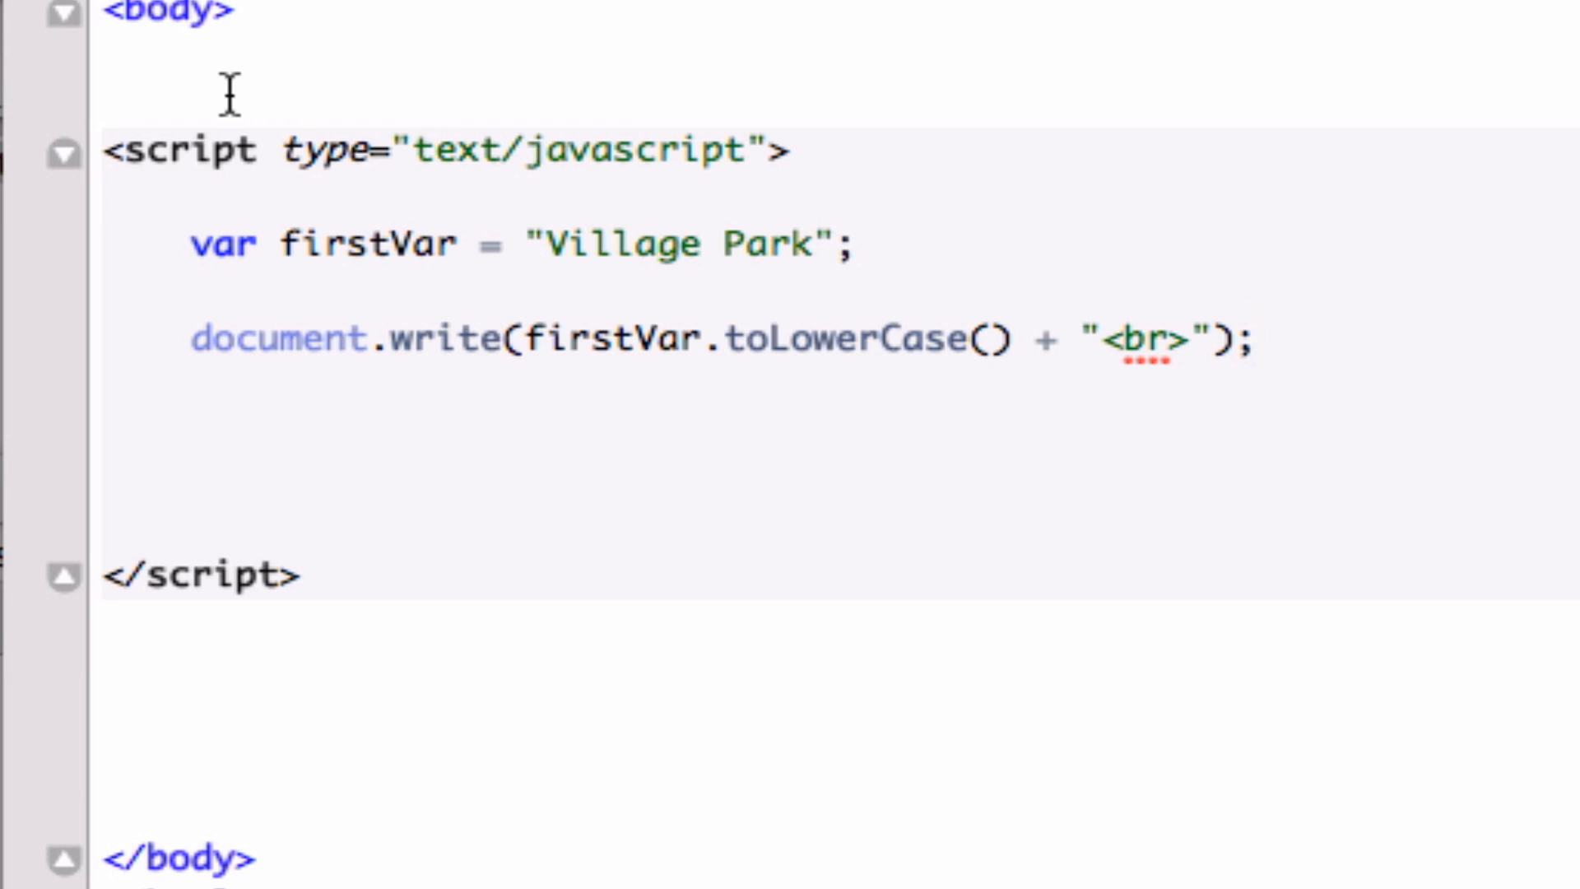
{"action": "mouse_move", "coordinate": [1478, 423]}
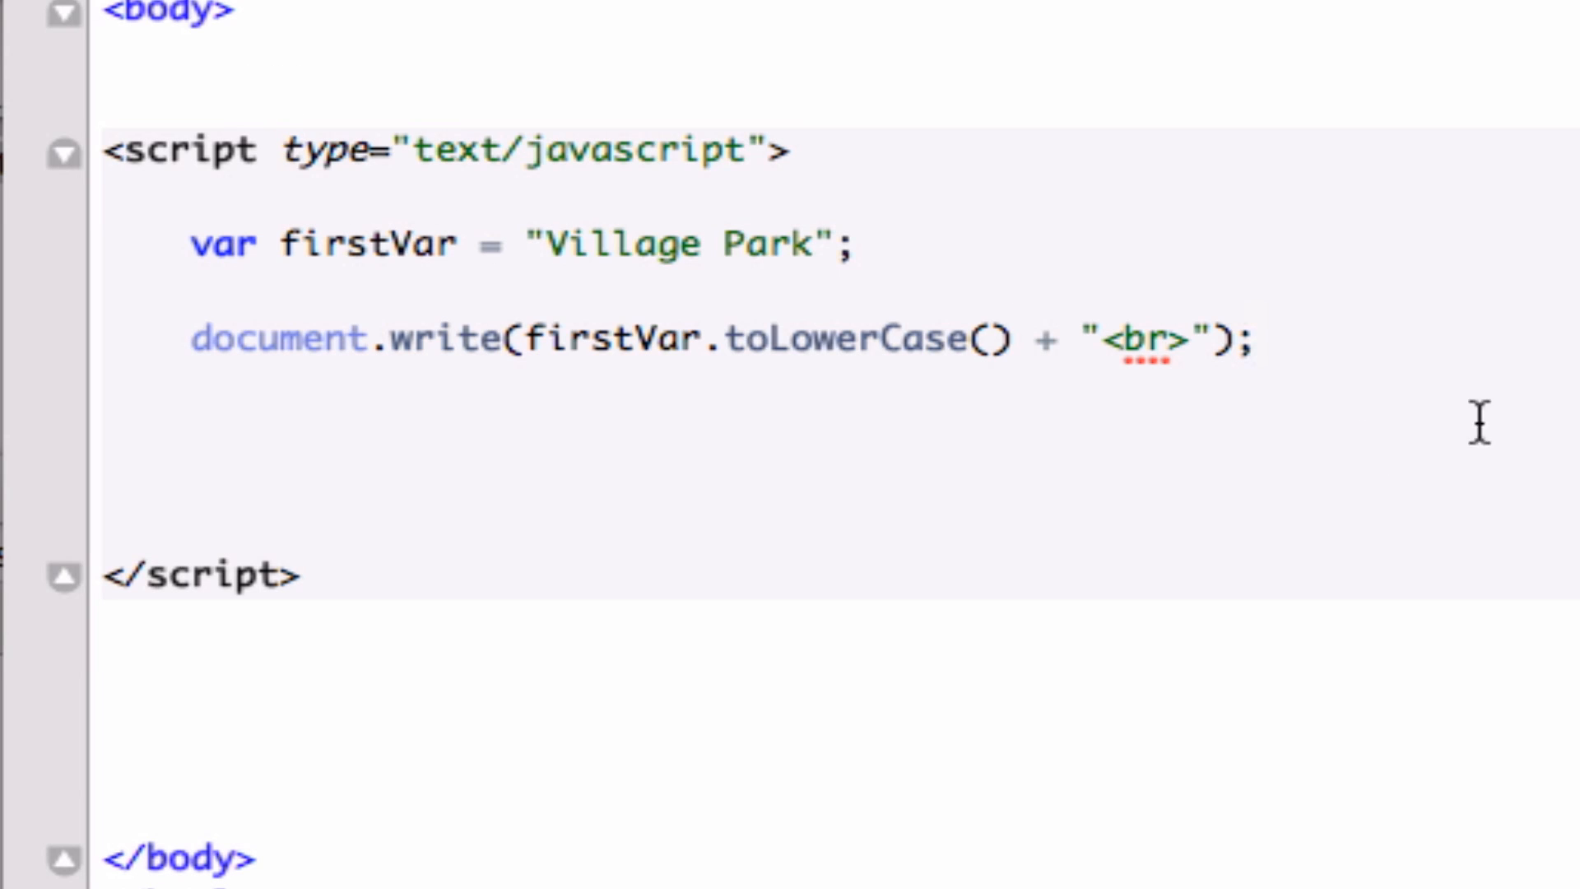
- Write document.write(firstVar.toUpperCase() + "<br>"); on a new line, correcting the stray quote
{"action": "type", "text": "docu"}
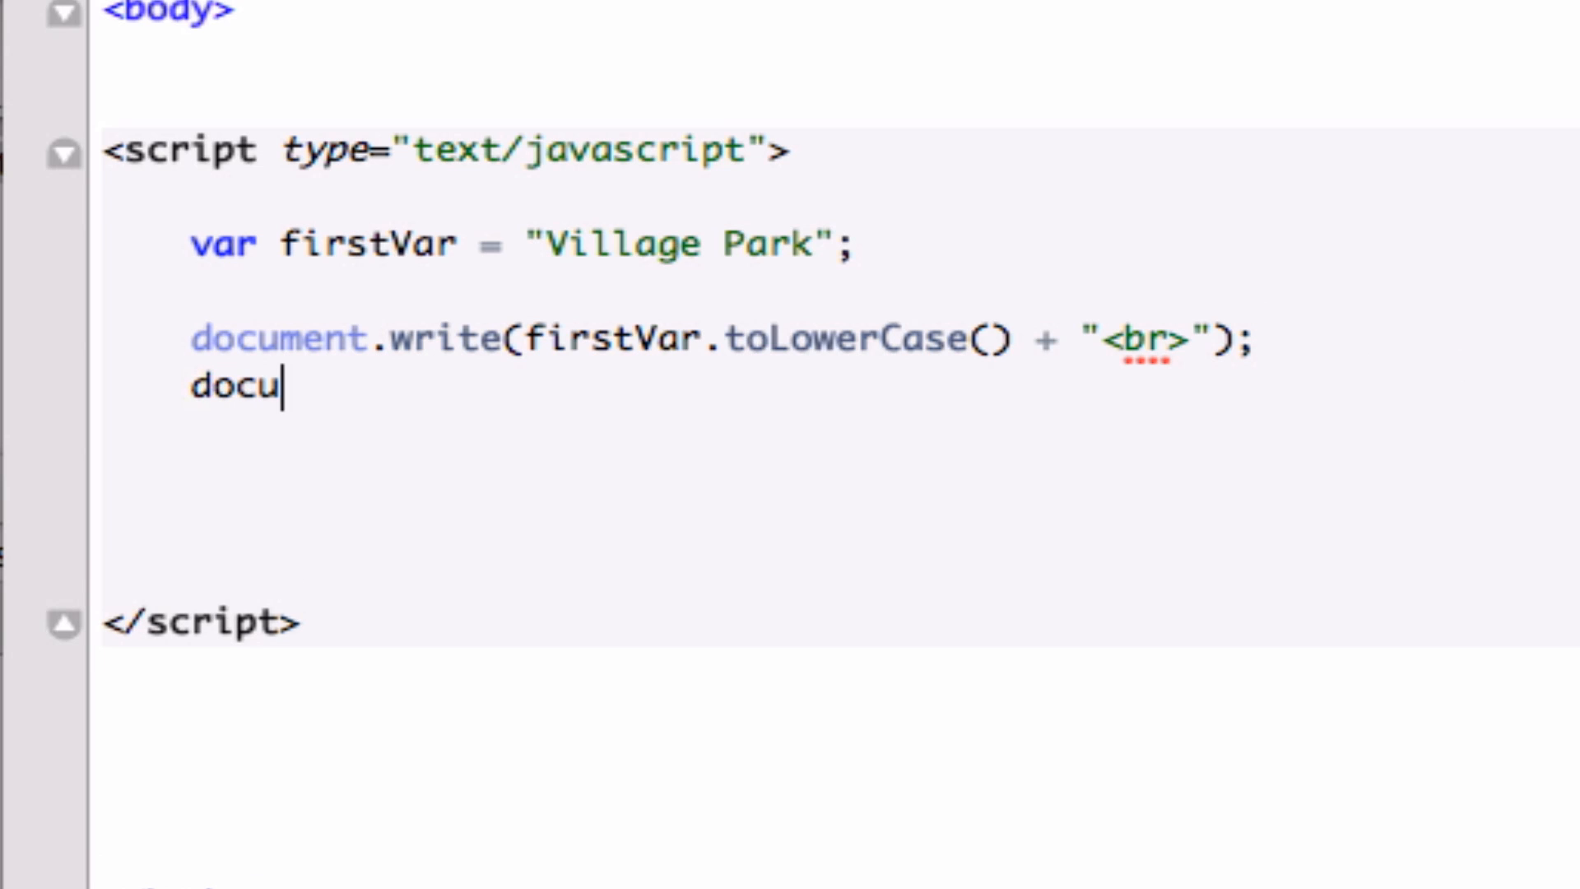
{"action": "type", "text": "ment.r"}
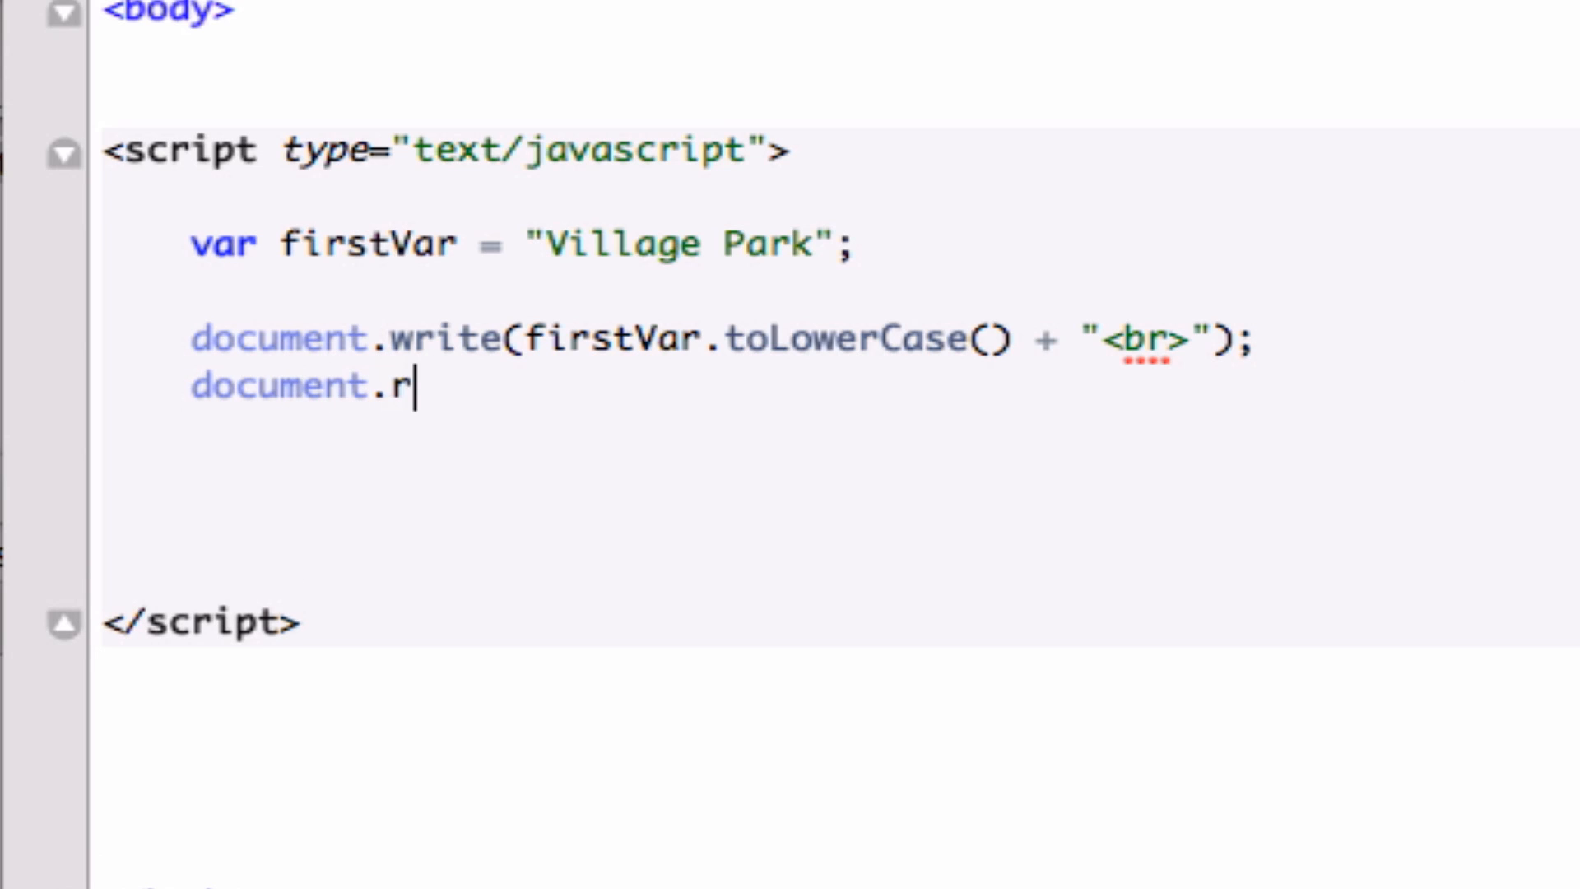
{"action": "type", "text": "ite"}
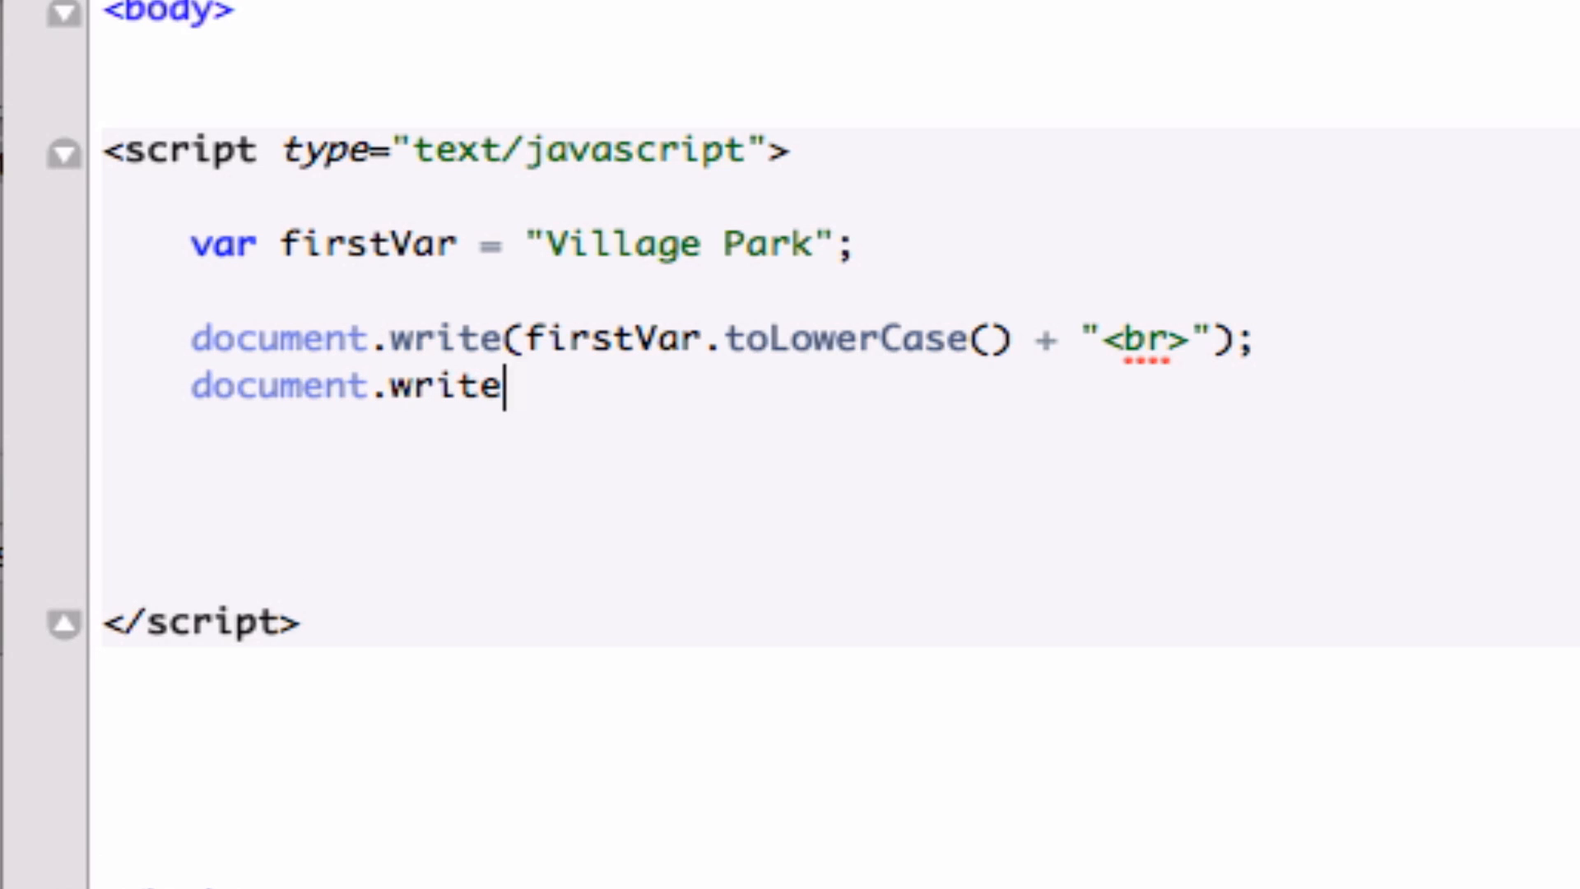
{"action": "type", "text": "(first)"}
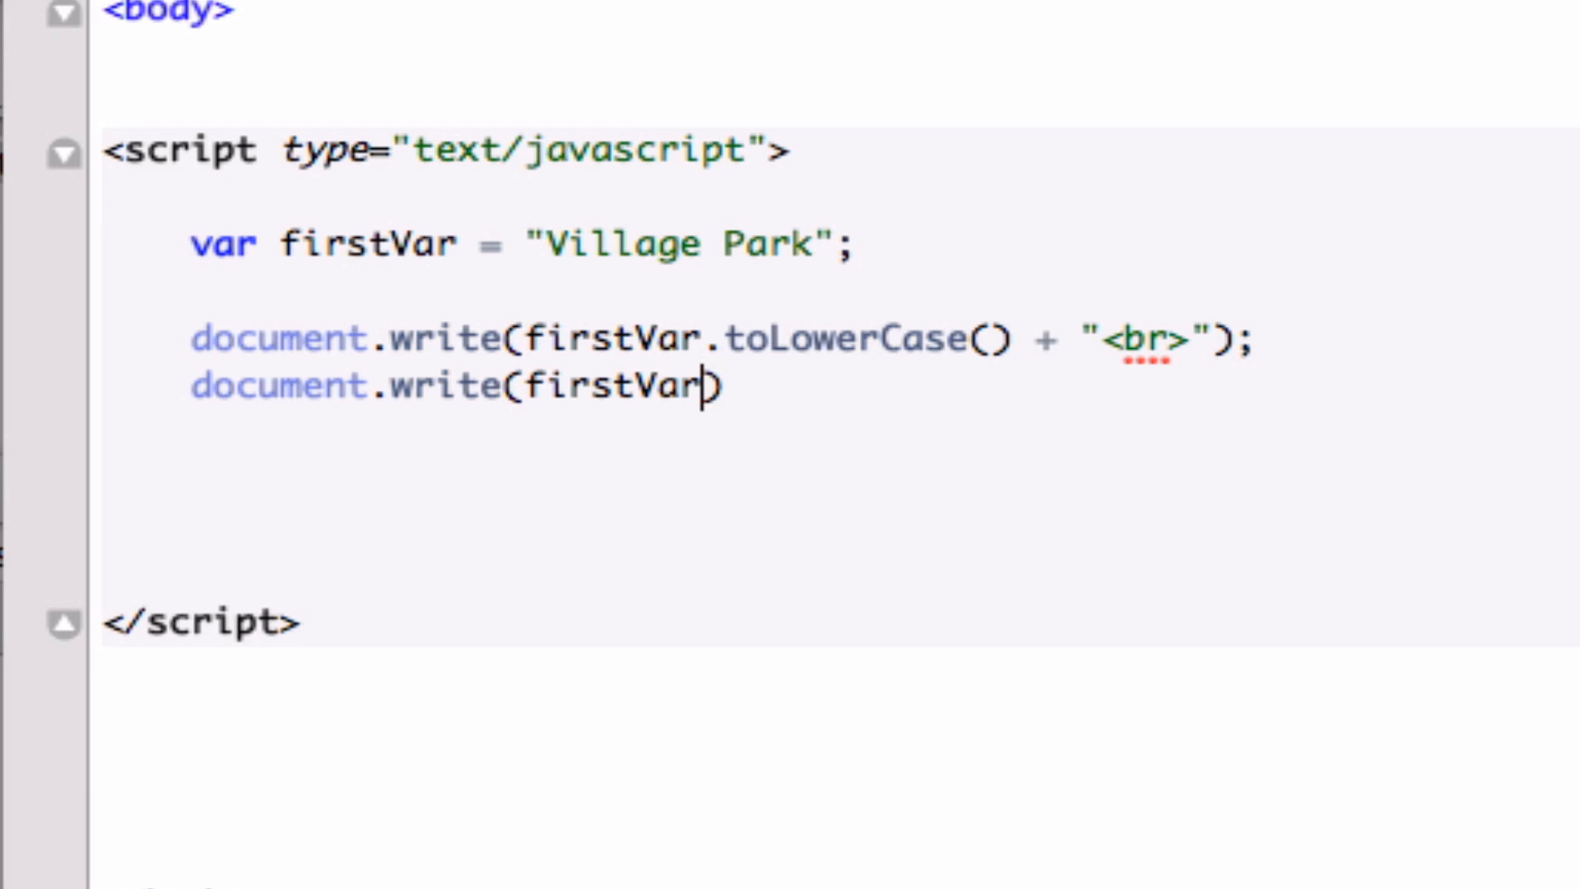
{"action": "type", "text": "."}
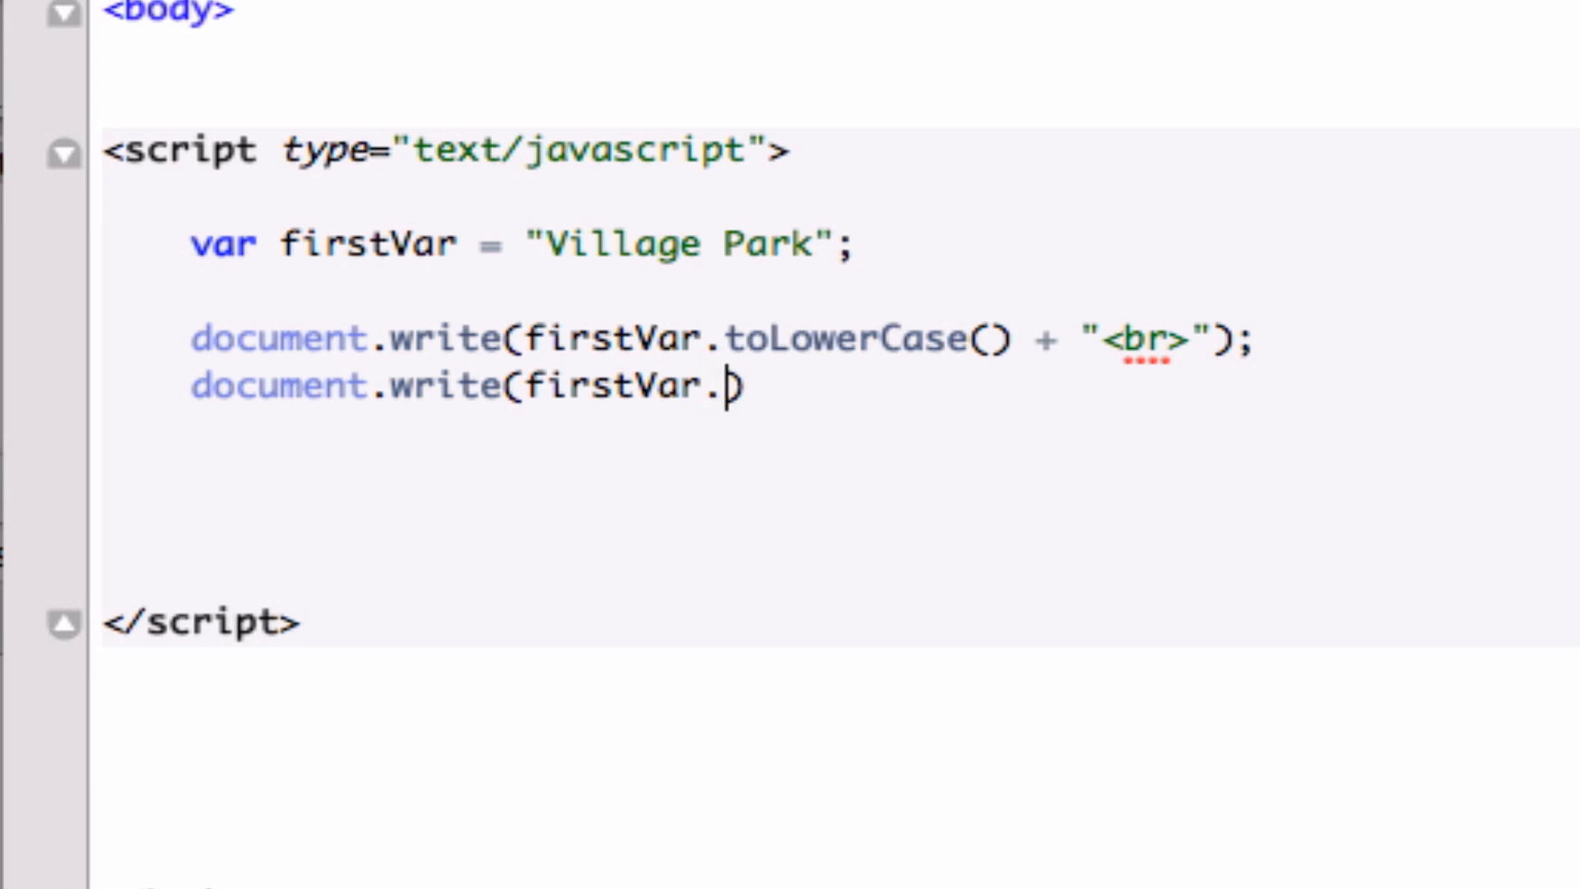
{"action": "type", "text": "toUp"}
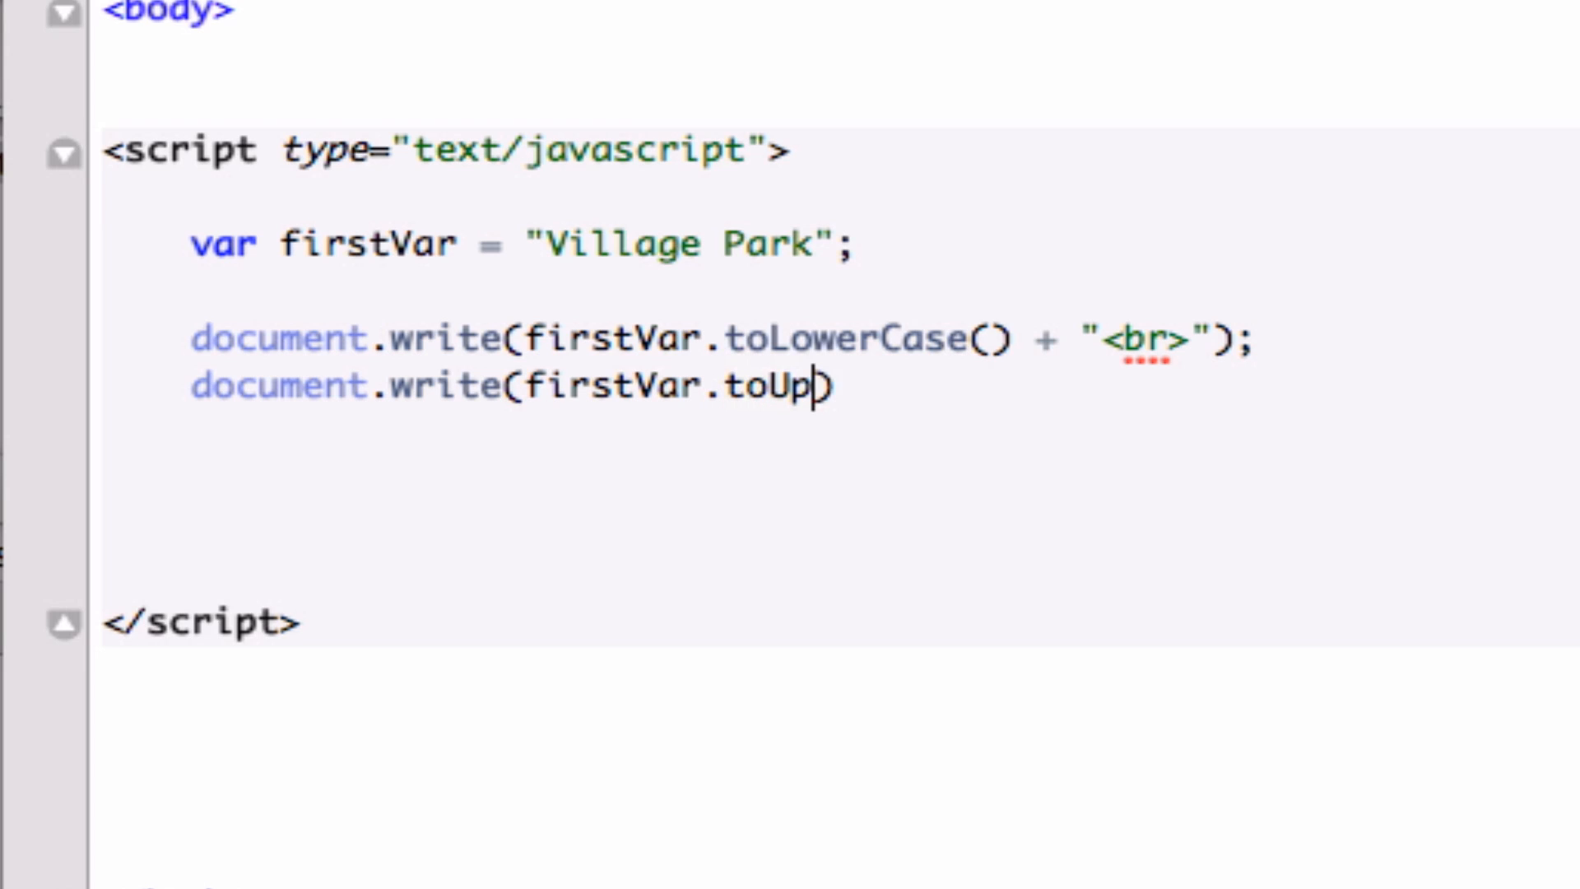
{"action": "type", "text": "perCase("}
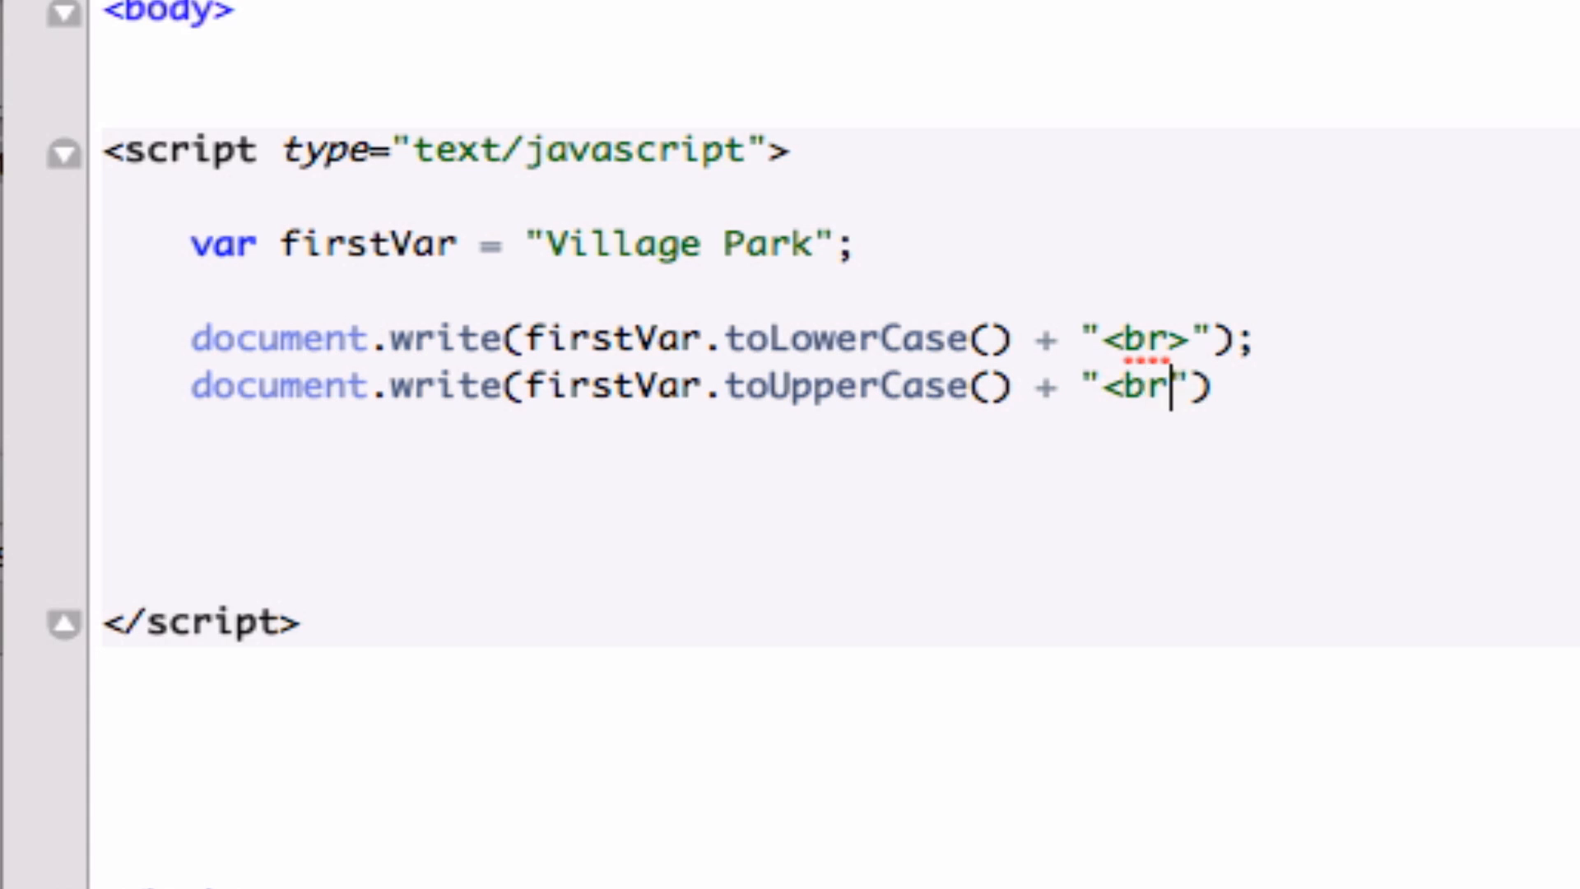
{"action": "key", "text": "Backspace"}
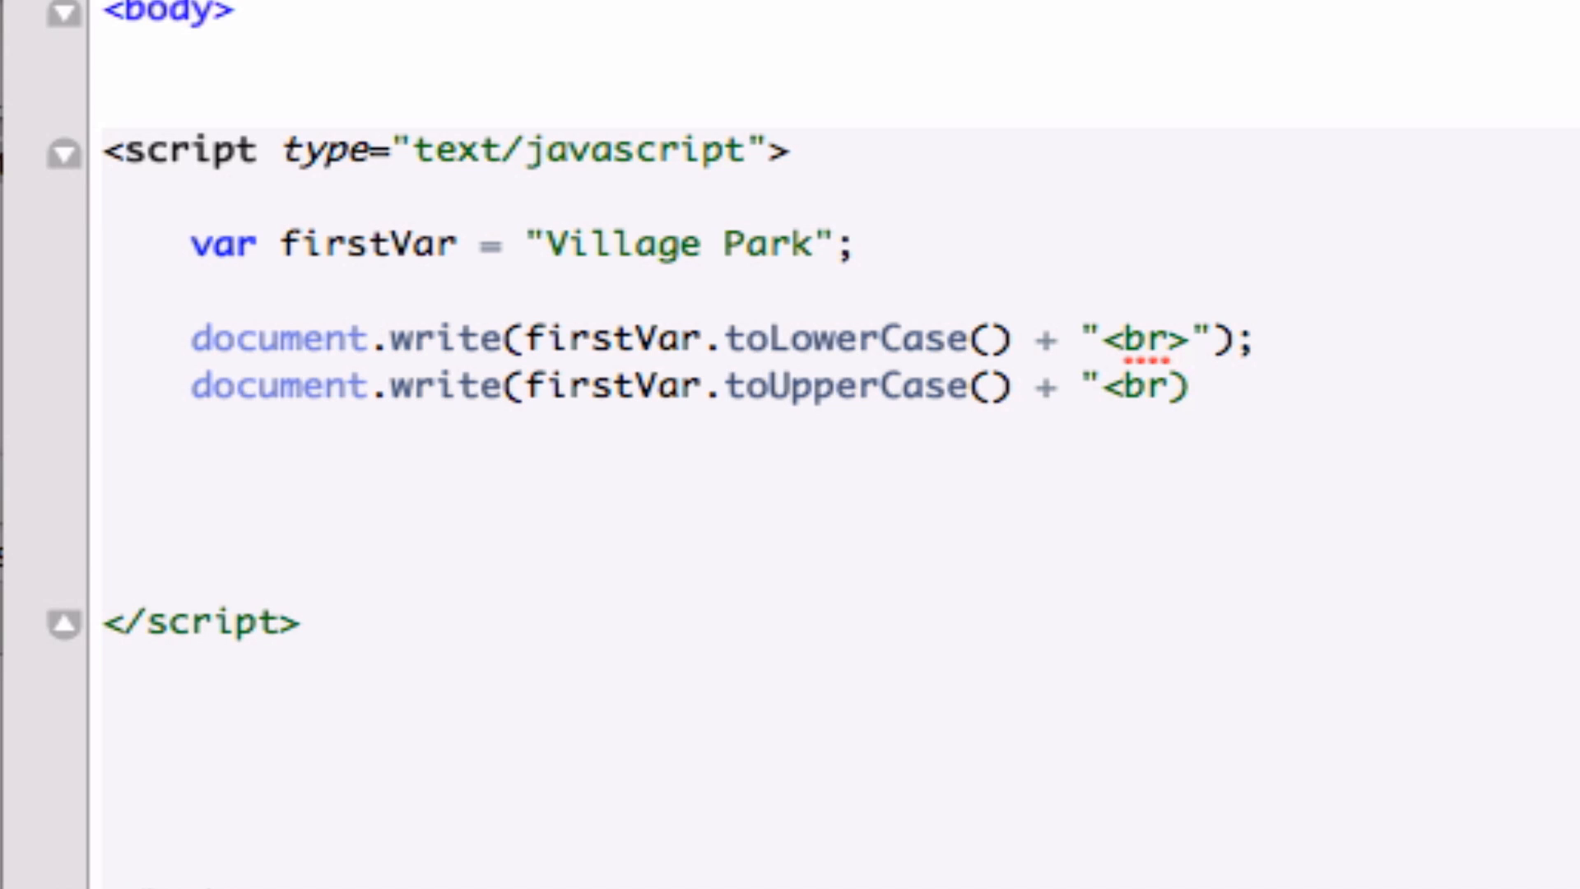
{"action": "type", "text": "\""}
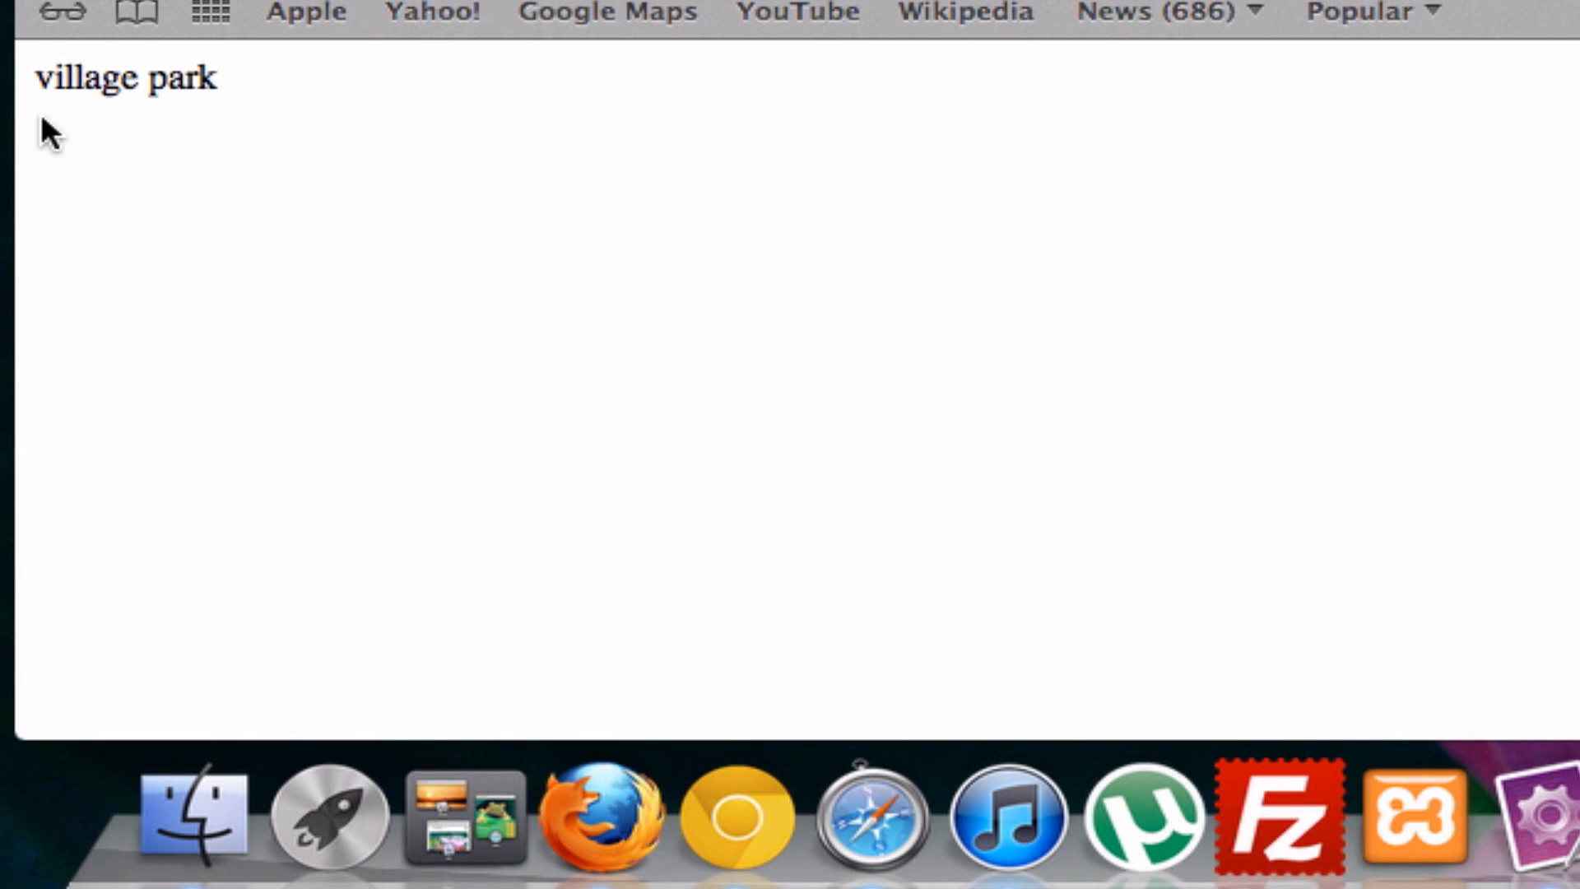
{"action": "mouse_move", "coordinate": [792, 260]}
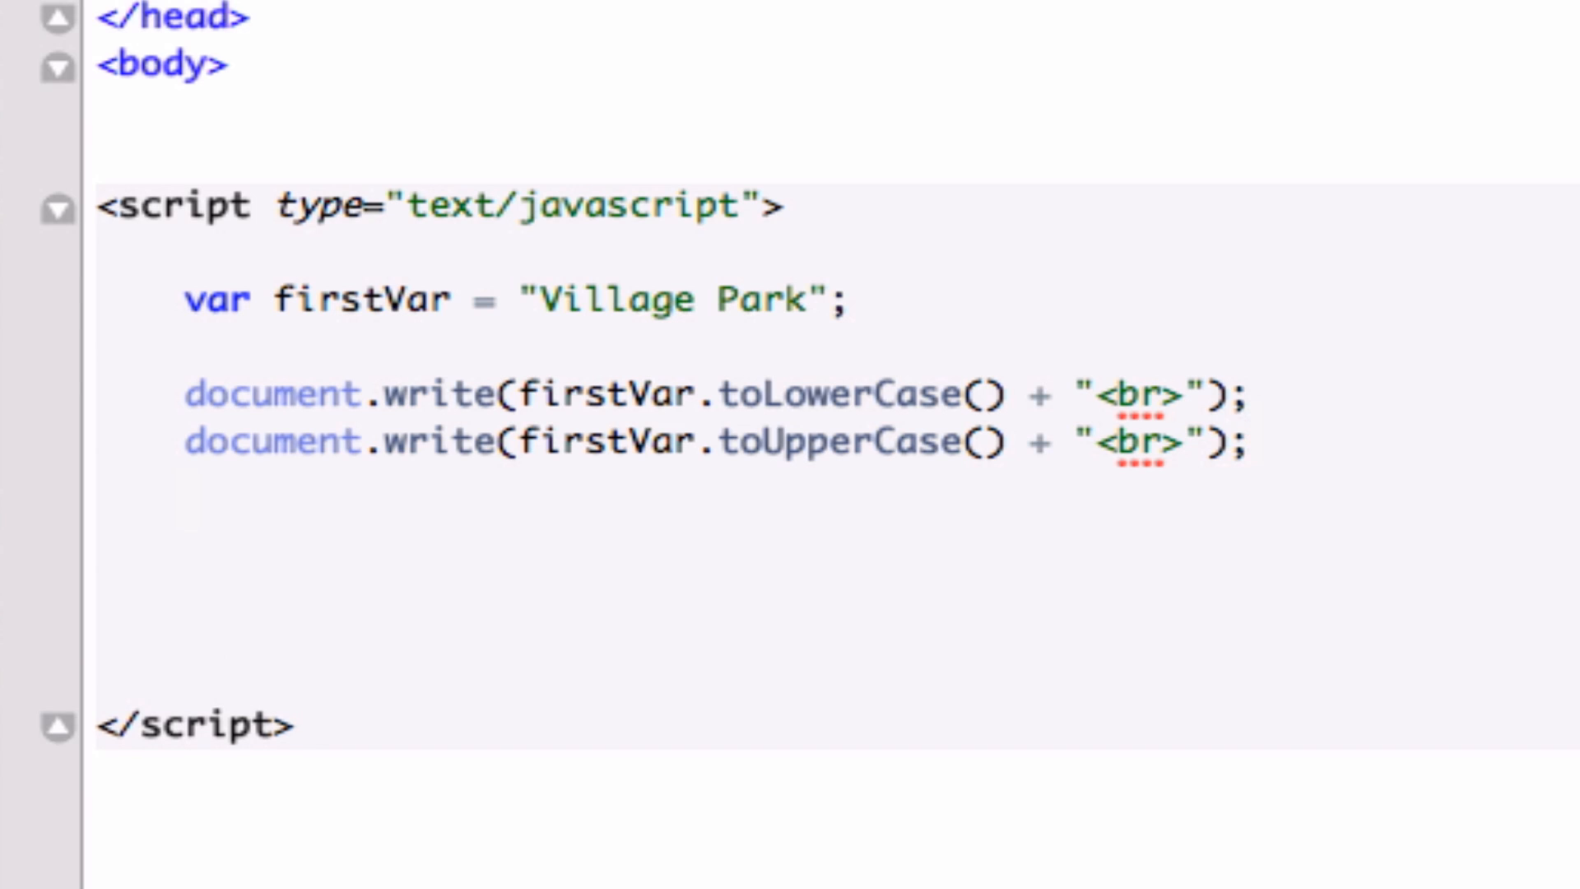
- Write document.write(firstVar.length); on a third line with its closing semicolon
{"action": "type", "text": "co"}
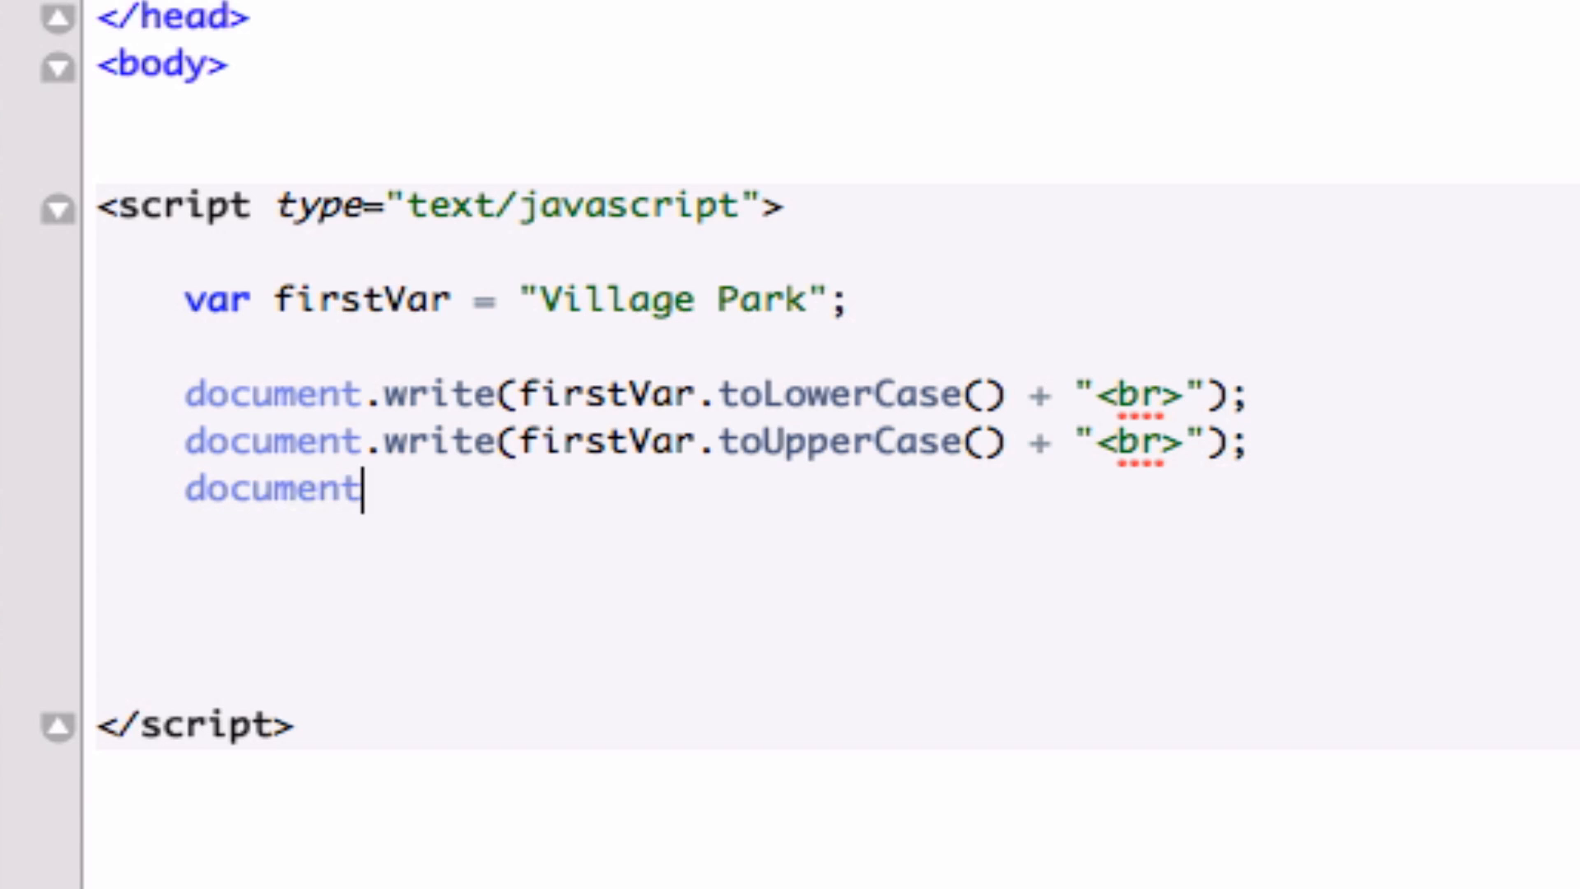
{"action": "type", "text": ".write(first"}
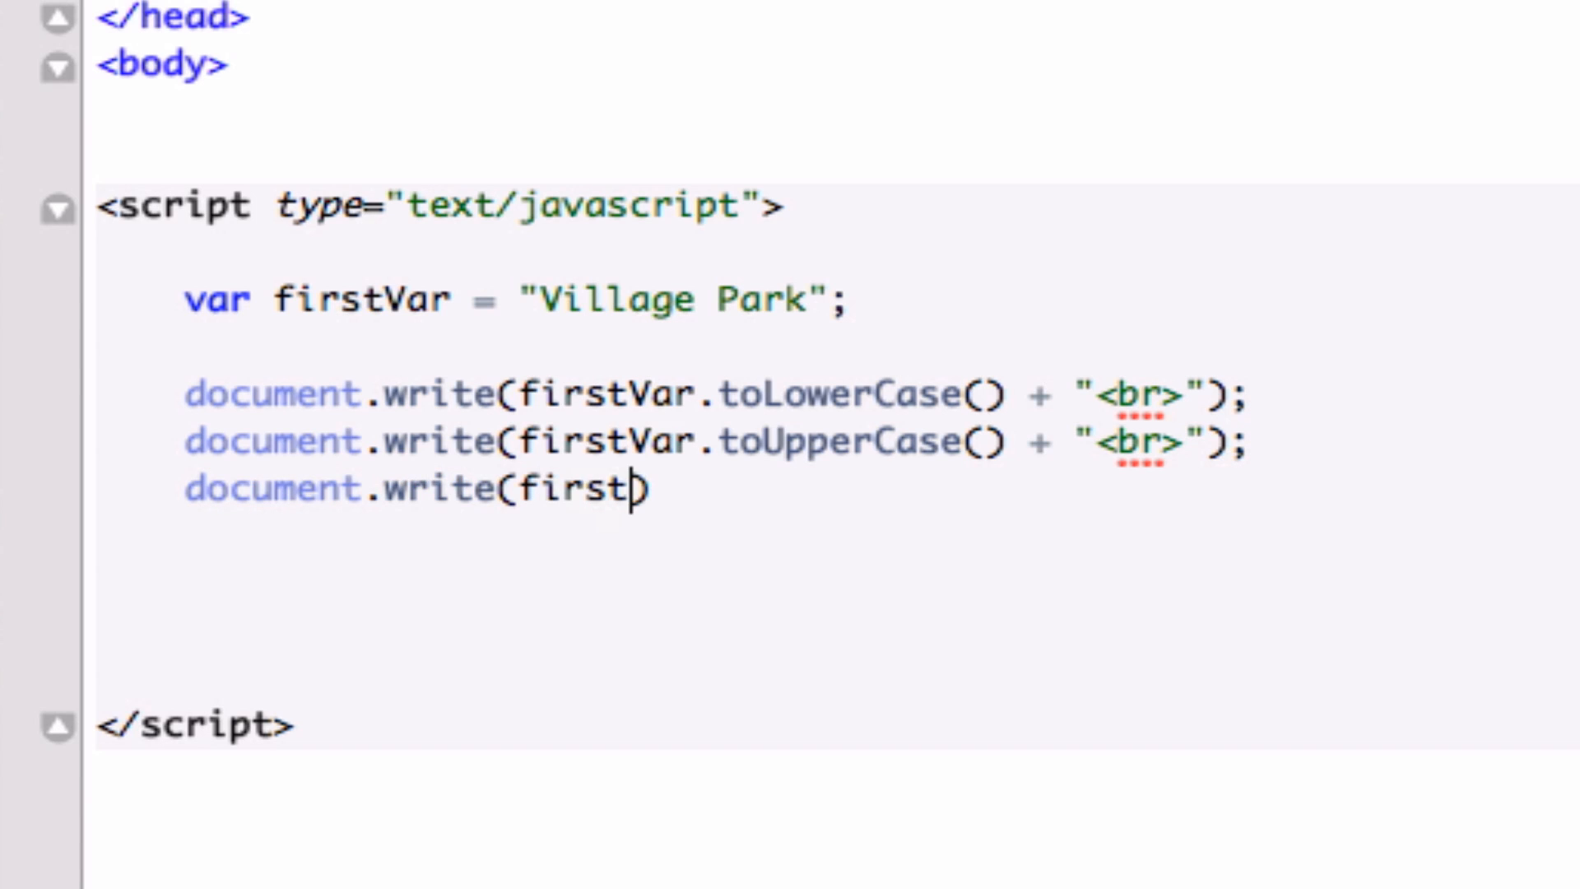
{"action": "type", "text": "Var."}
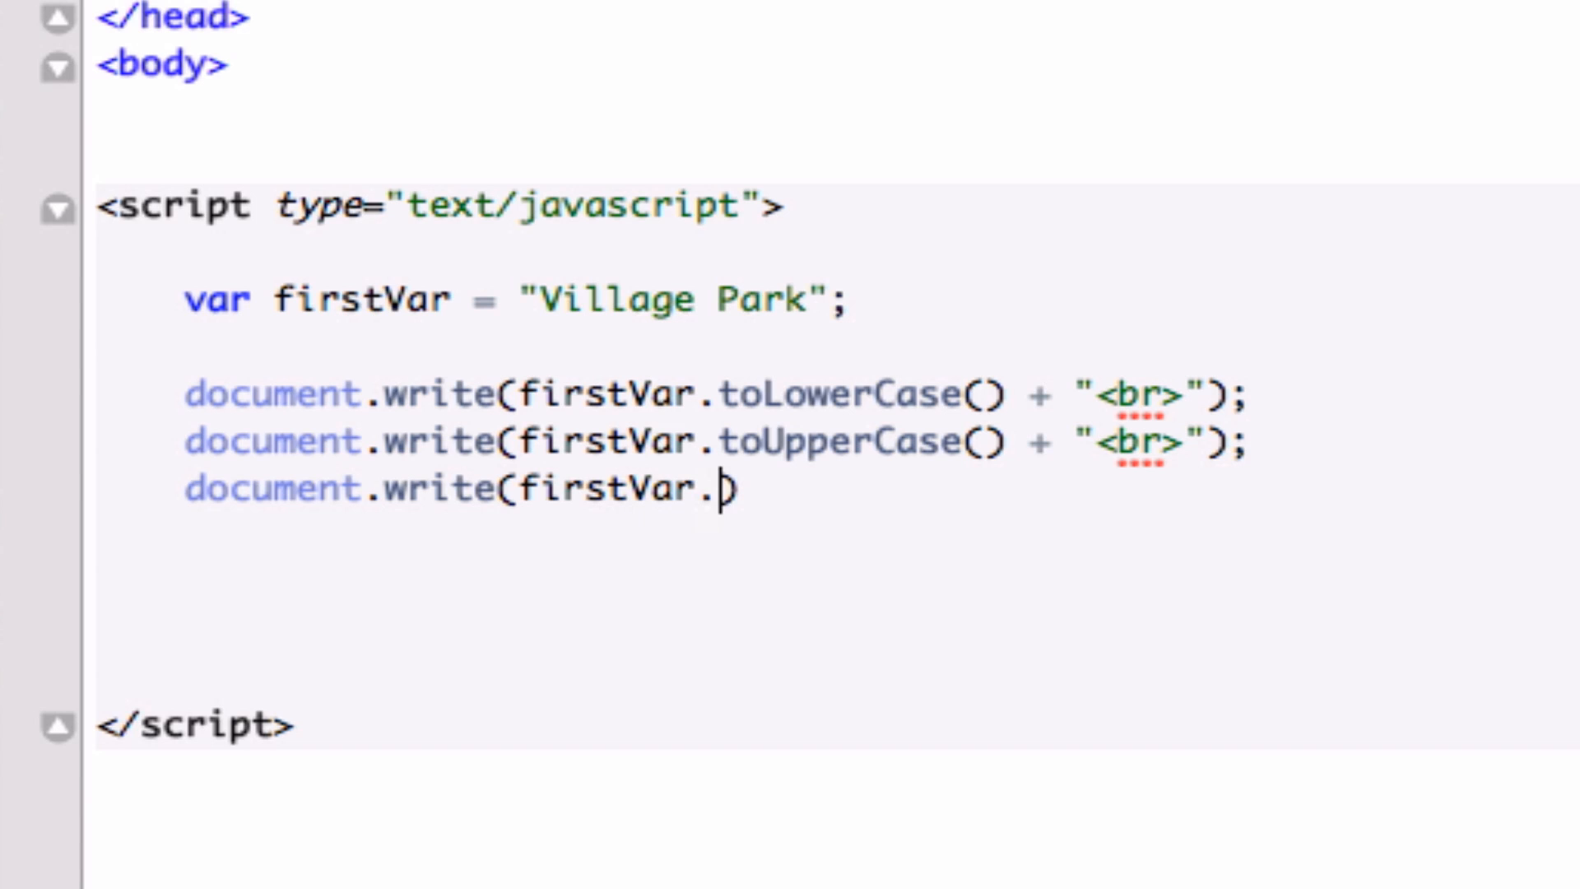
{"action": "type", "text": "len"}
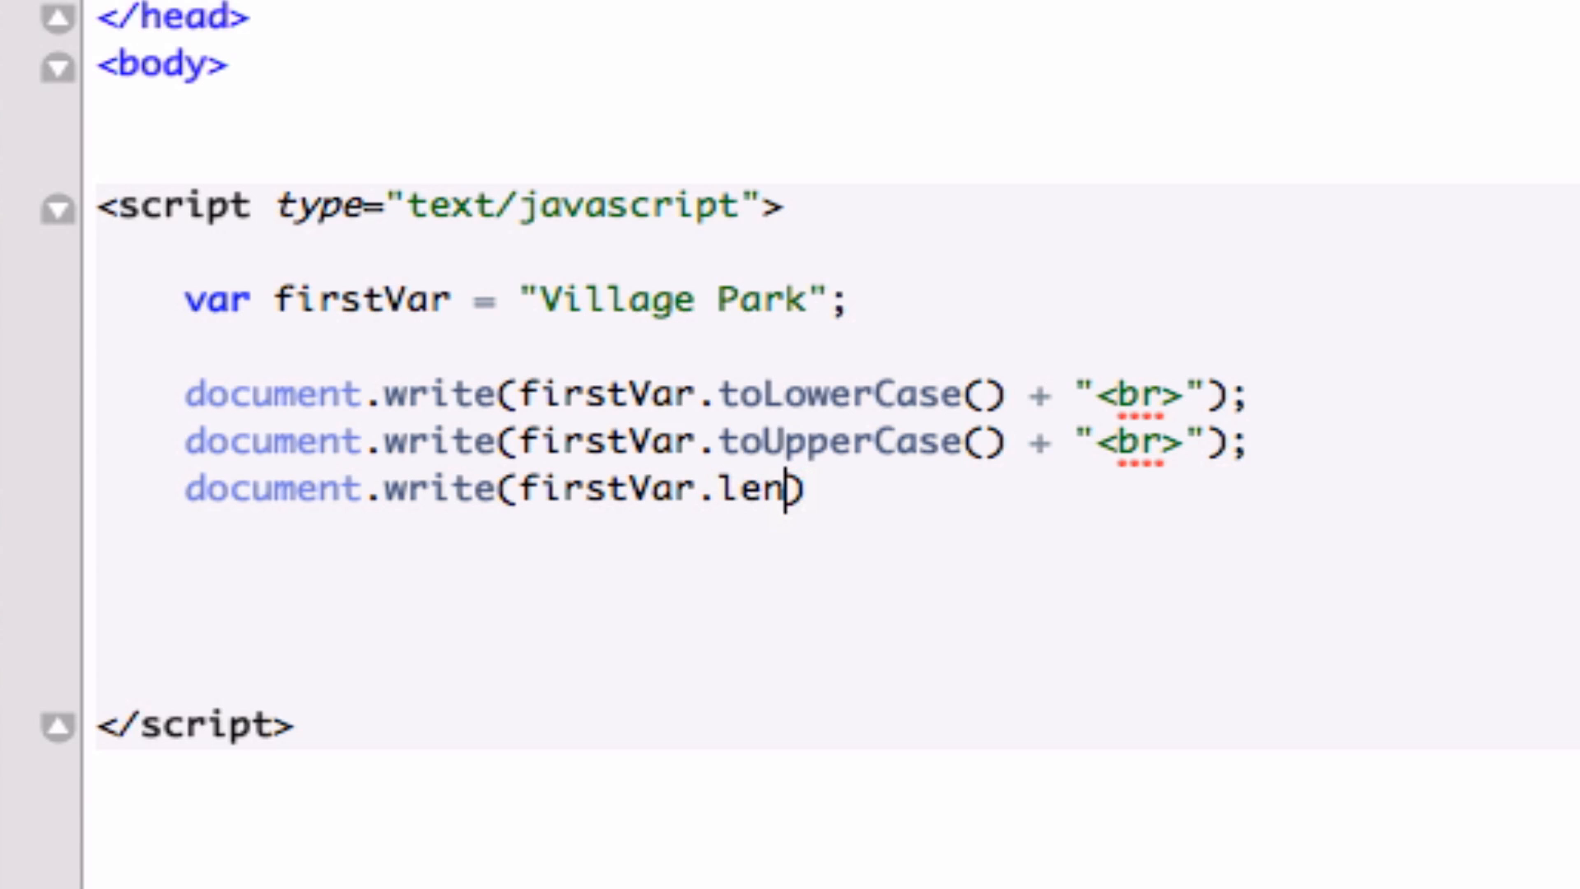
{"action": "type", "text": "gth"}
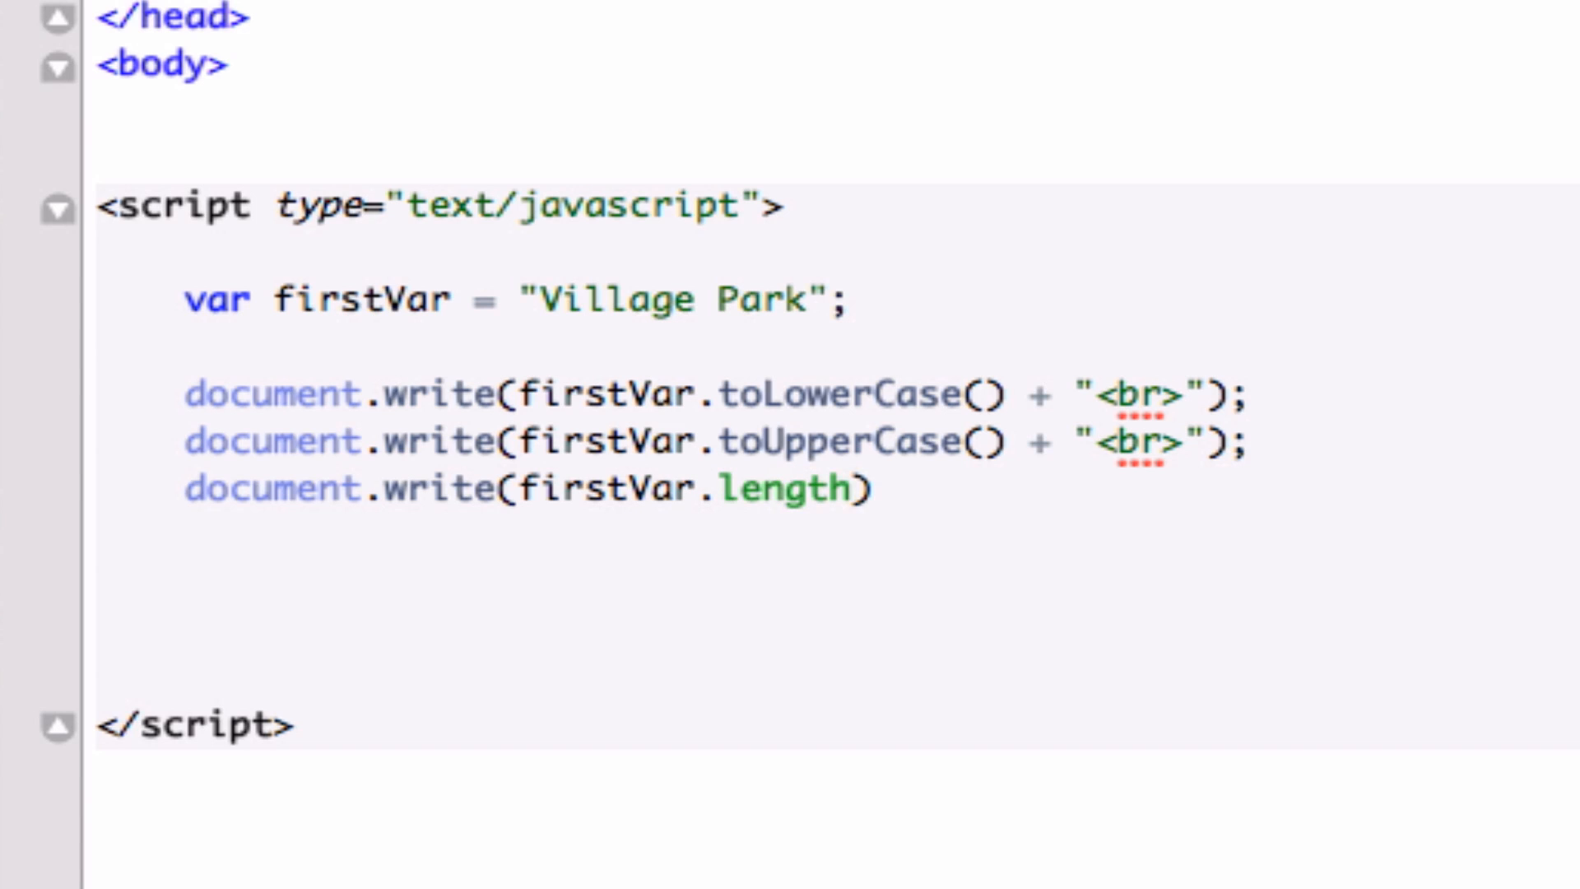
{"action": "left_click", "coordinate": [841, 489]}
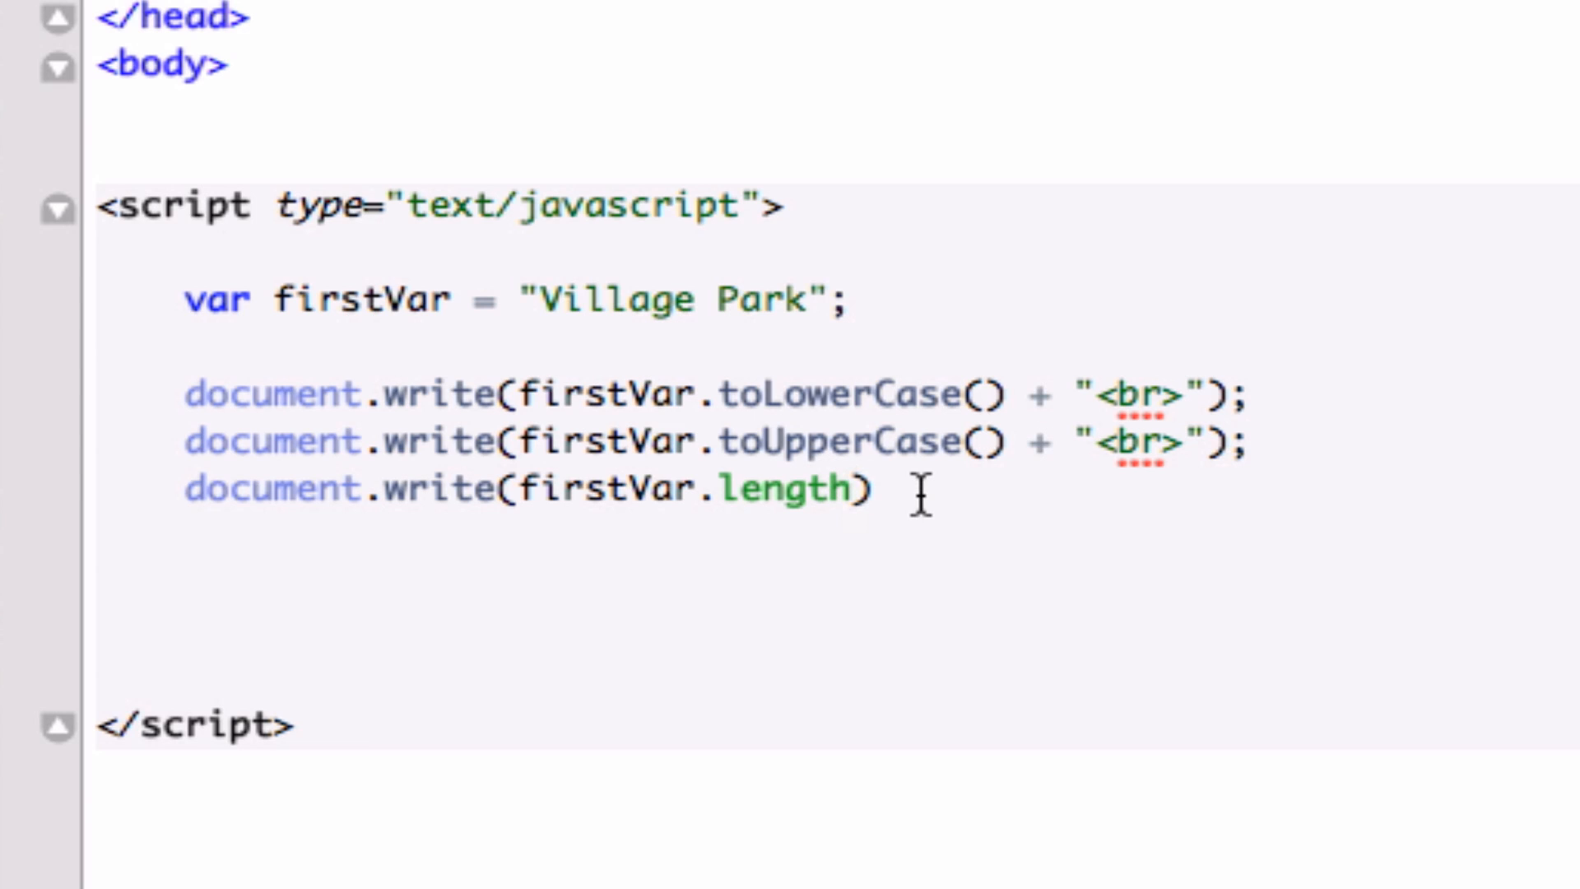
{"action": "type", "text": ";"}
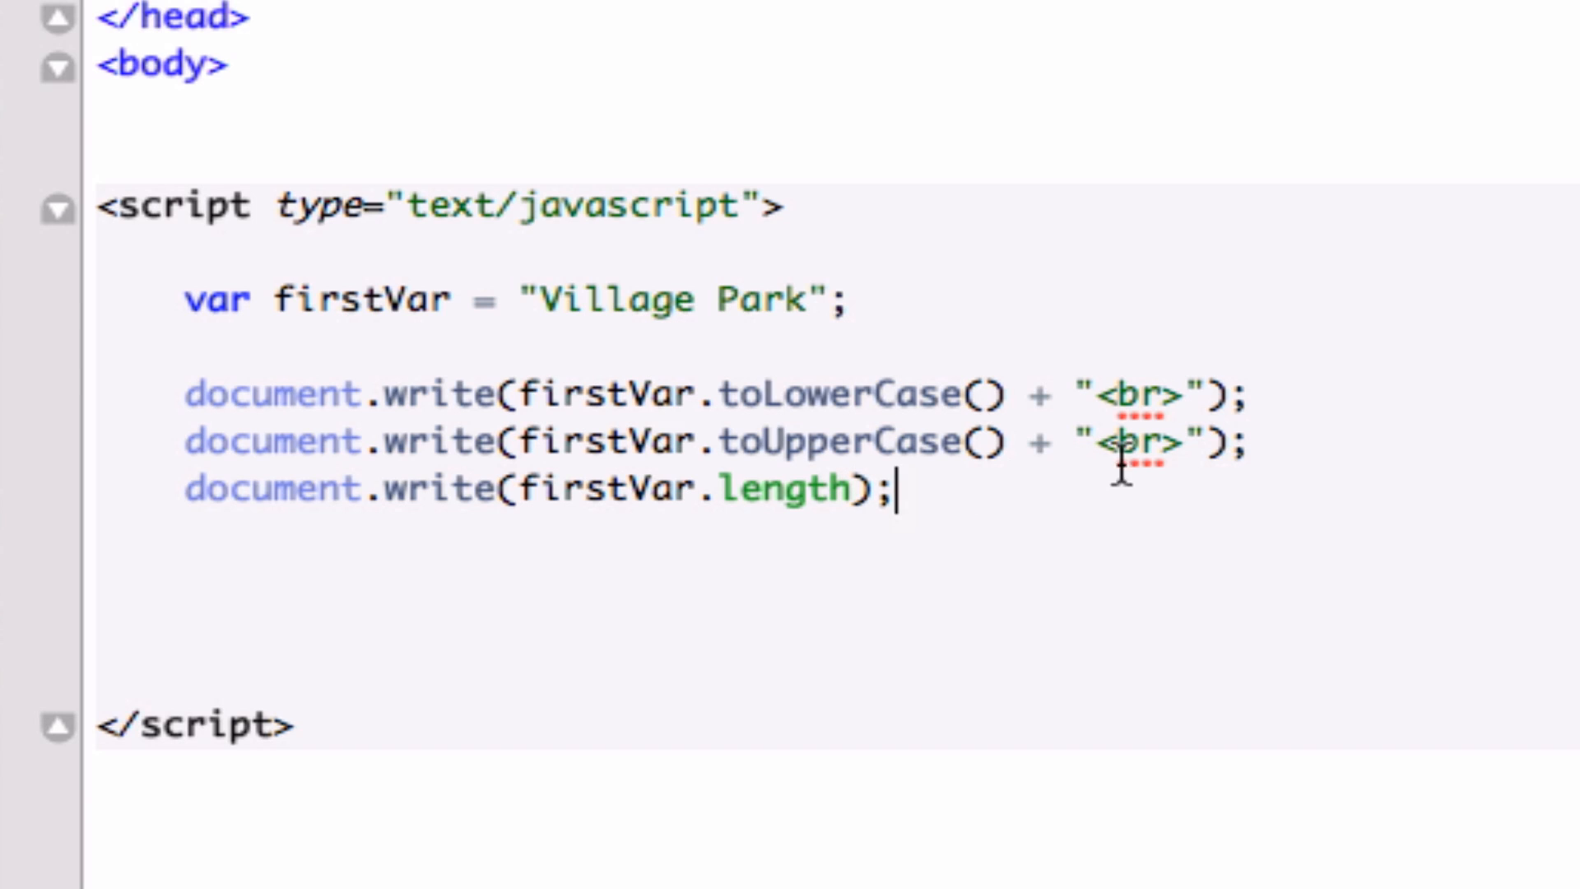
{"action": "mouse_move", "coordinate": [841, 534]}
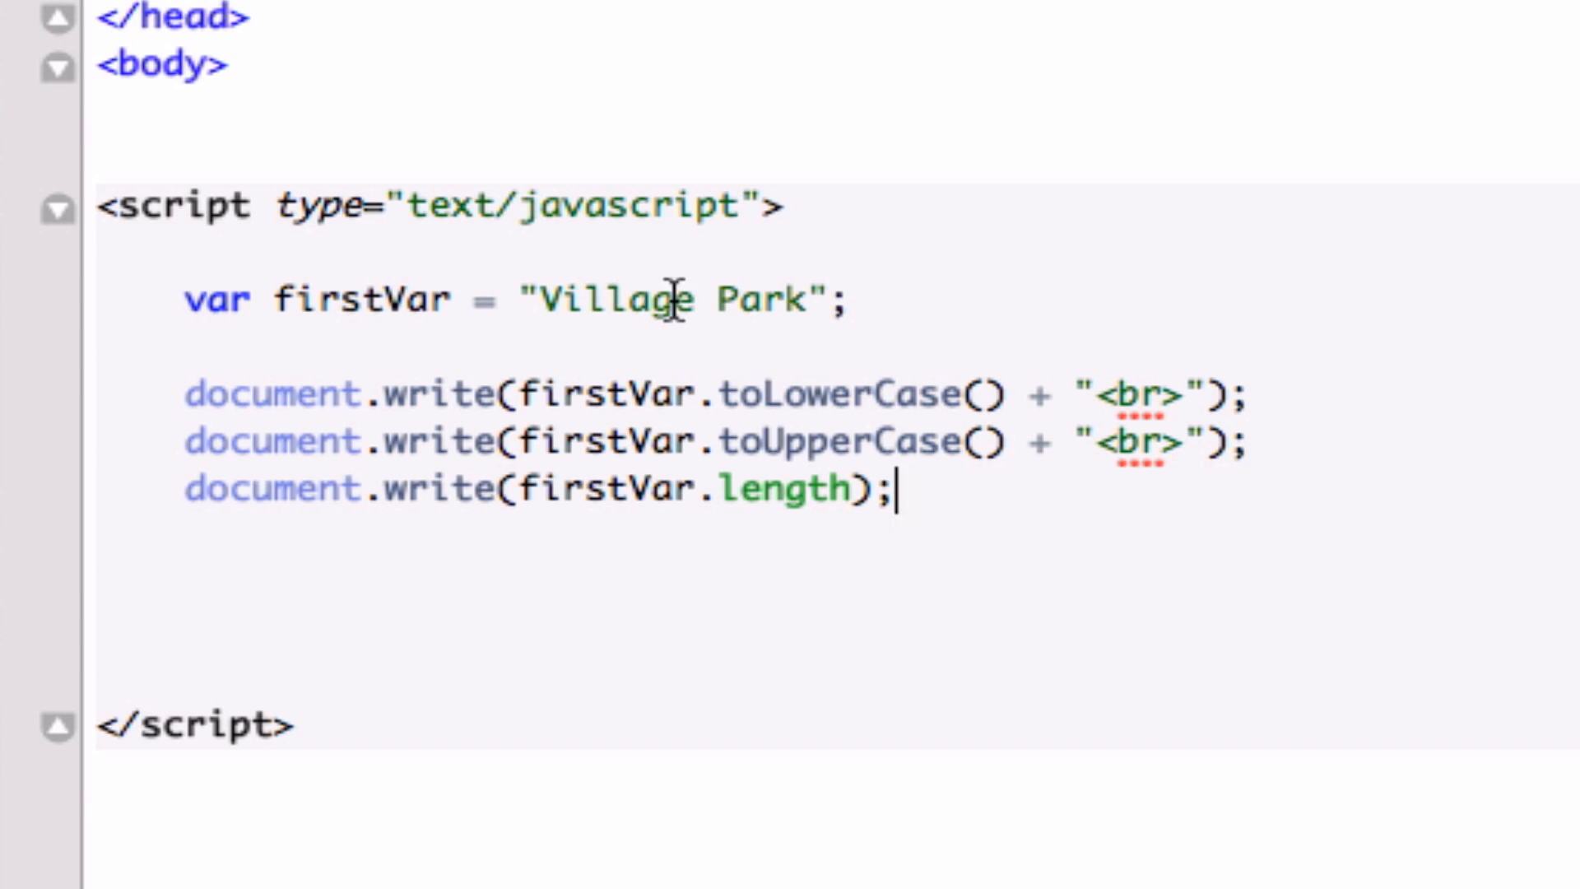
{"action": "mouse_move", "coordinate": [743, 496]}
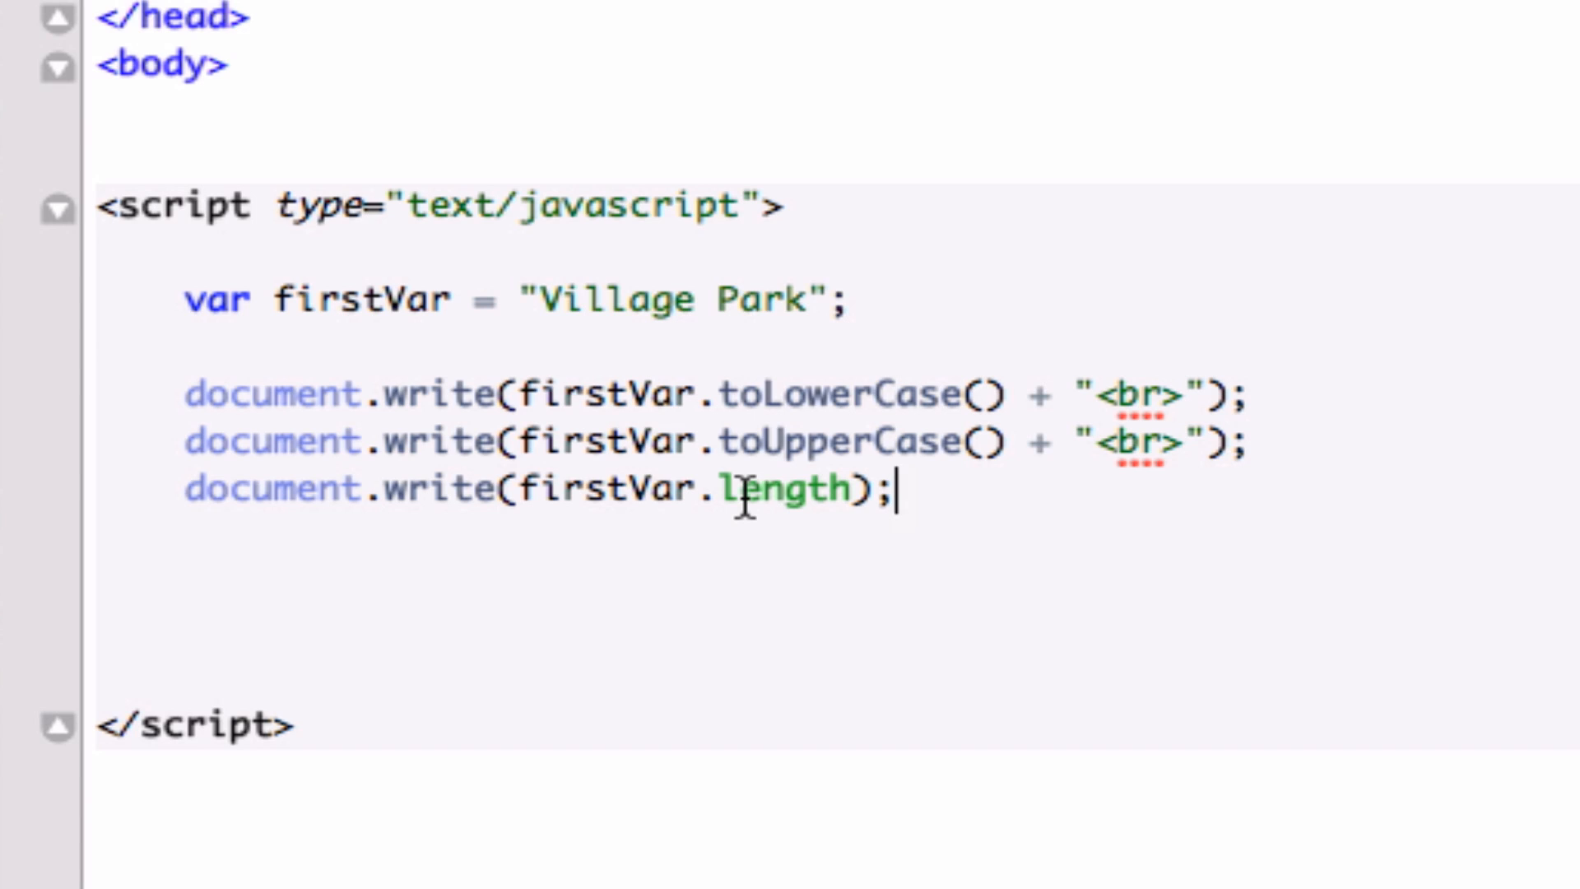
{"action": "mouse_move", "coordinate": [568, 271]}
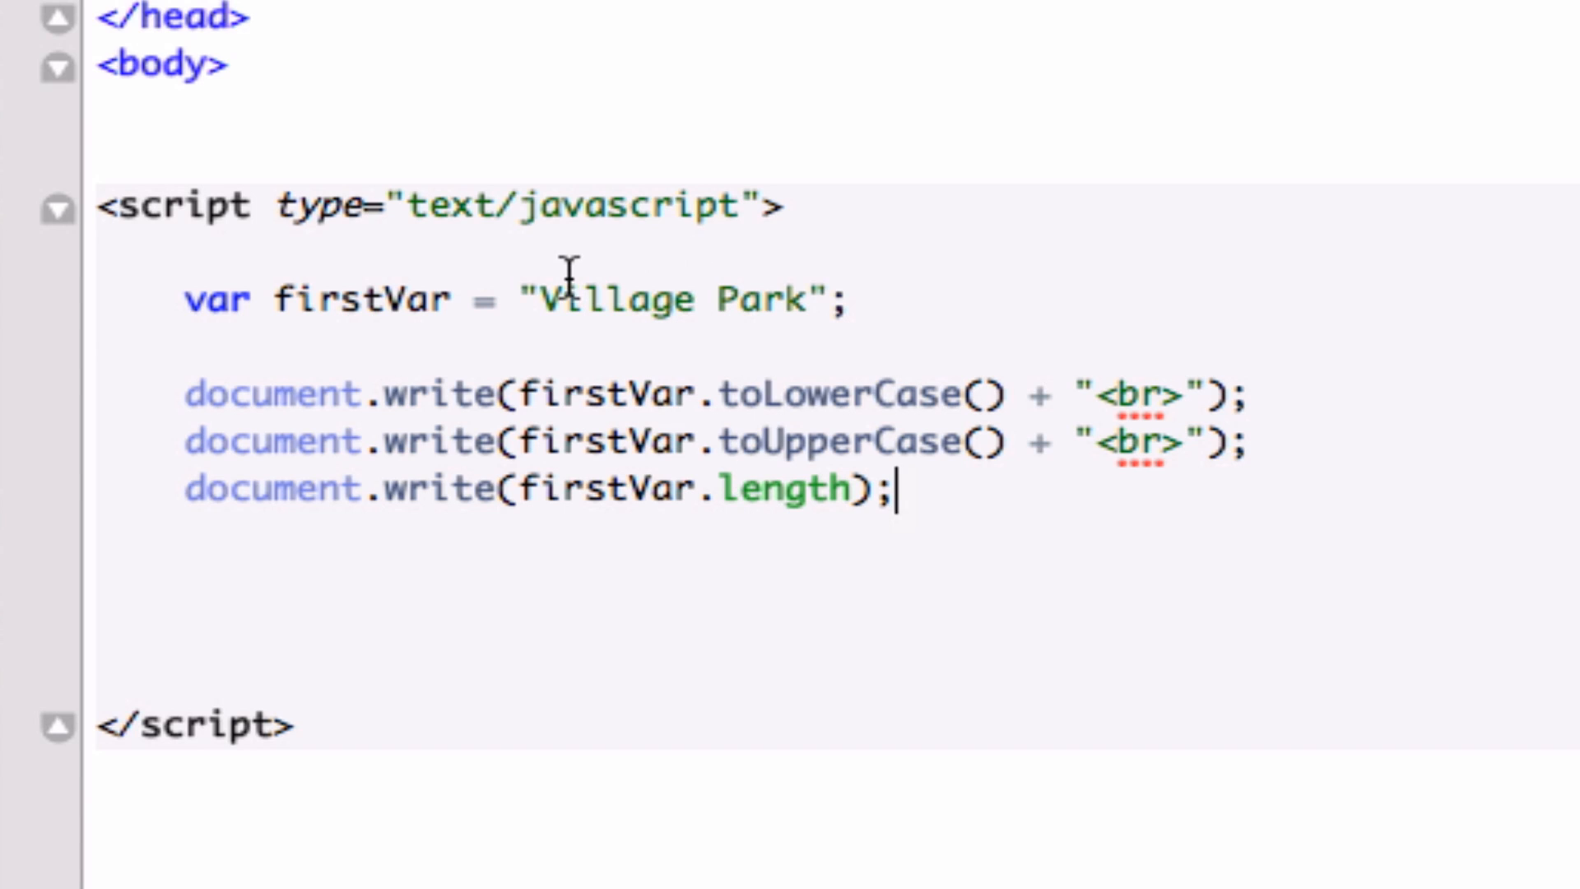
{"action": "mouse_move", "coordinate": [554, 300]}
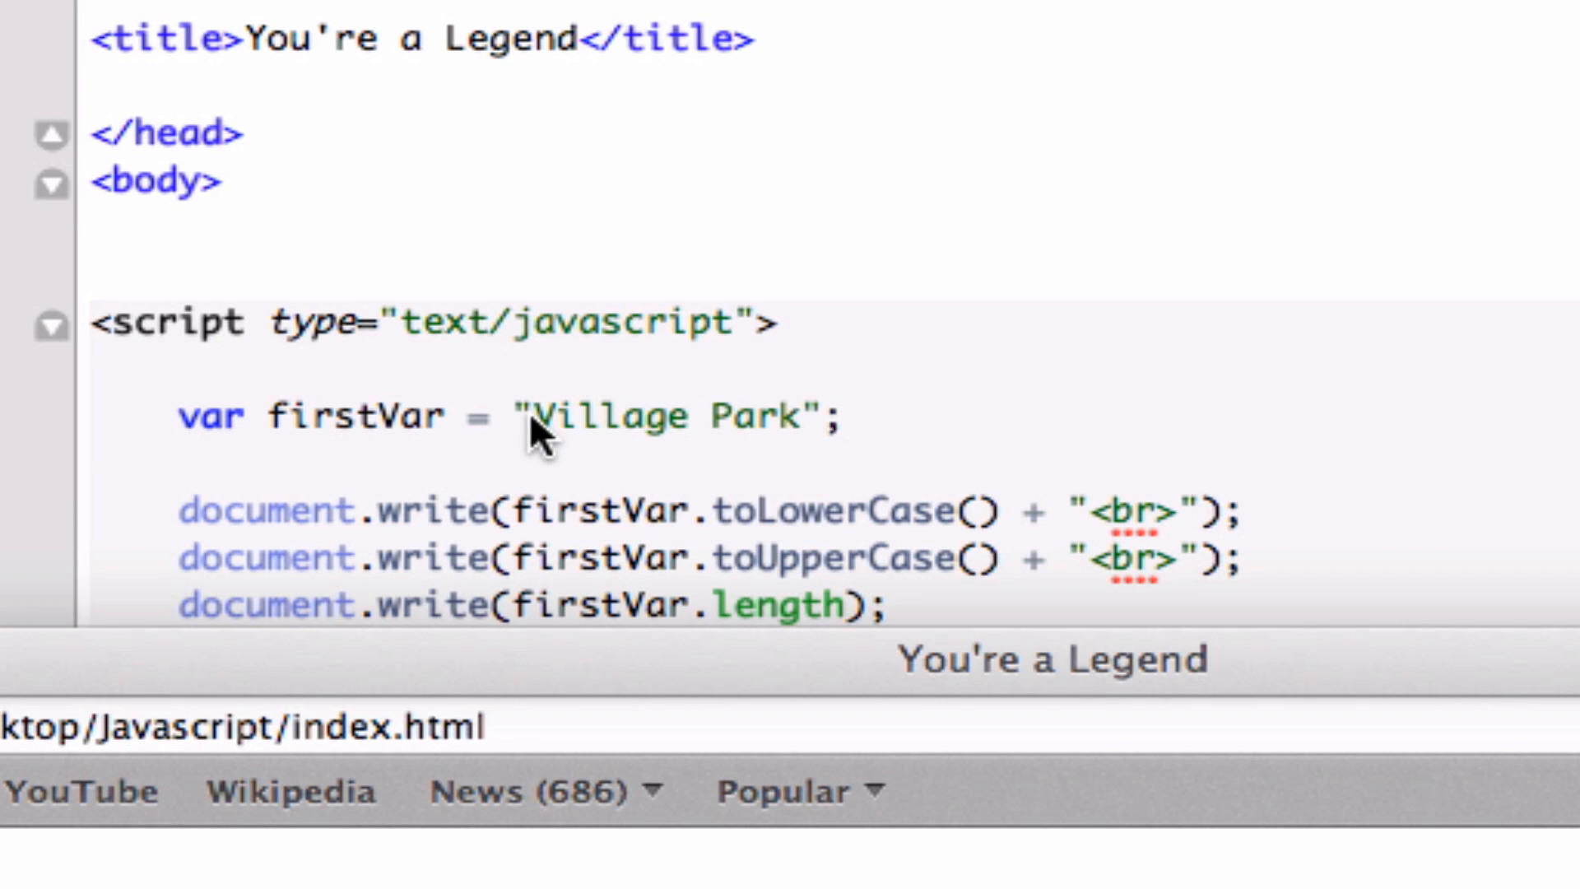
{"action": "mouse_move", "coordinate": [711, 455]}
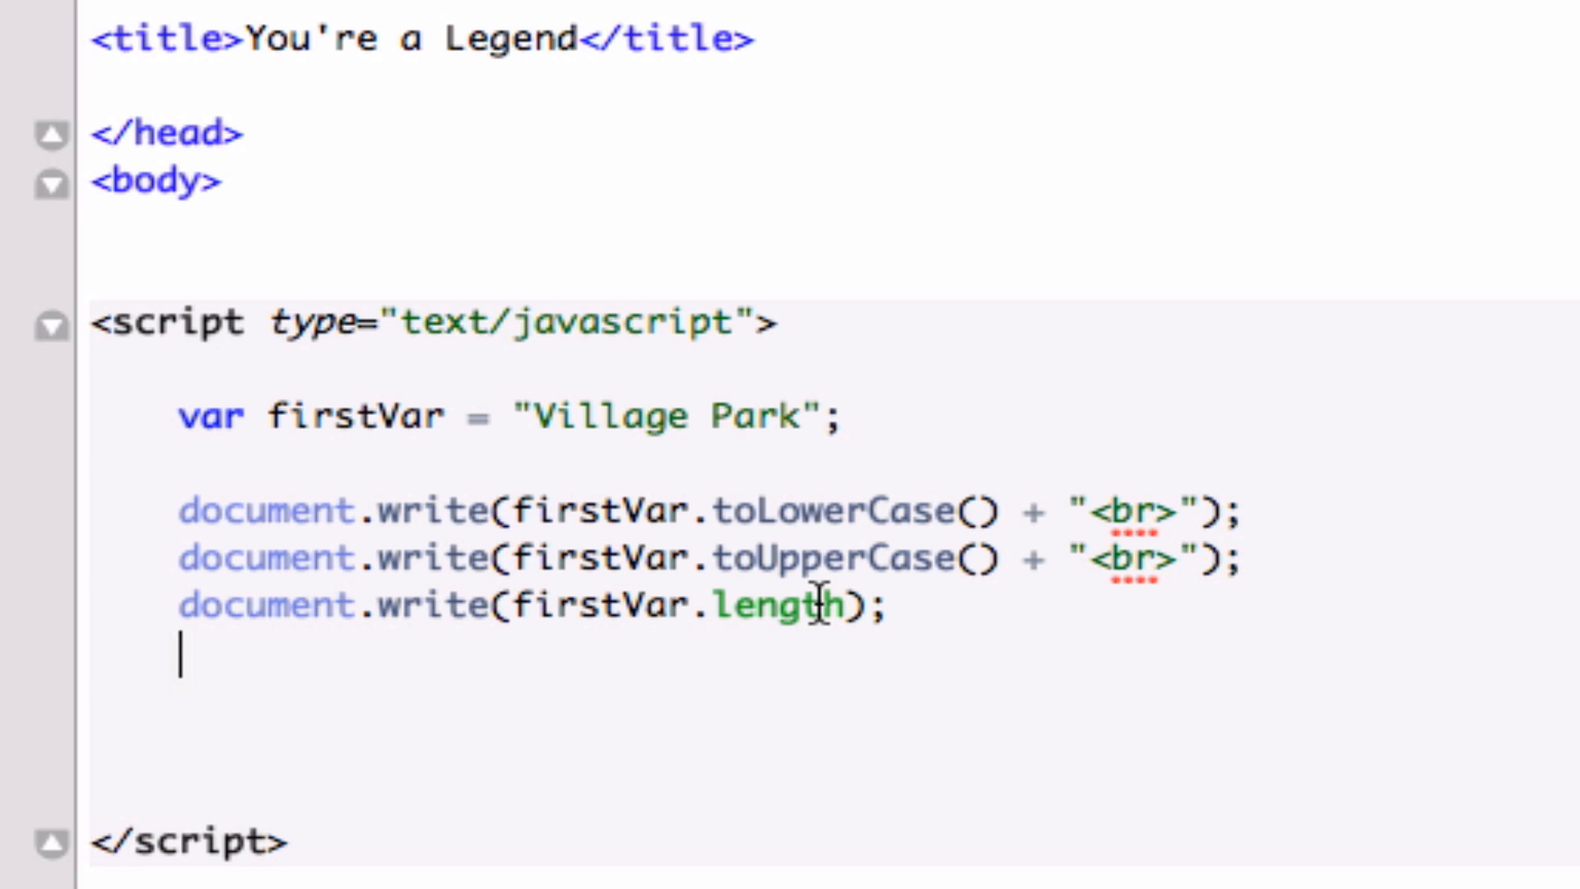
{"action": "mouse_move", "coordinate": [1034, 642]}
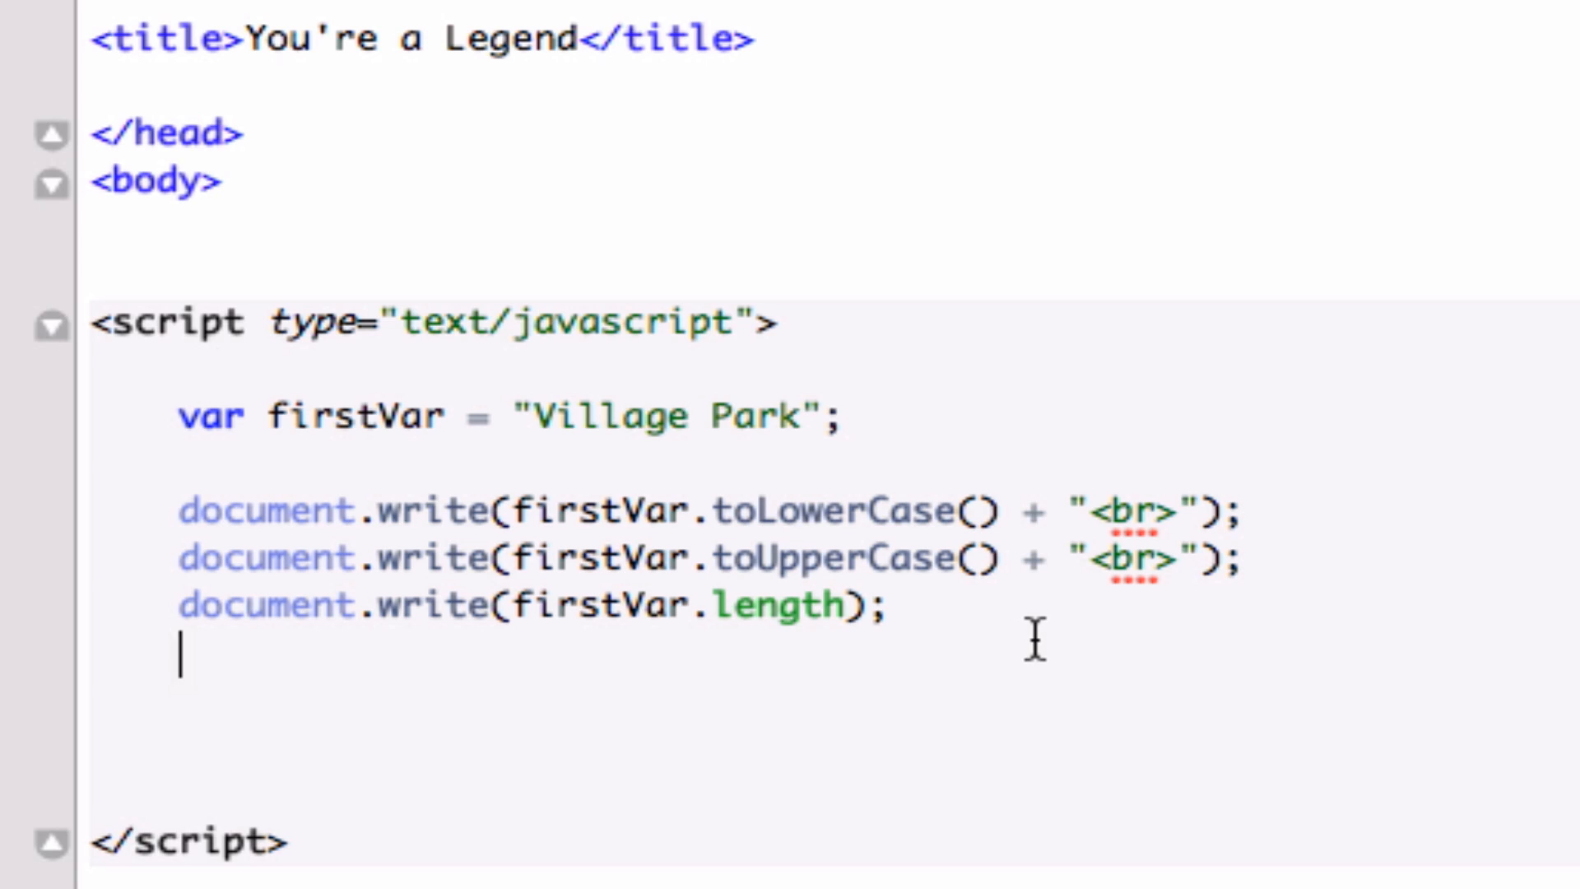